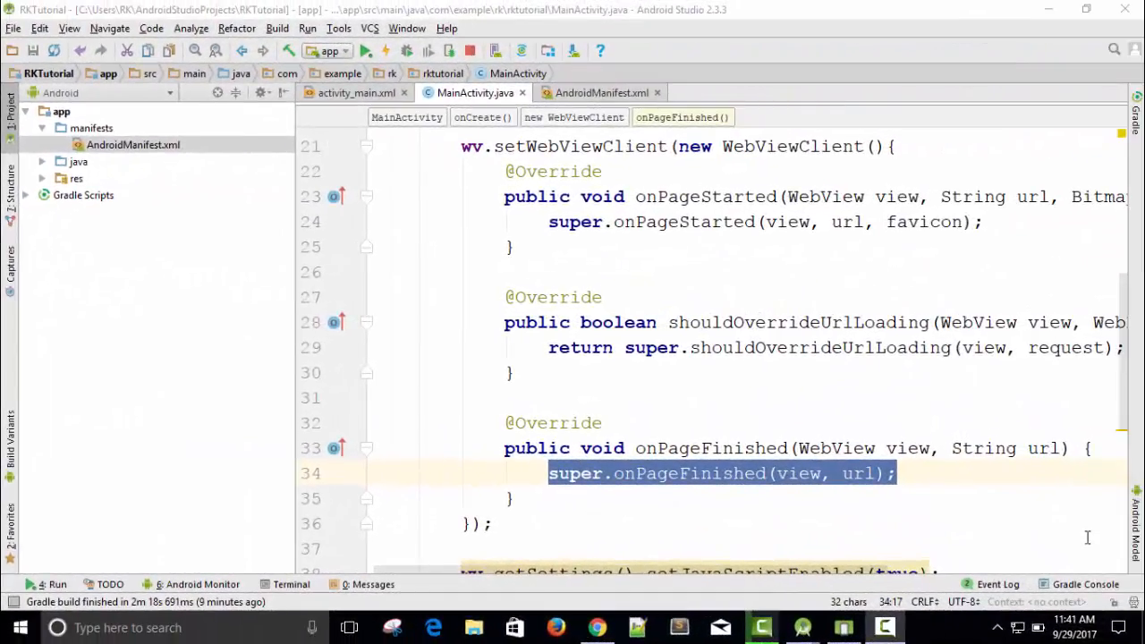
# Declare 'ProgressBar progressBar;' on the line beneath 'WebView wv;' in MainActivity
pyautogui.click(884, 627)
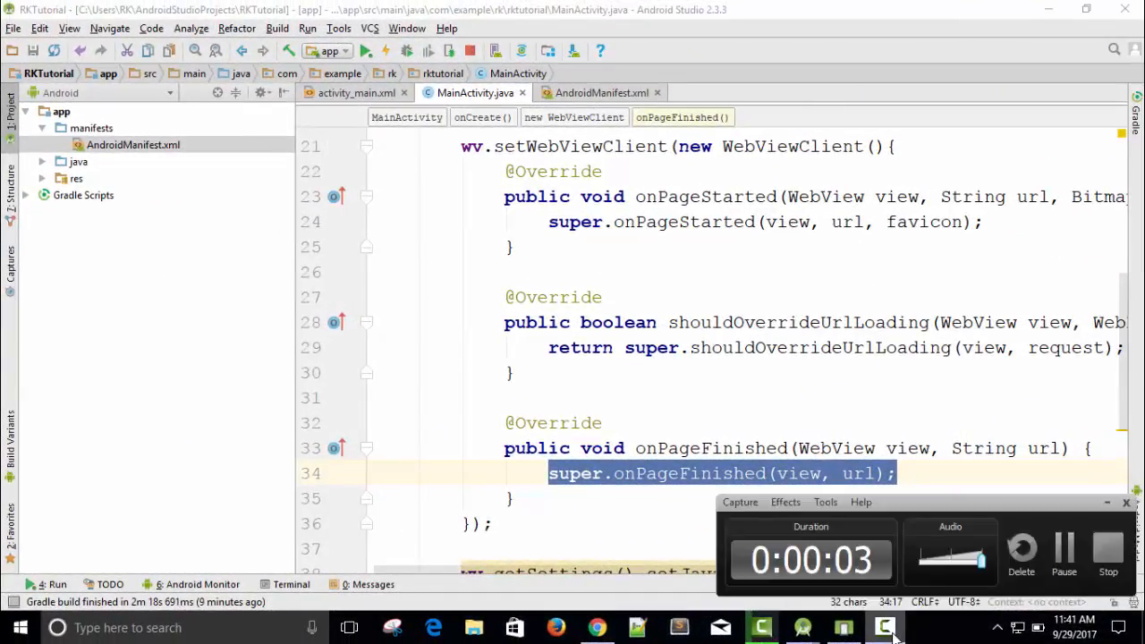
pyautogui.click(1126, 502)
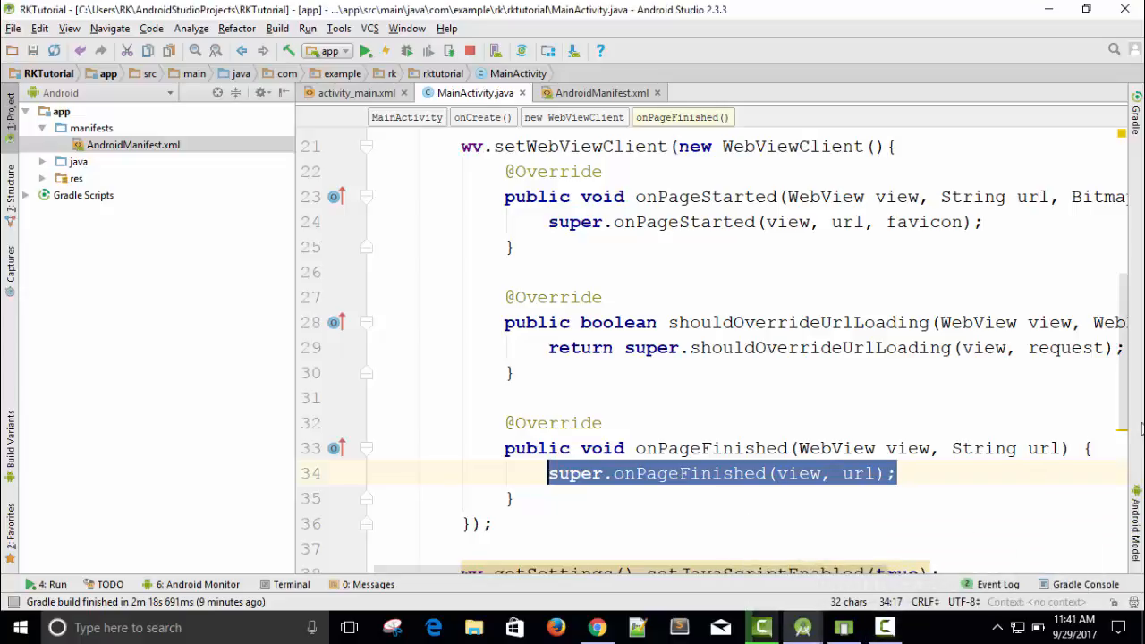
pyautogui.scroll(3)
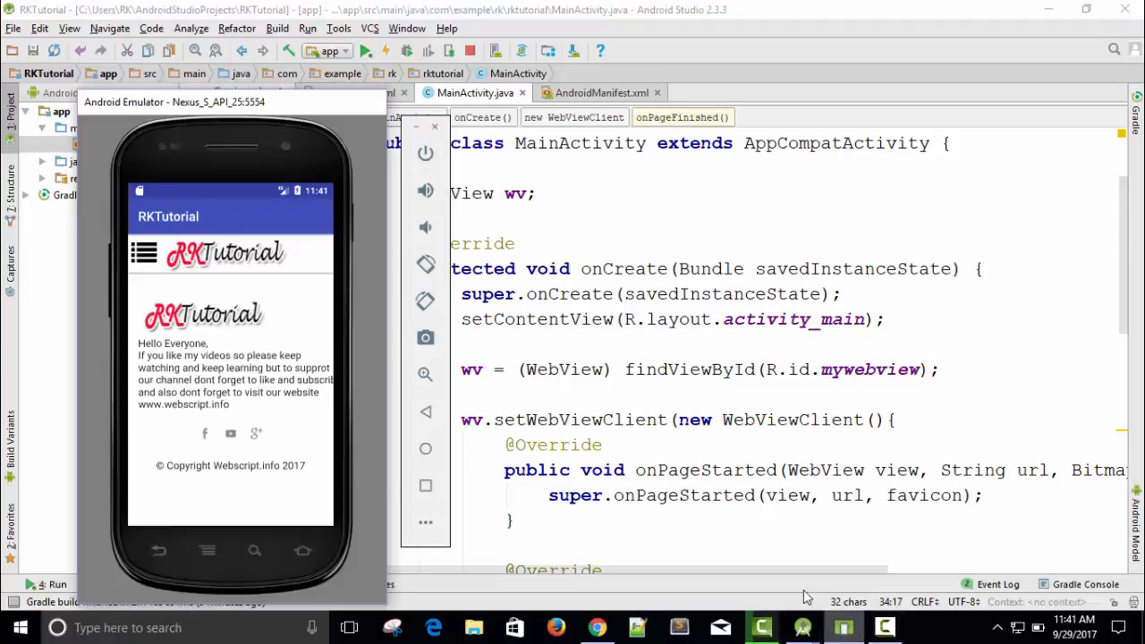
pyautogui.click(143, 253)
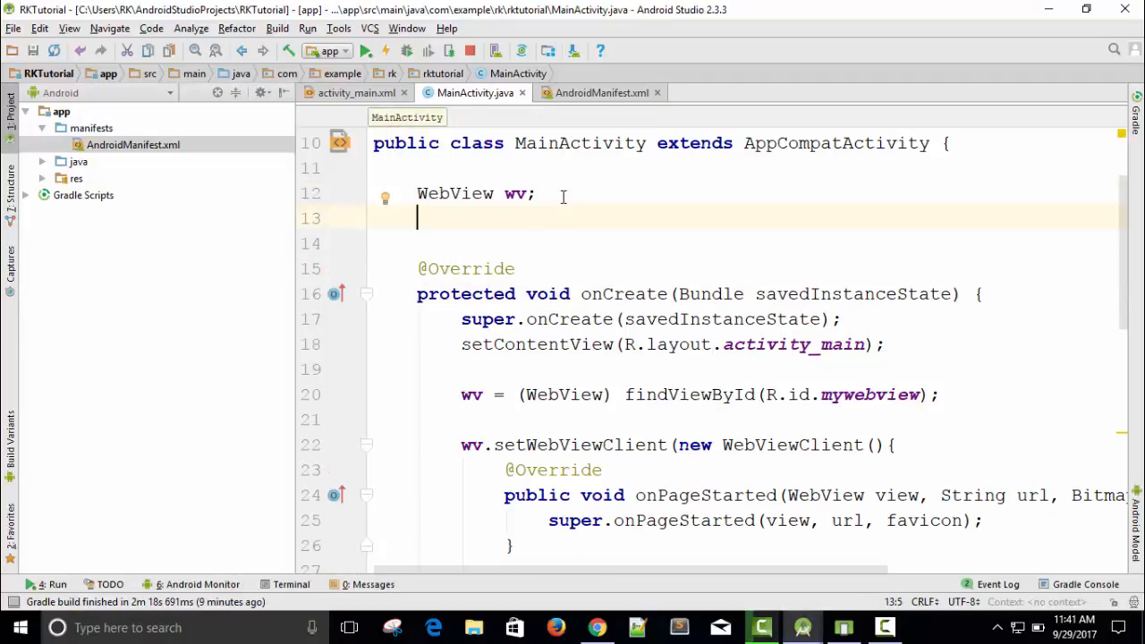
pyautogui.write('P')
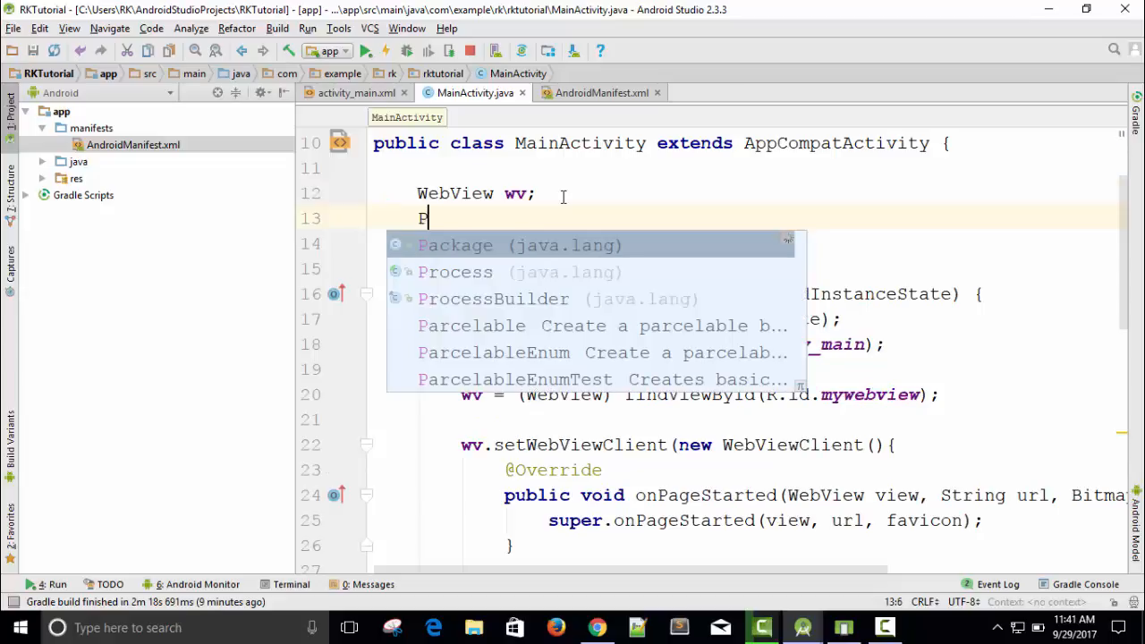
pyautogui.write('ro')
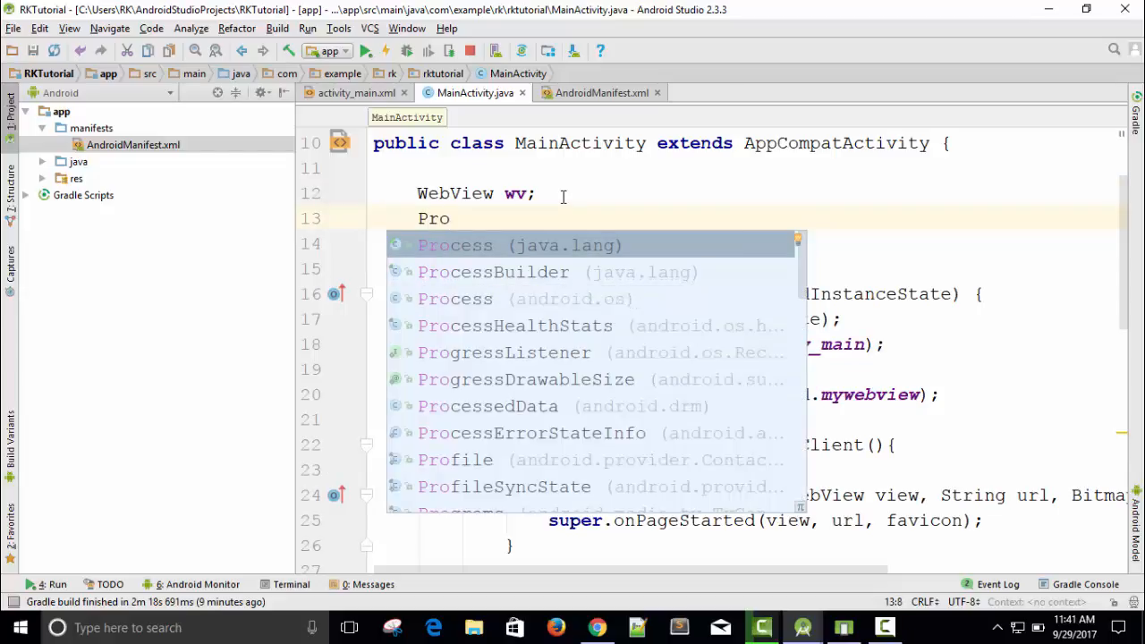
pyautogui.write('gressBar')
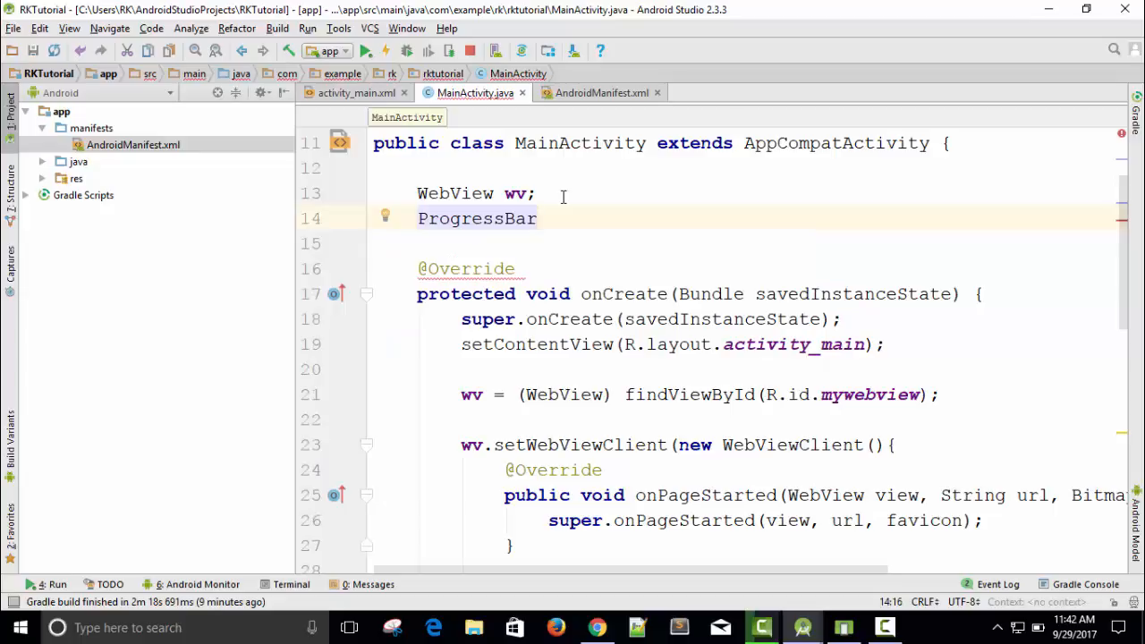
pyautogui.write('progressBar;')
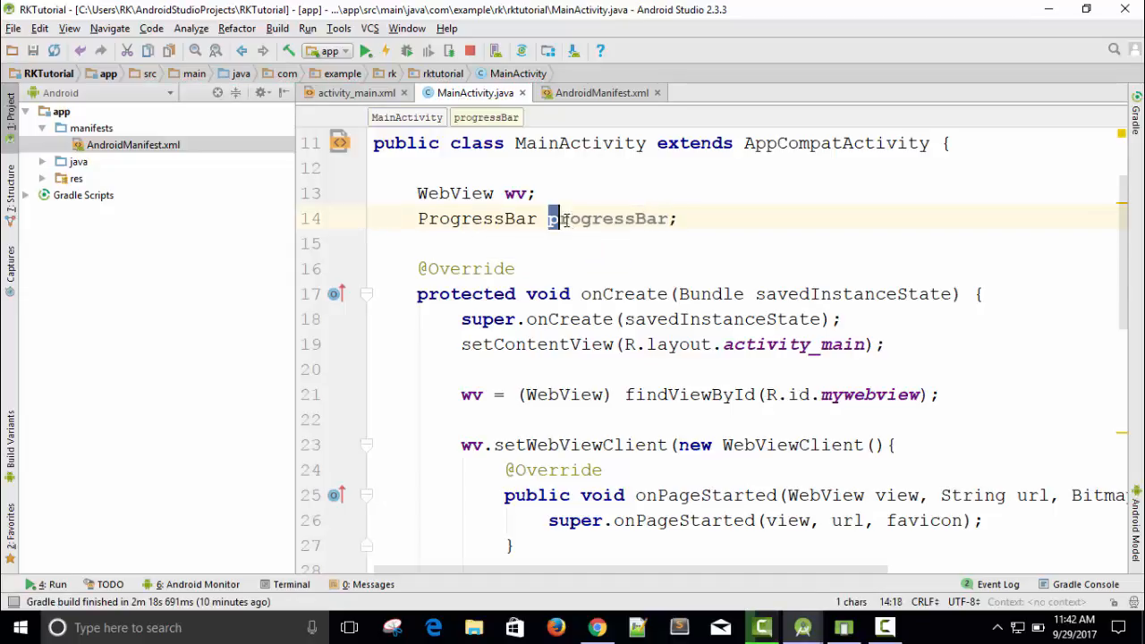
pyautogui.doubleClick(612, 218)
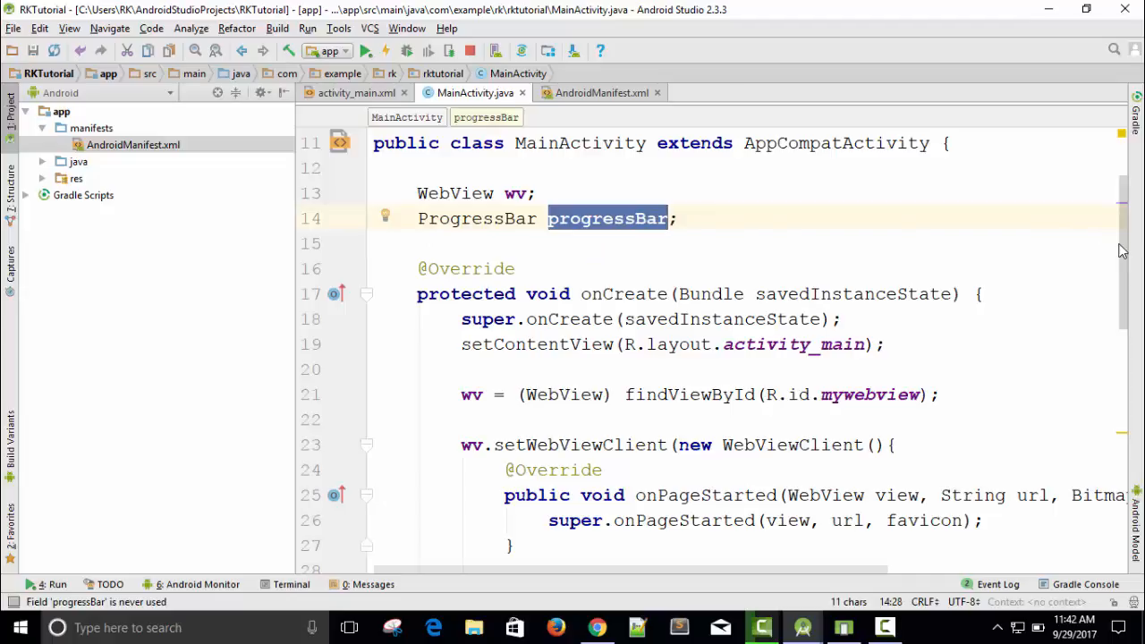
pyautogui.scroll(-3)
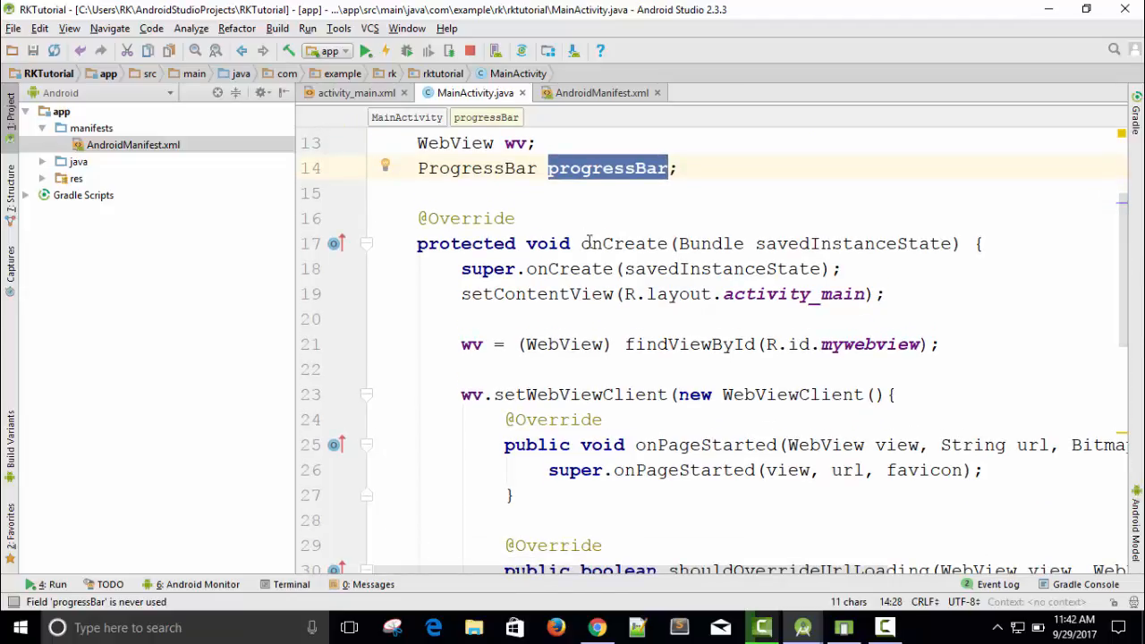
# Add 'progressBar = new ProgressBar(MainActivity.this);' right after the findViewById WebView line
pyautogui.click(941, 344)
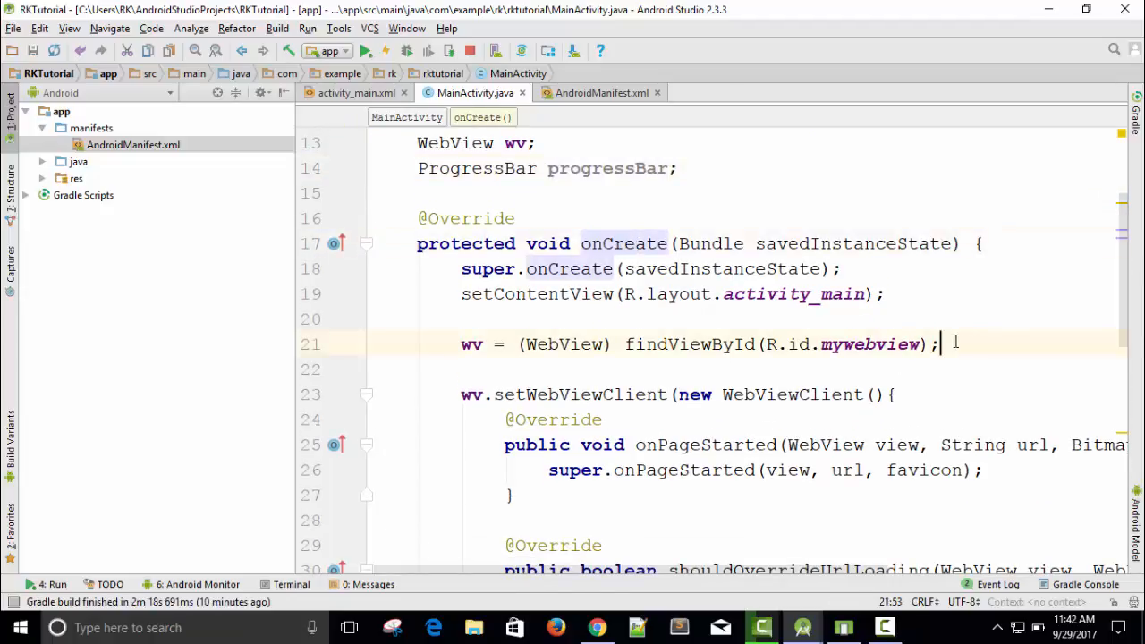
pyautogui.write('progressBar')
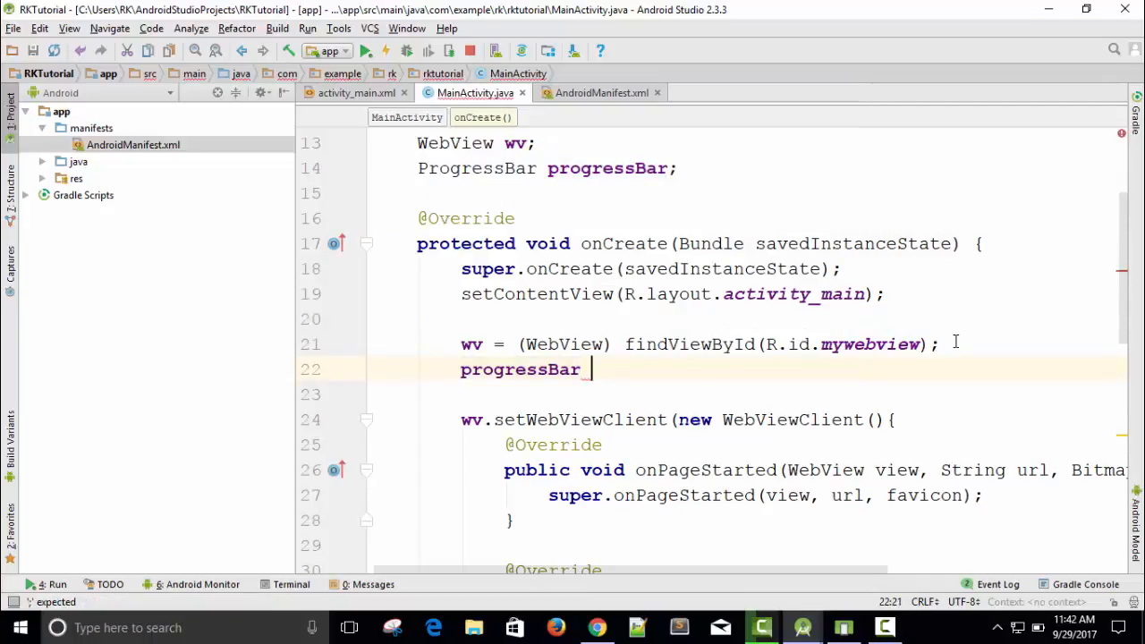
pyautogui.write('= n')
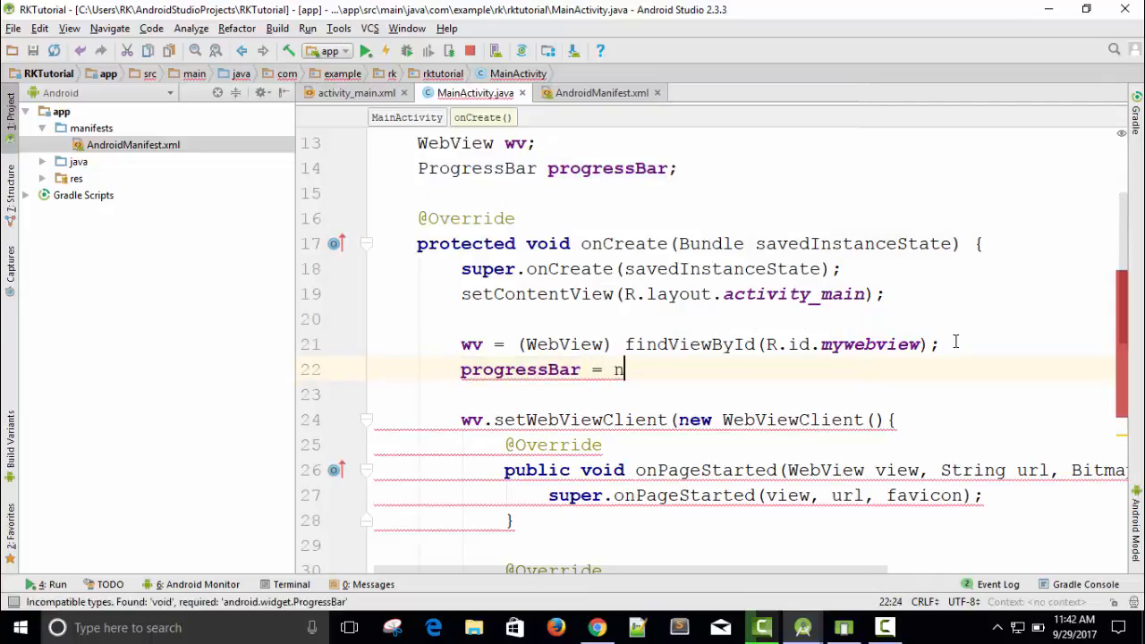
pyautogui.write('ew ProgressBar(')
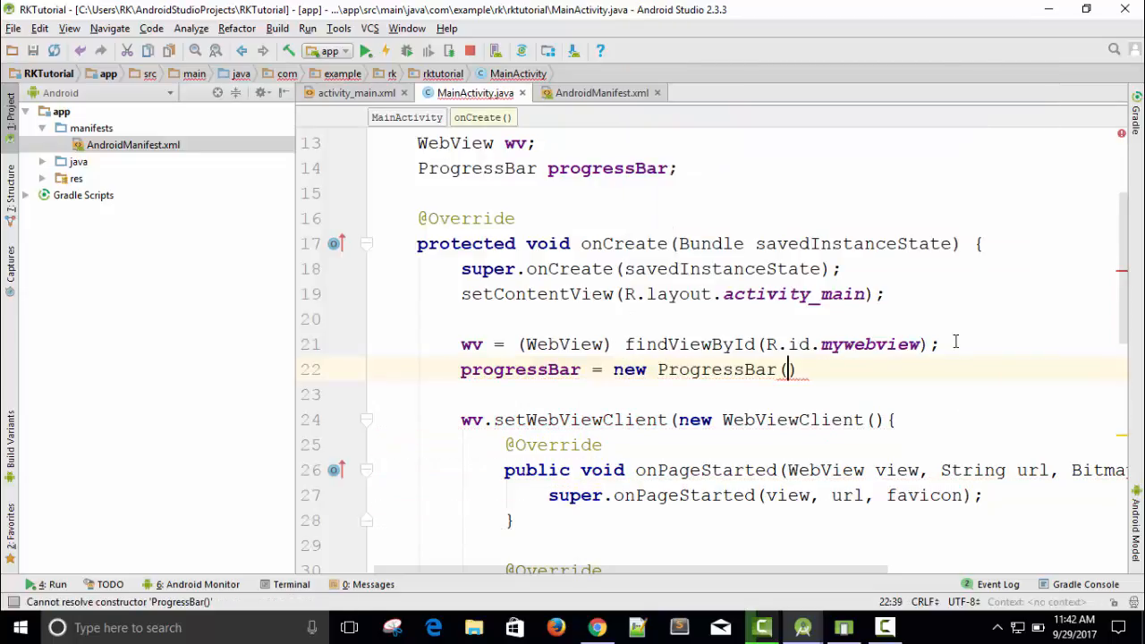
pyautogui.click(785, 369)
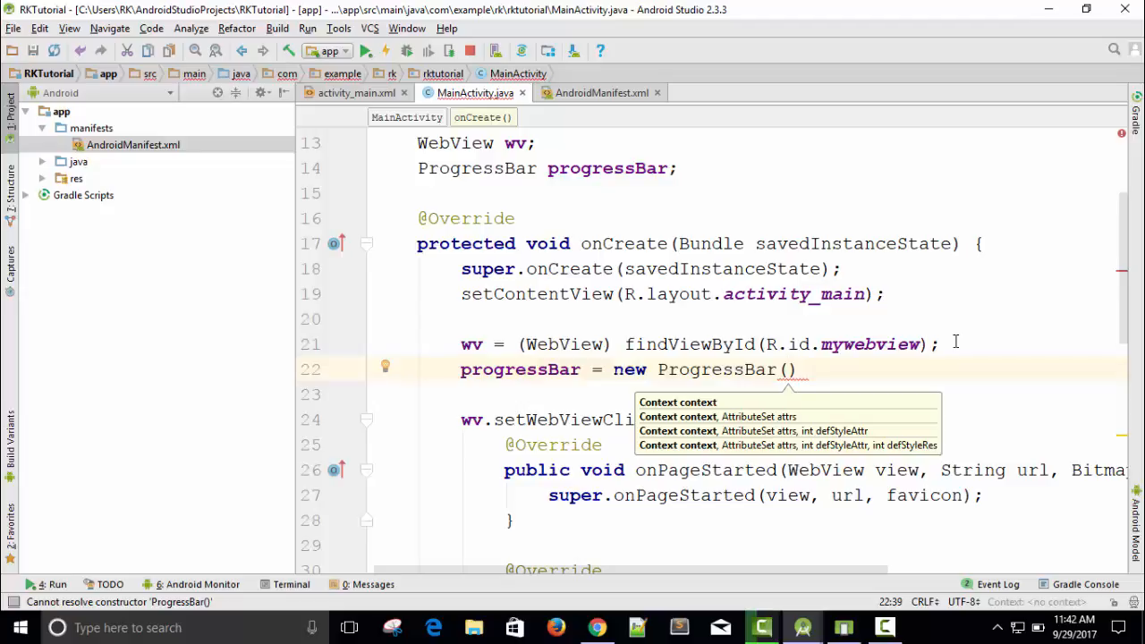
pyautogui.write('M')
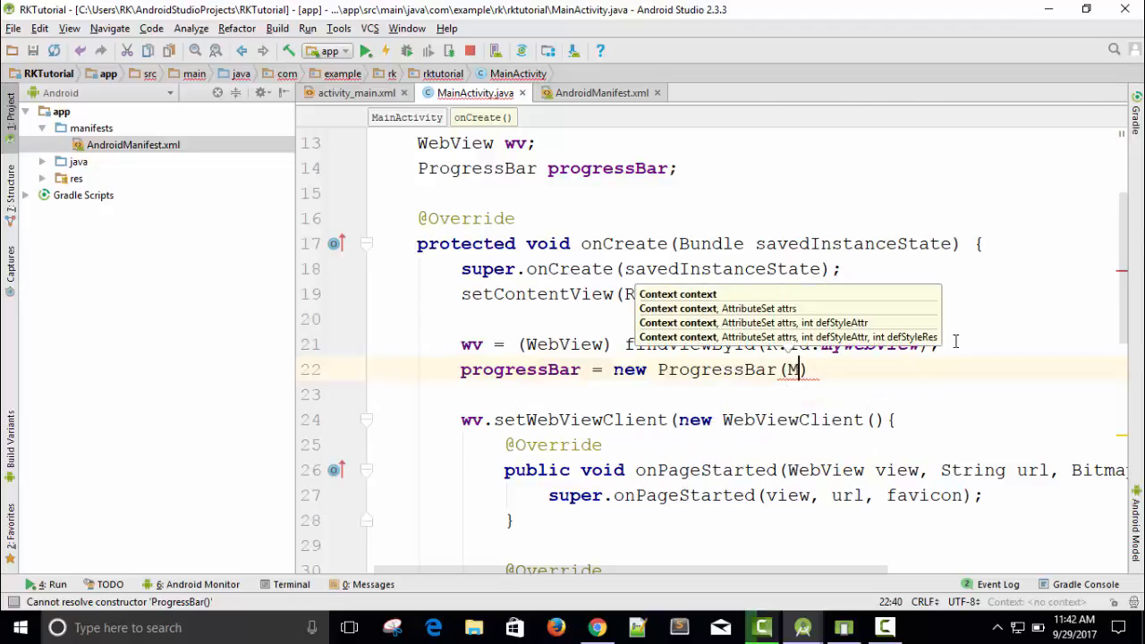
pyautogui.write('ainActivity.')
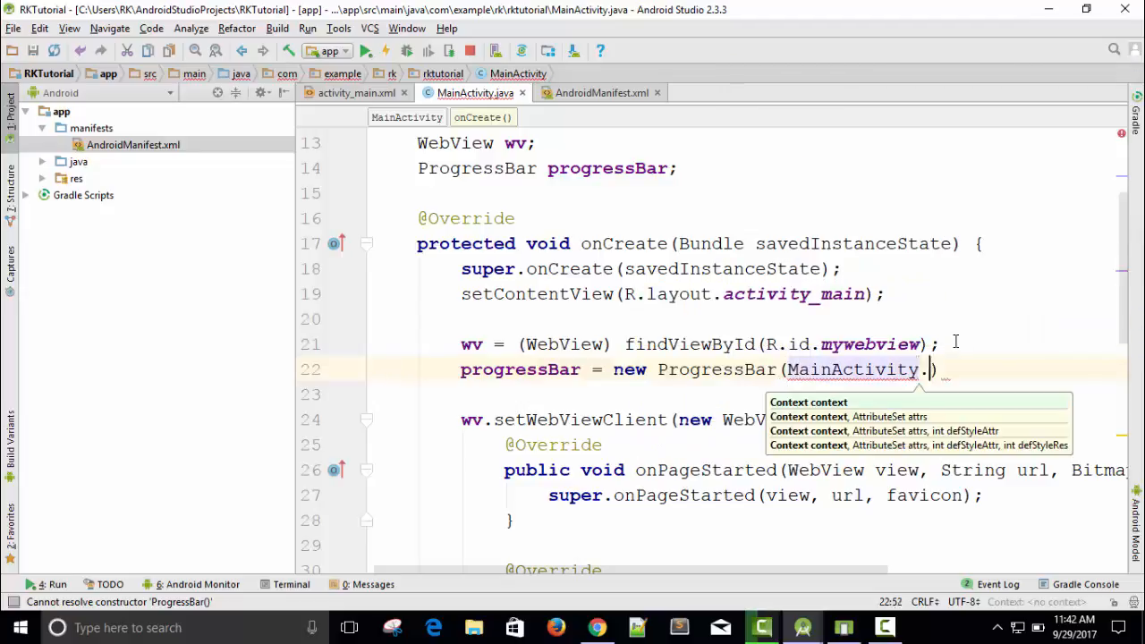
pyautogui.write('this')
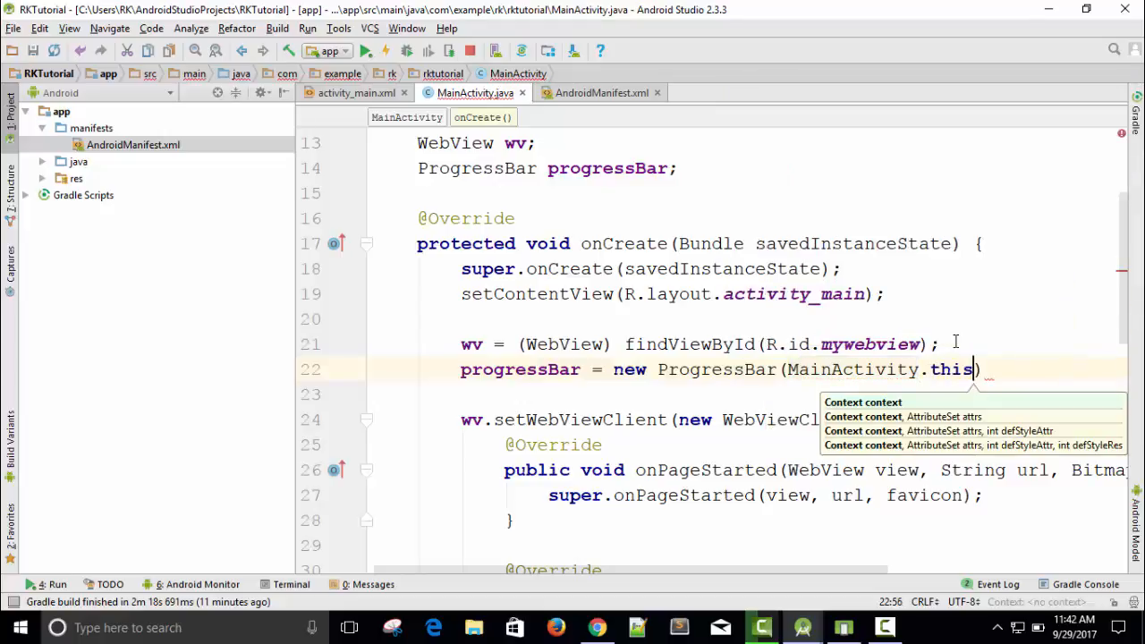
pyautogui.write(';')
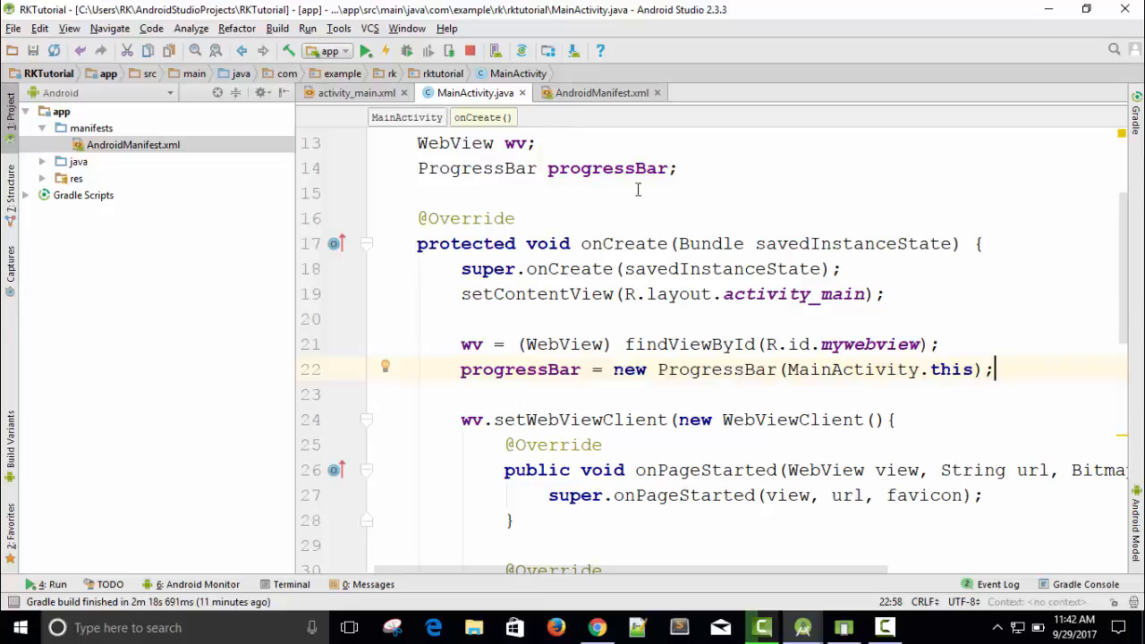
pyautogui.doubleClick(849, 370)
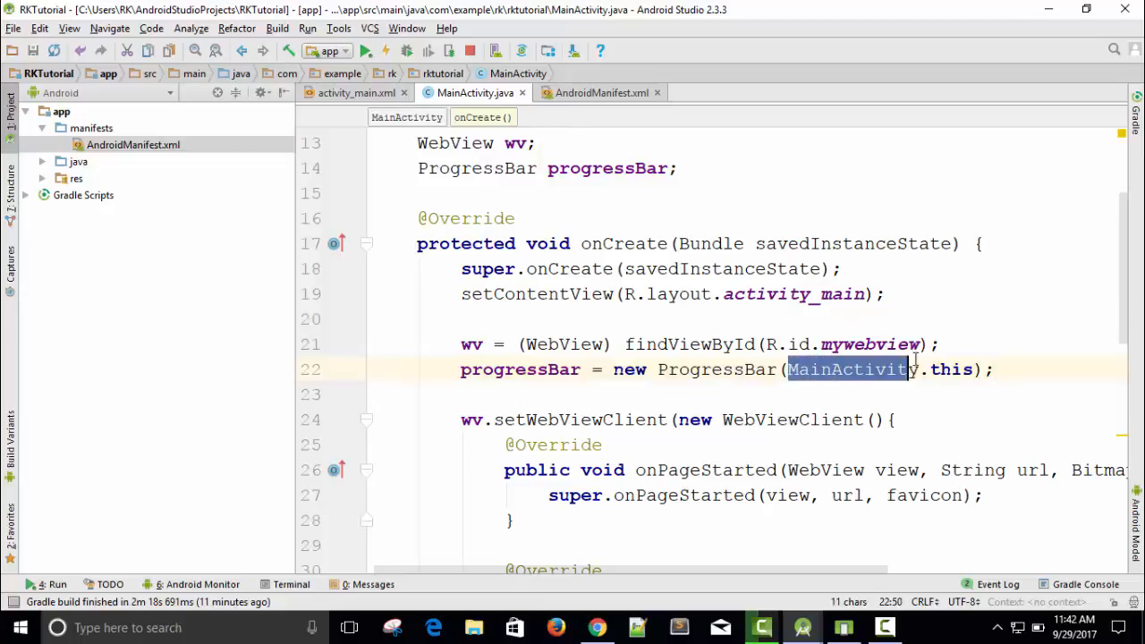
pyautogui.click(997, 370)
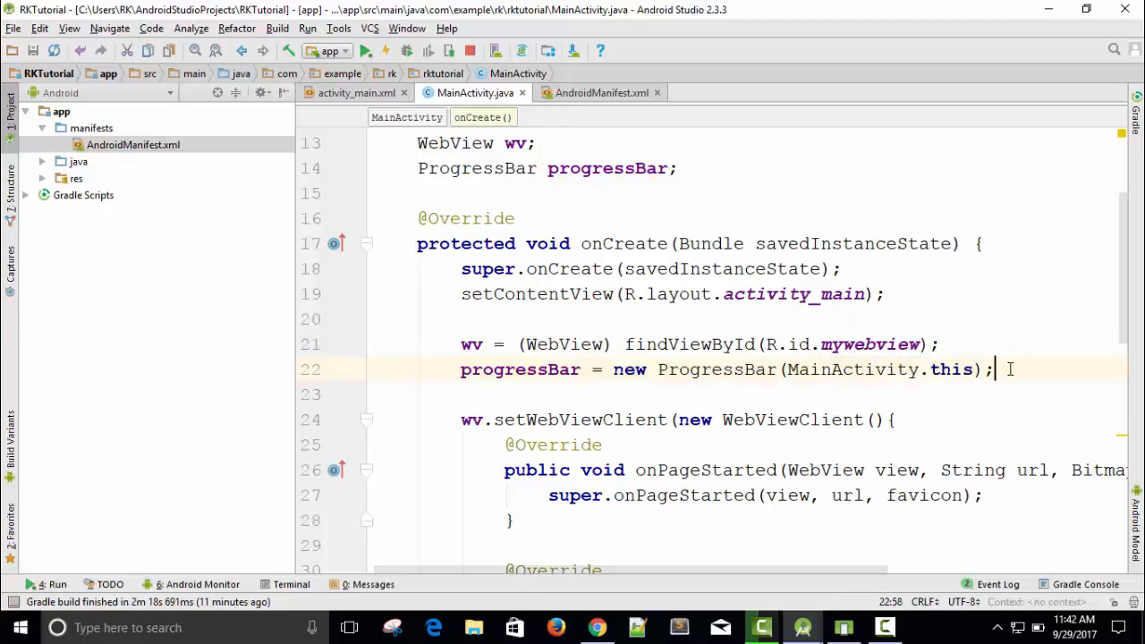
pyautogui.scroll(-3)
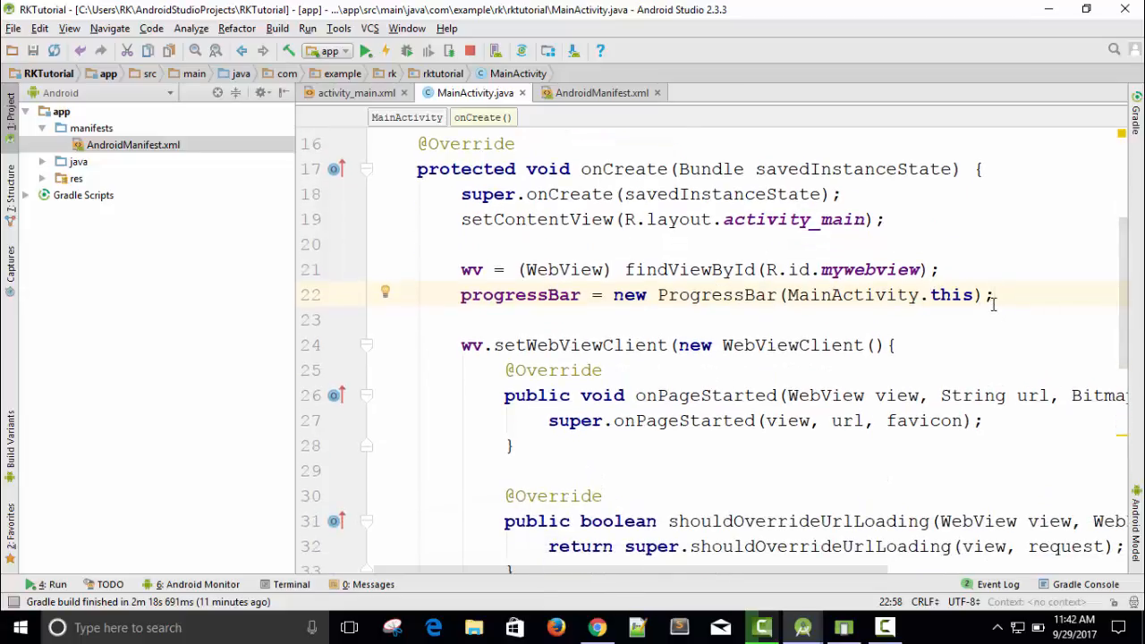
pyautogui.click(982, 421)
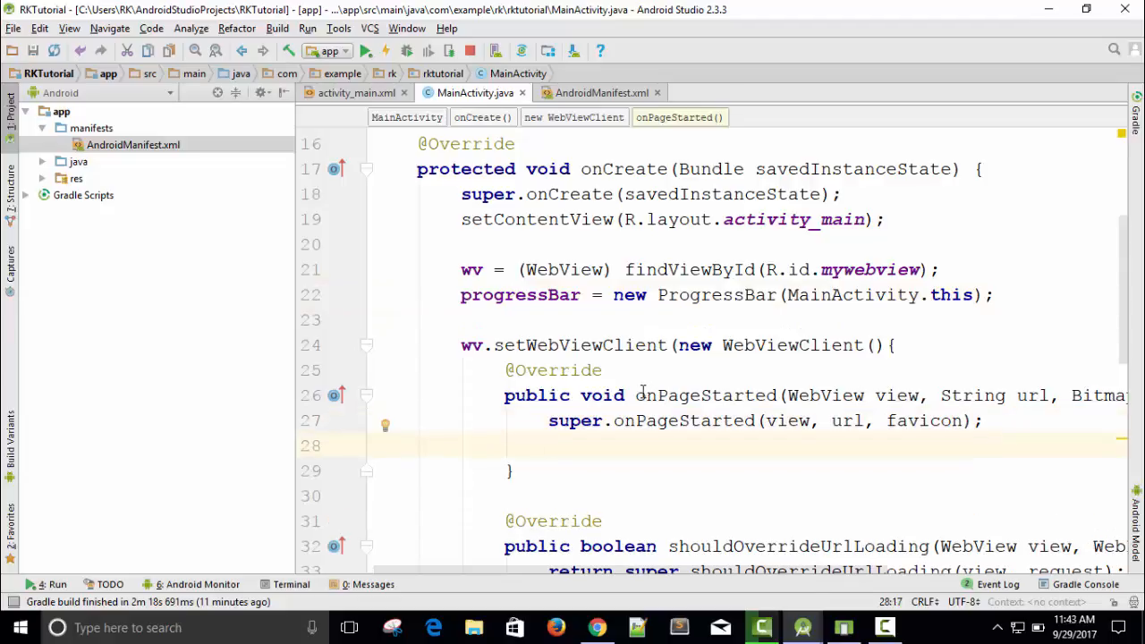
pyautogui.doubleClick(704, 395)
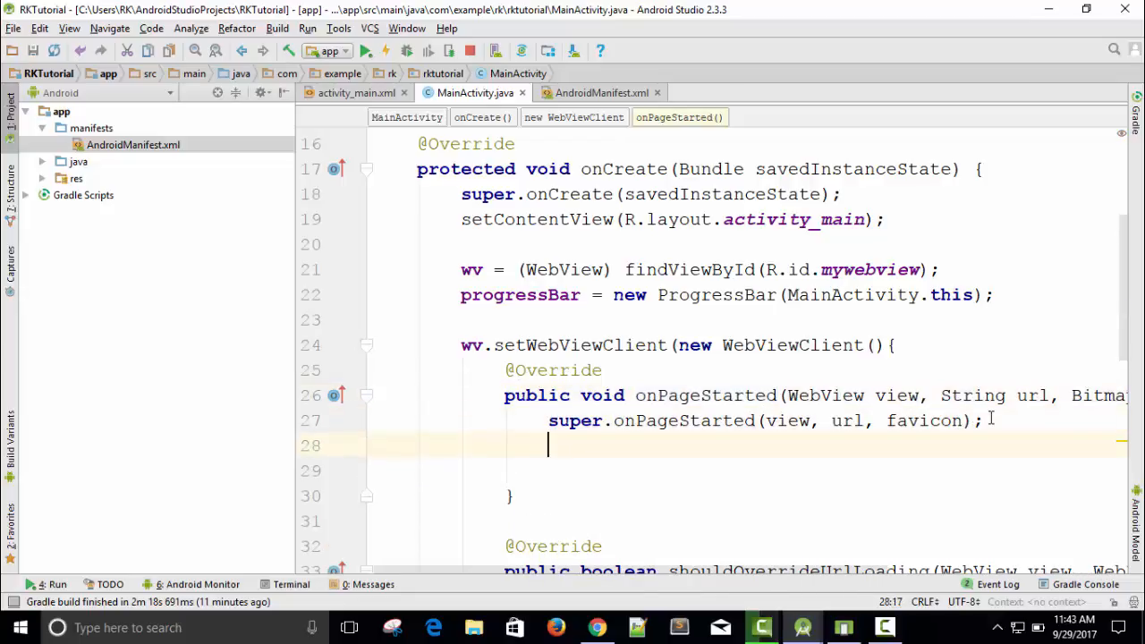
pyautogui.write('pro')
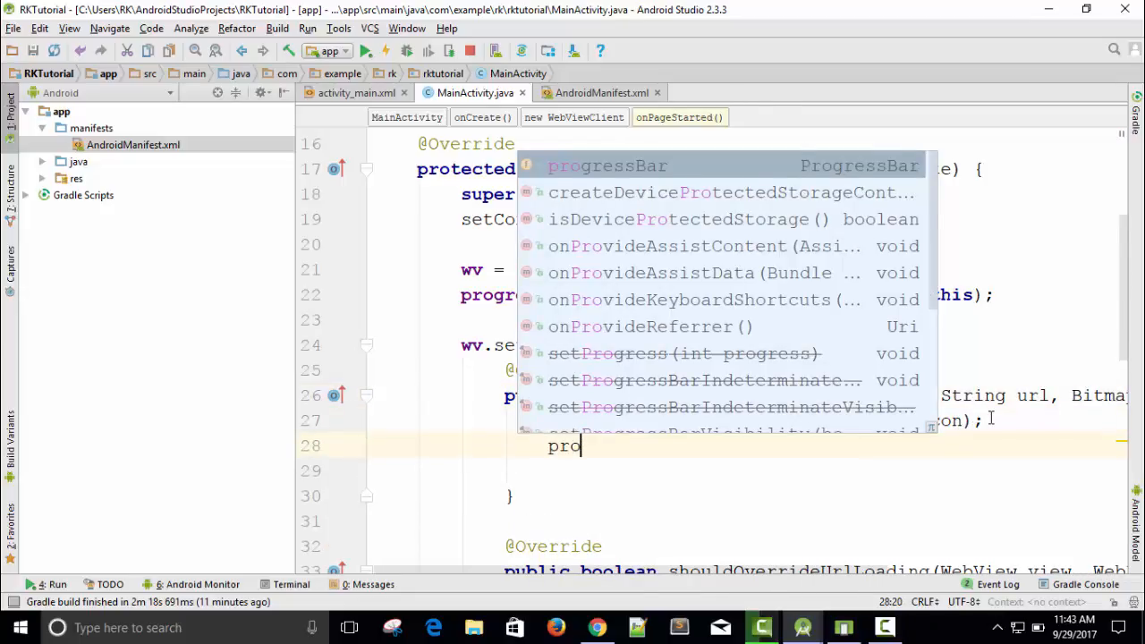
pyautogui.write('progressBar.')
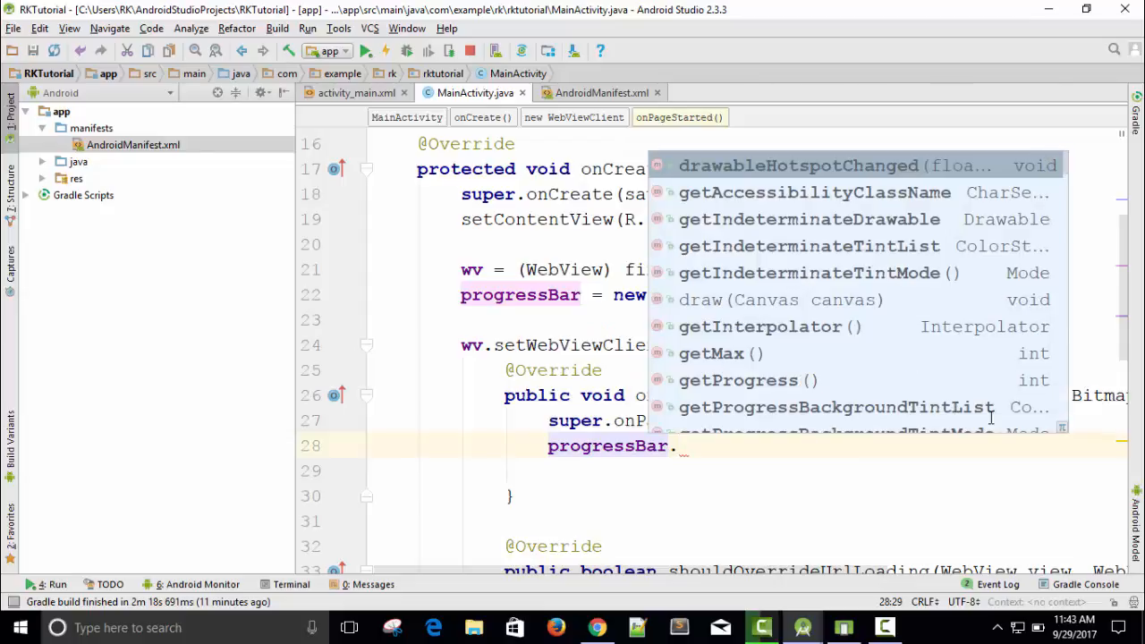
pyautogui.write('setT')
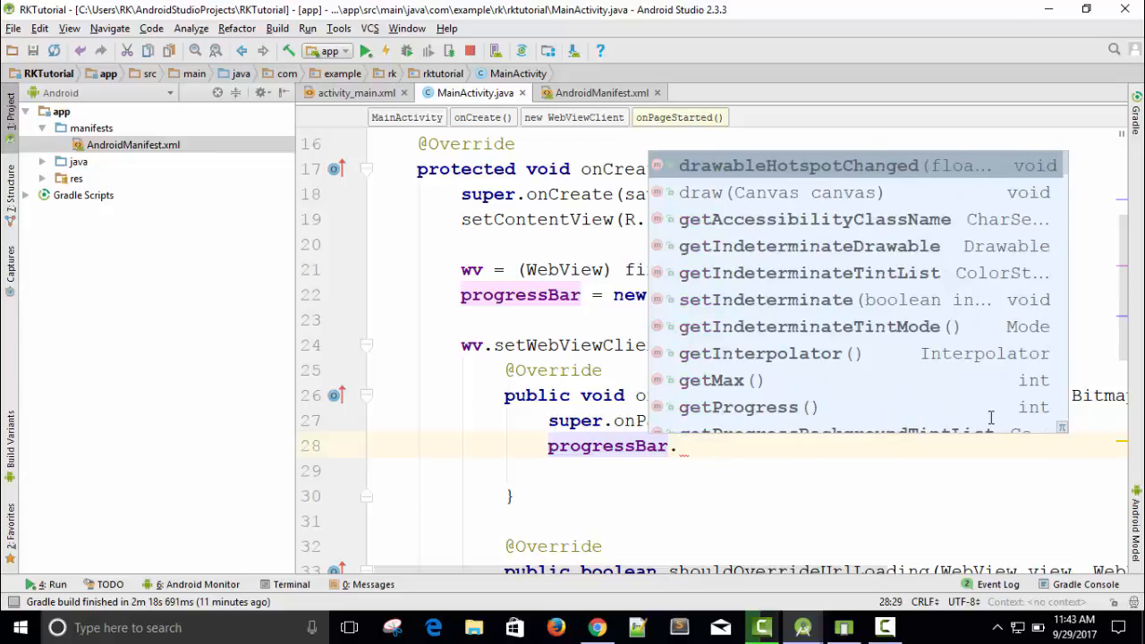
pyautogui.write('setMe')
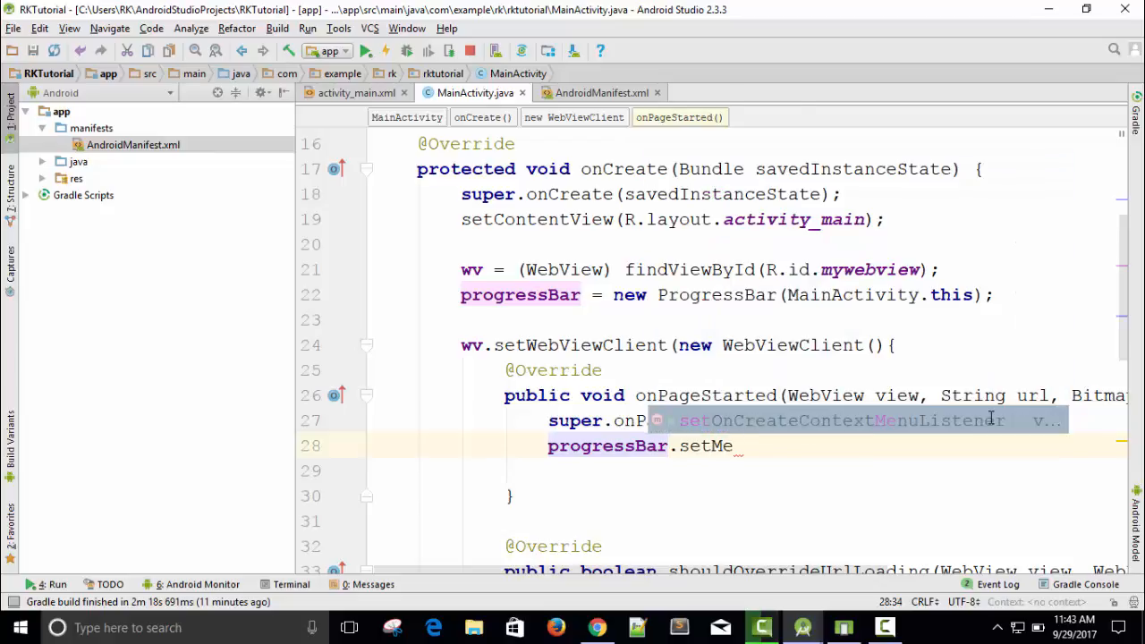
pyautogui.write('M')
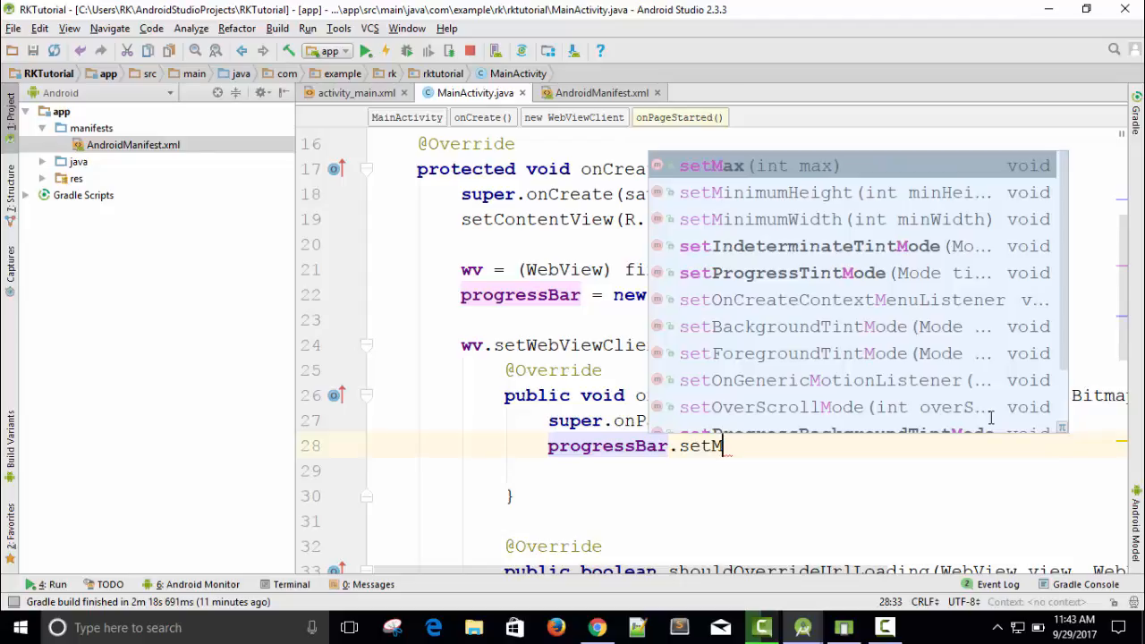
pyautogui.press('BackSpace')
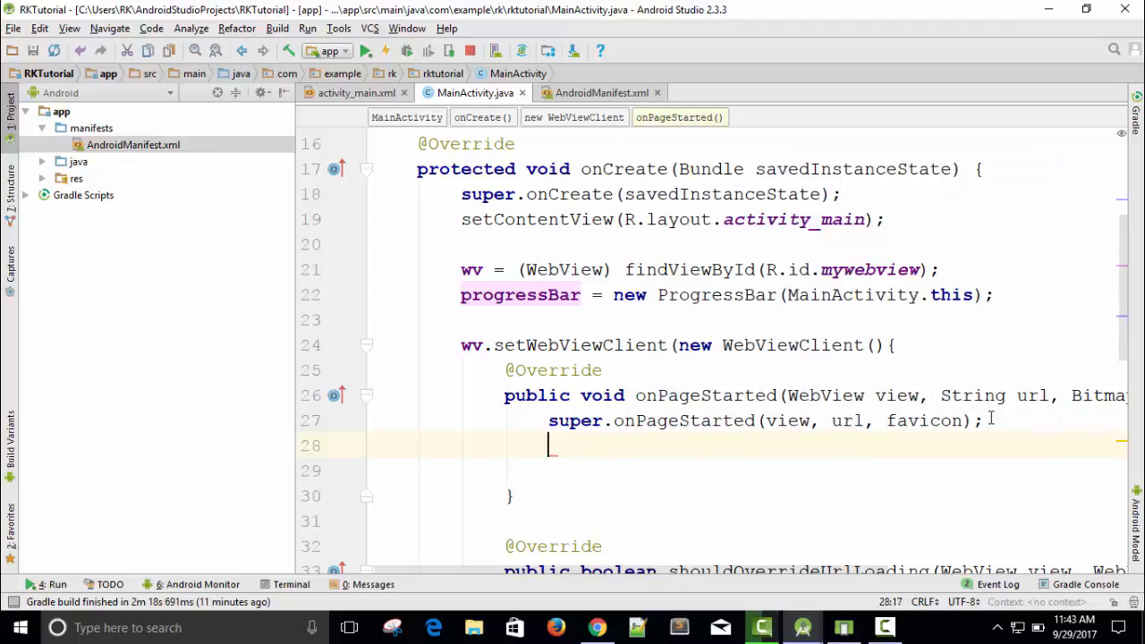
pyautogui.scroll(3)
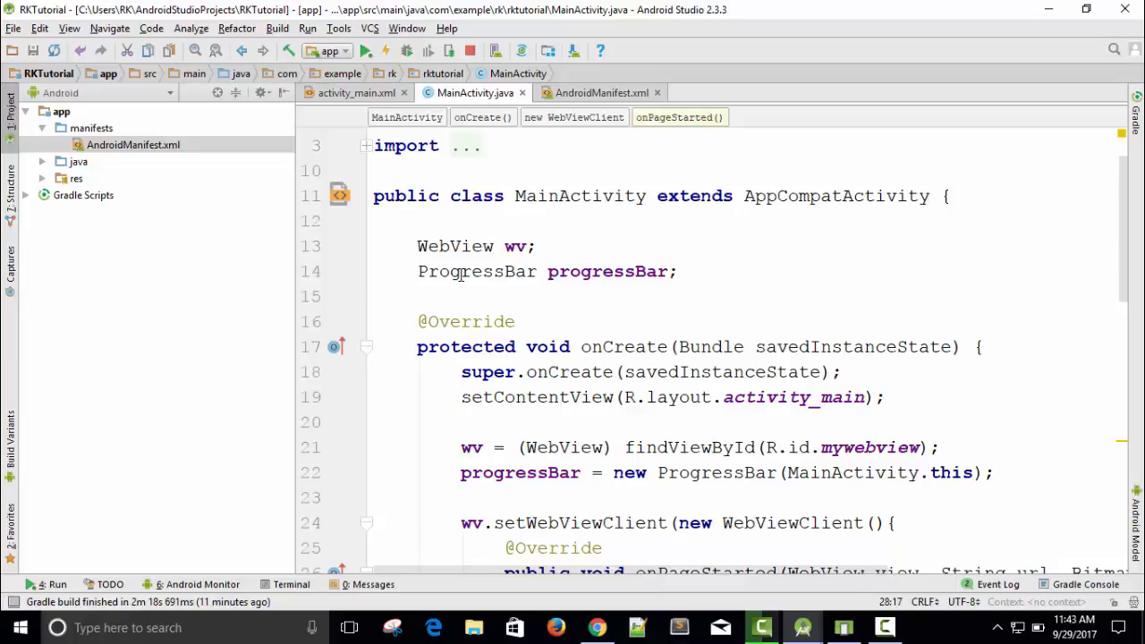
# Change the ProgressBar field declaration to a ProgressDialog named progressDialog
pyautogui.doubleClick(476, 271)
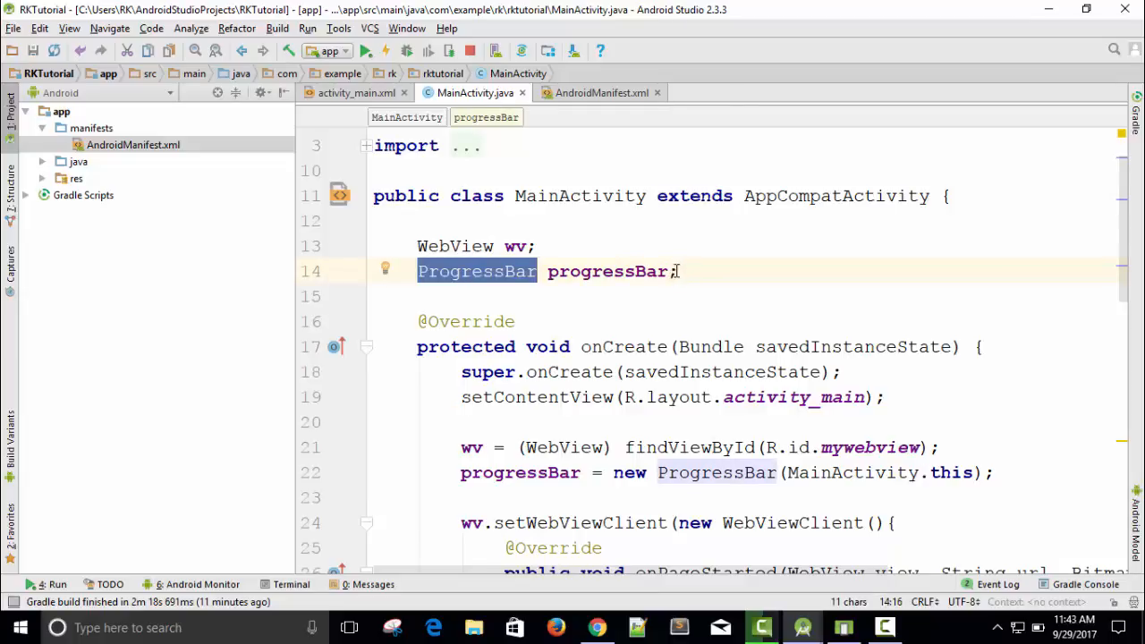
pyautogui.click(681, 271)
pyautogui.write('Pro')
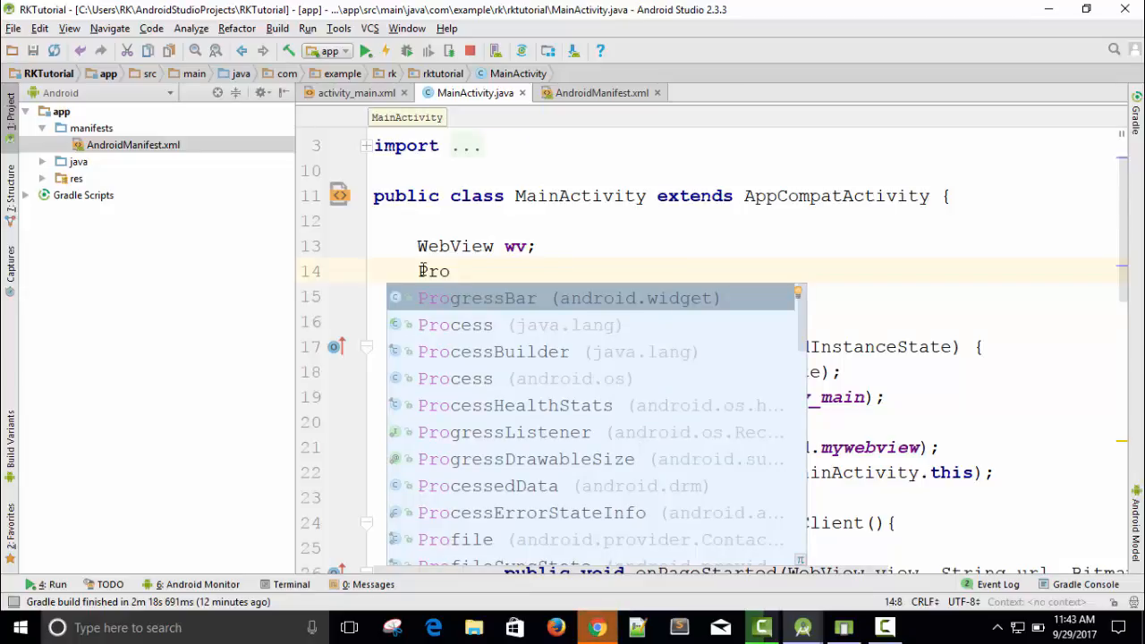
pyautogui.write('Dialog')
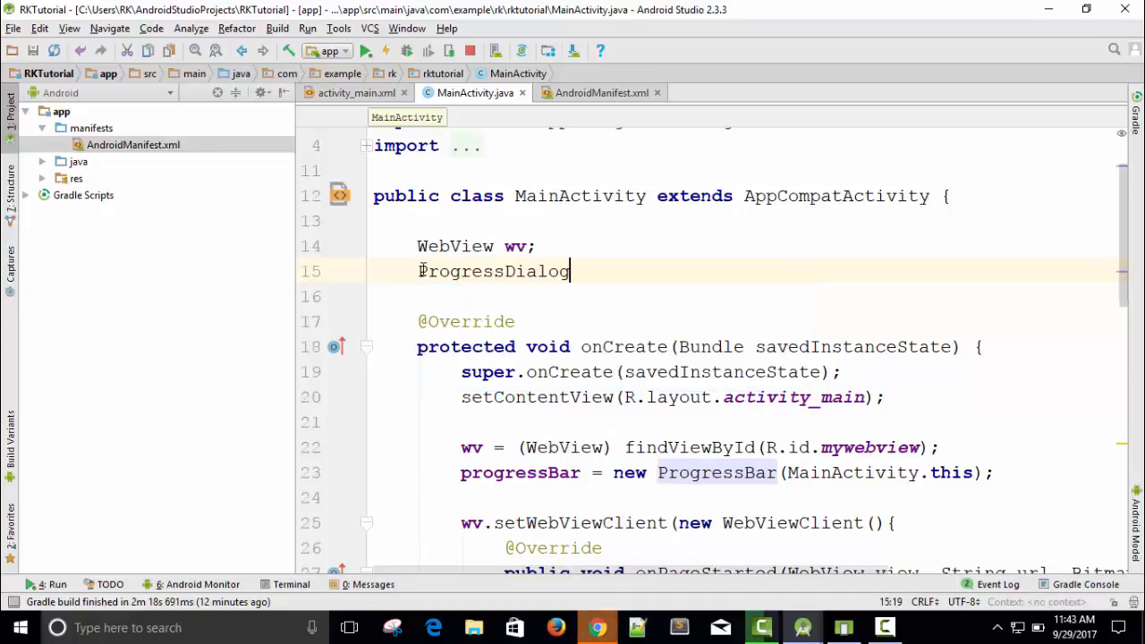
pyautogui.write('p')
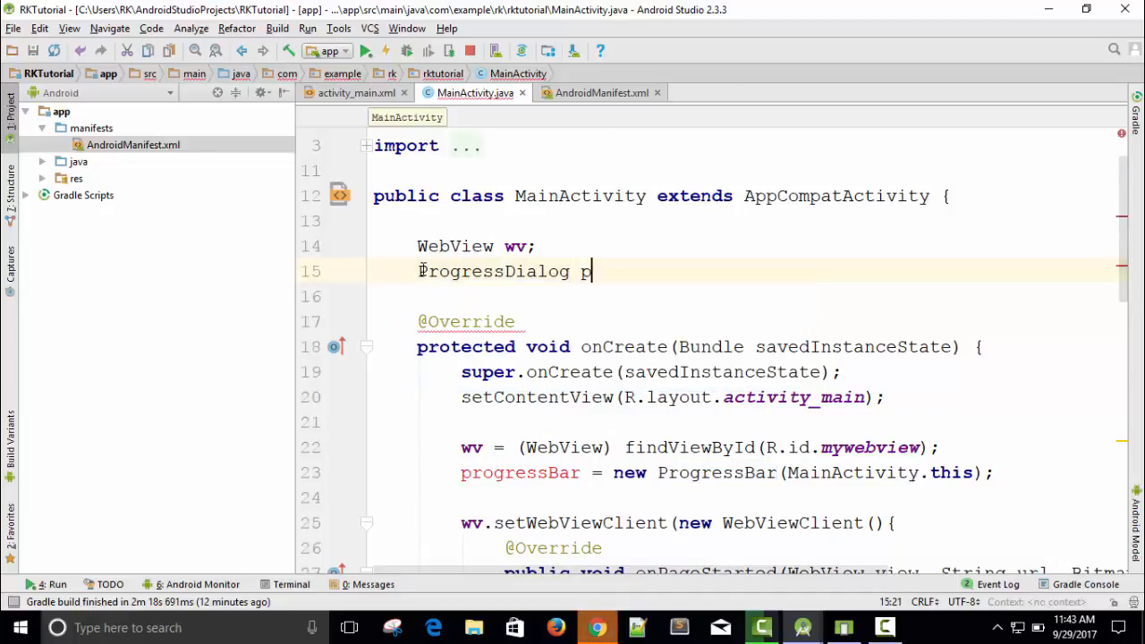
pyautogui.write('rogressDialog;')
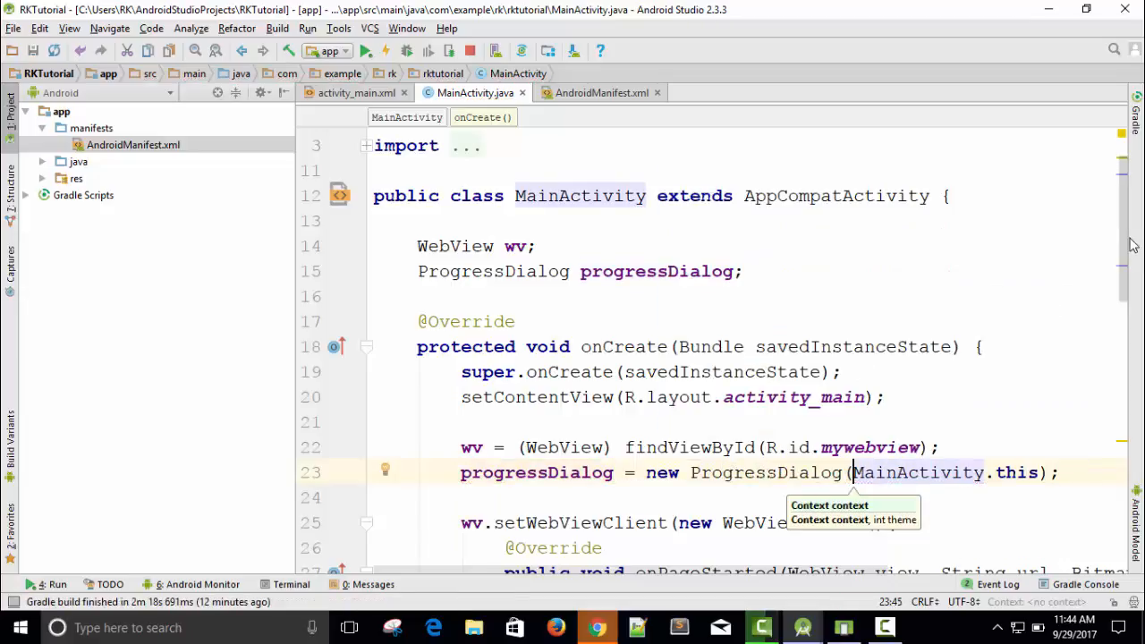
# In onPageStarted, add progressDialog.setMessage("Please wait..") and progressDialog.show()
pyautogui.scroll(-3)
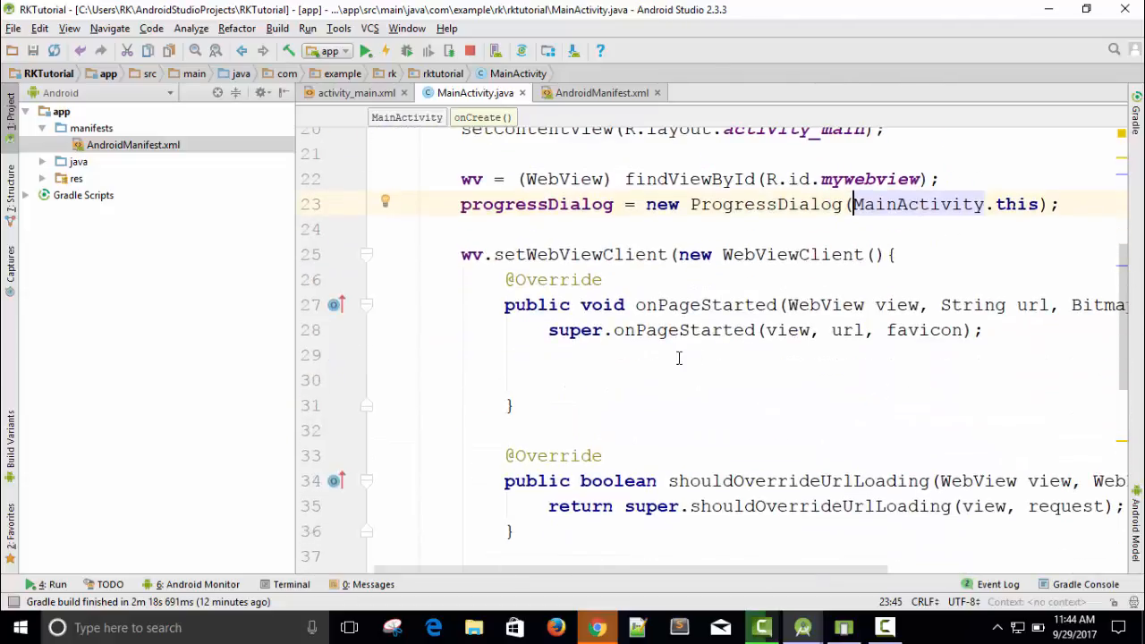
pyautogui.click(620, 355)
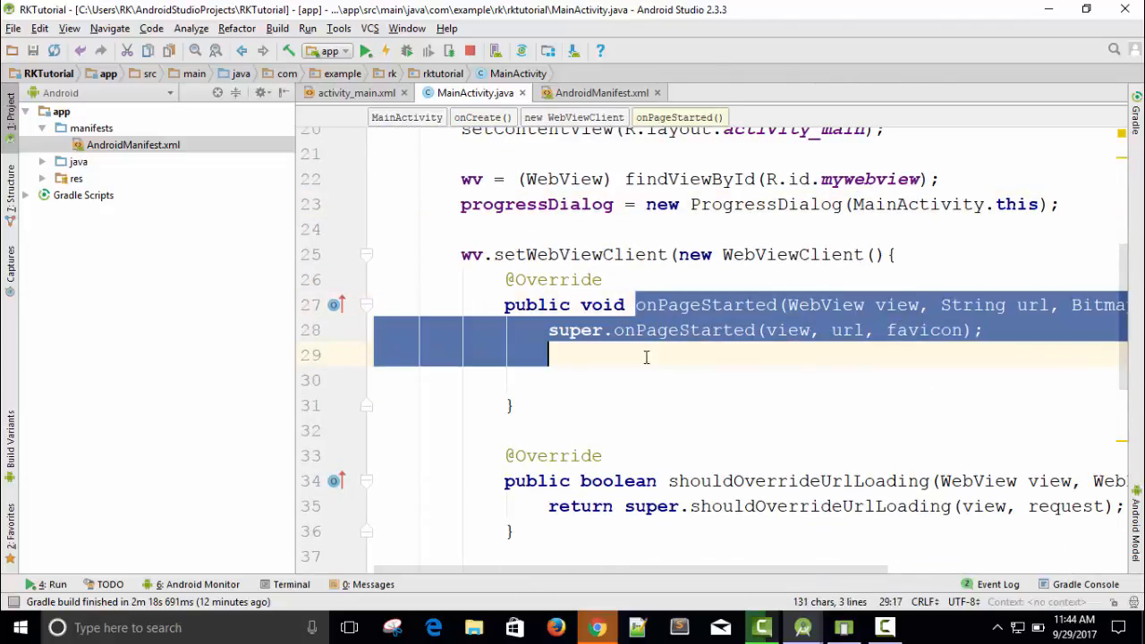
pyautogui.write('pro')
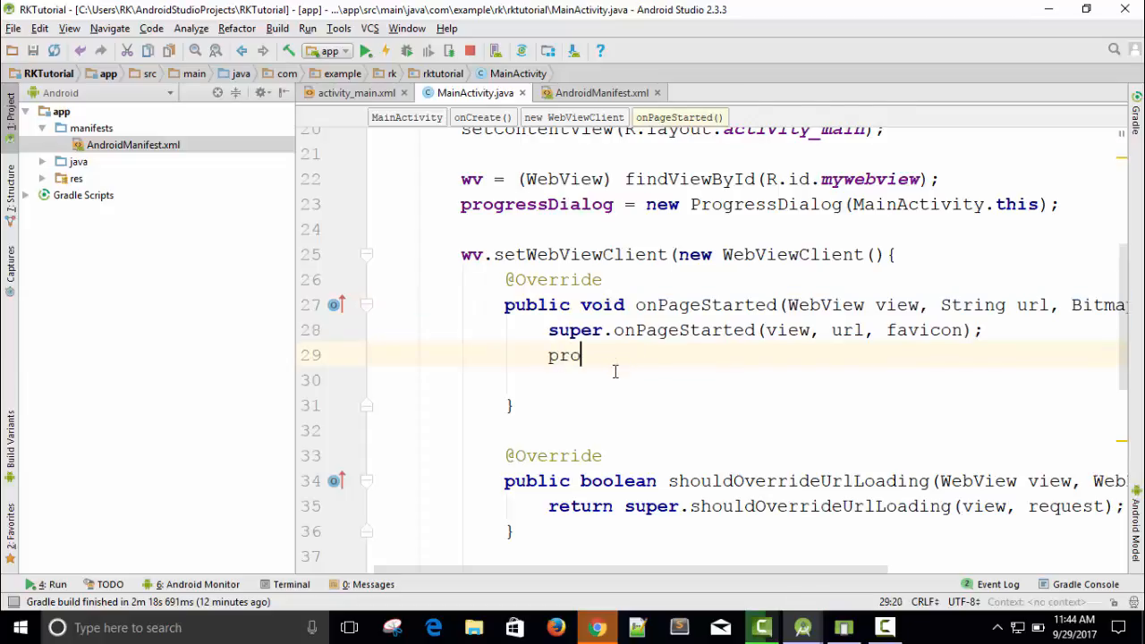
pyautogui.write('gressDialog')
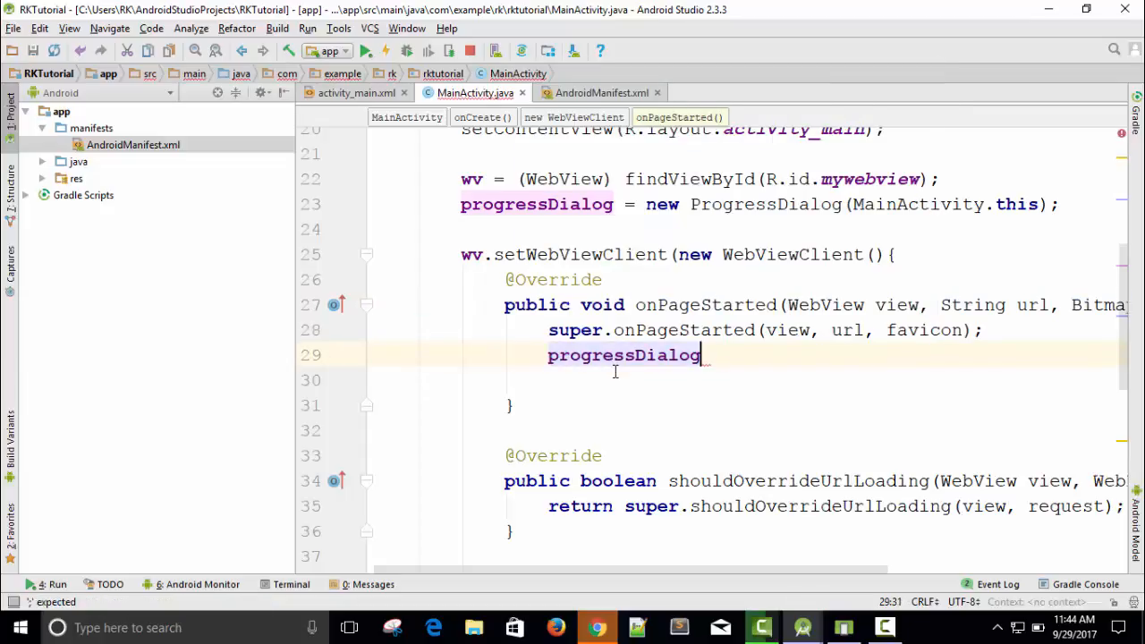
pyautogui.write('.s')
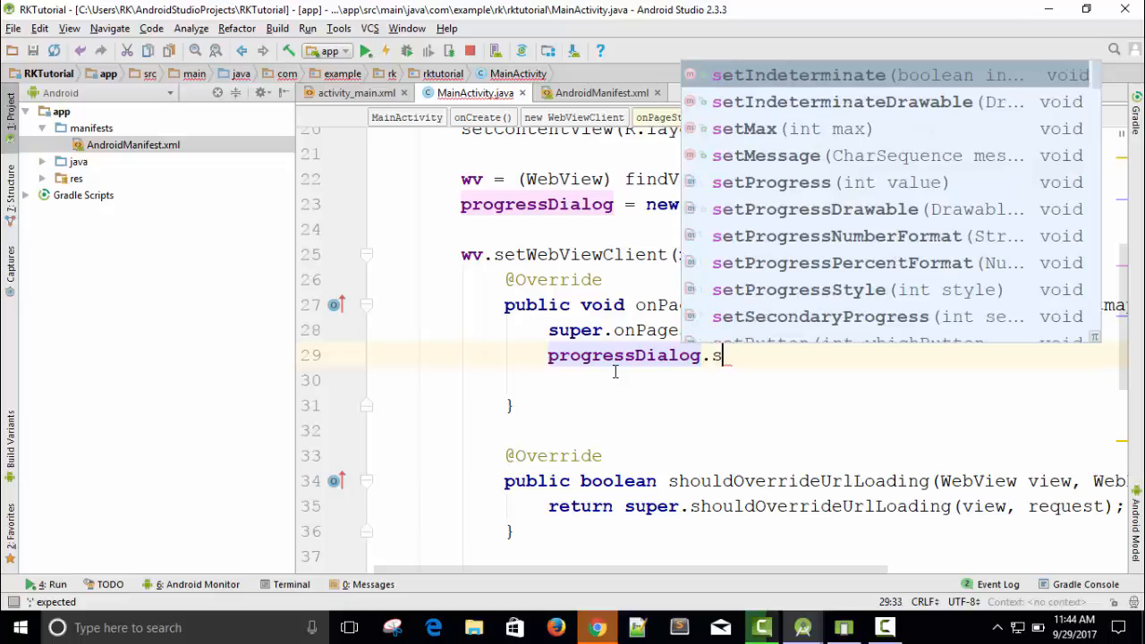
pyautogui.write('etMessage("");')
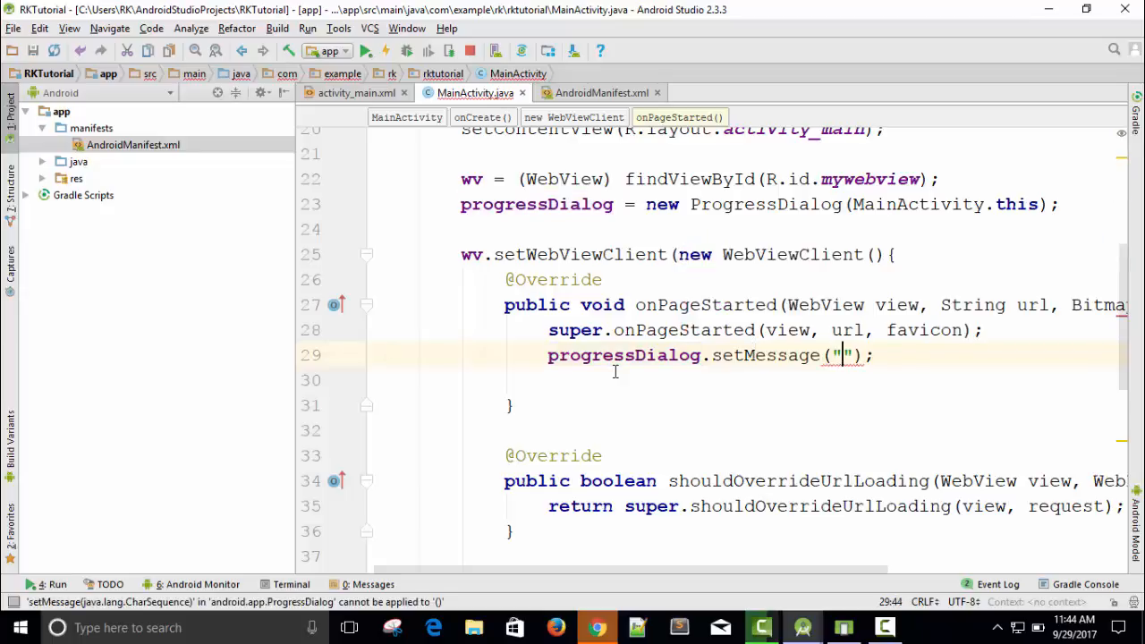
pyautogui.write('Please wai')
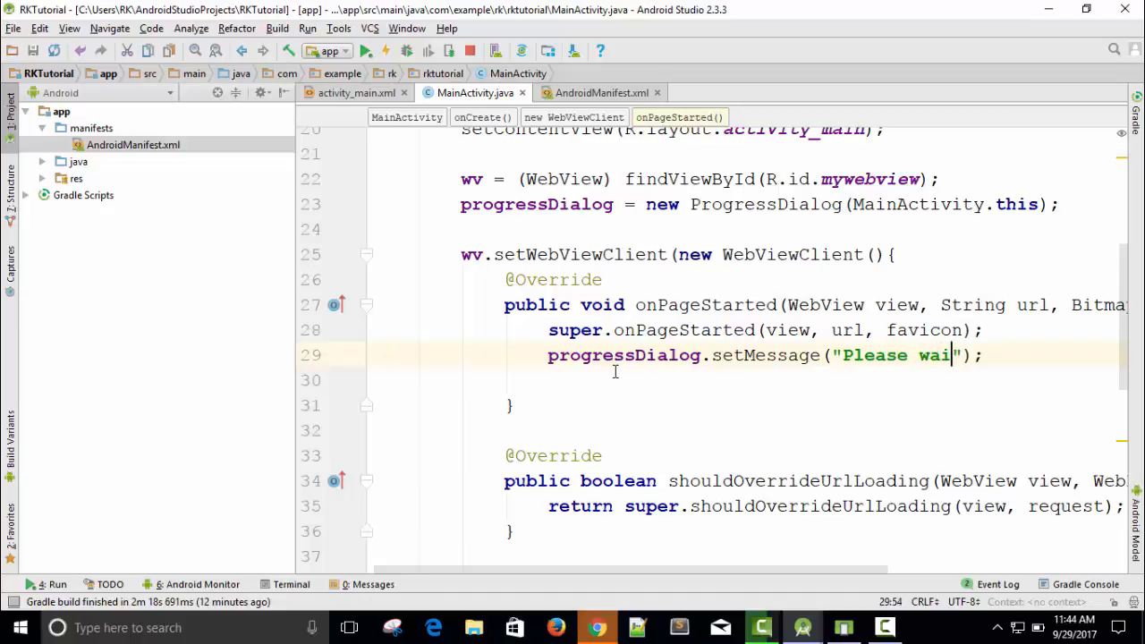
pyautogui.write('t..')
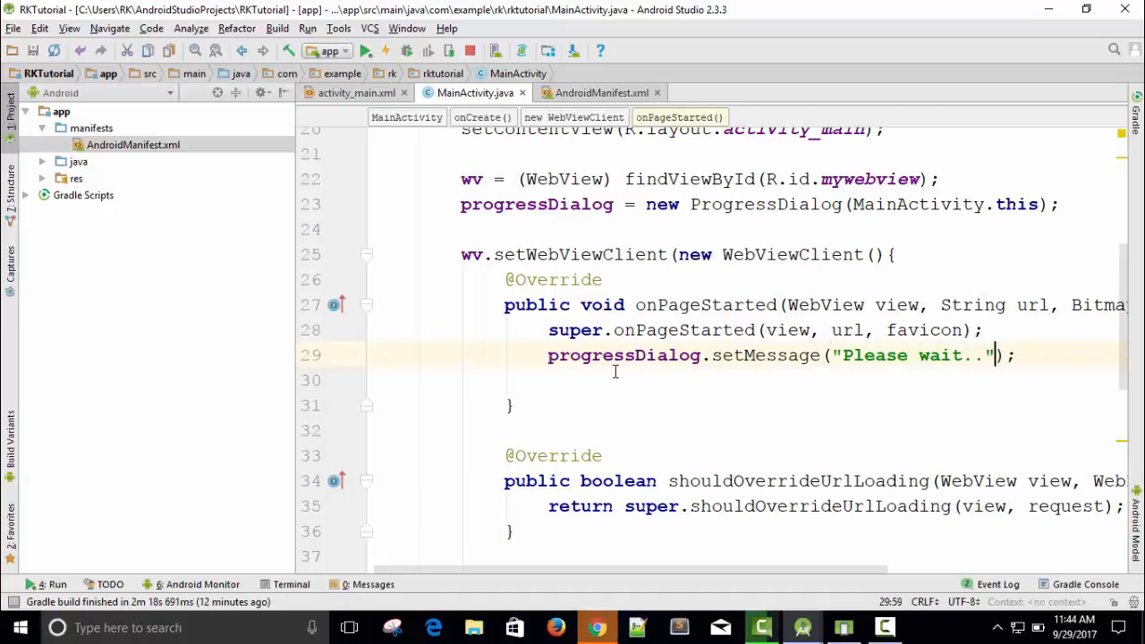
pyautogui.write('progressDialog.show();')
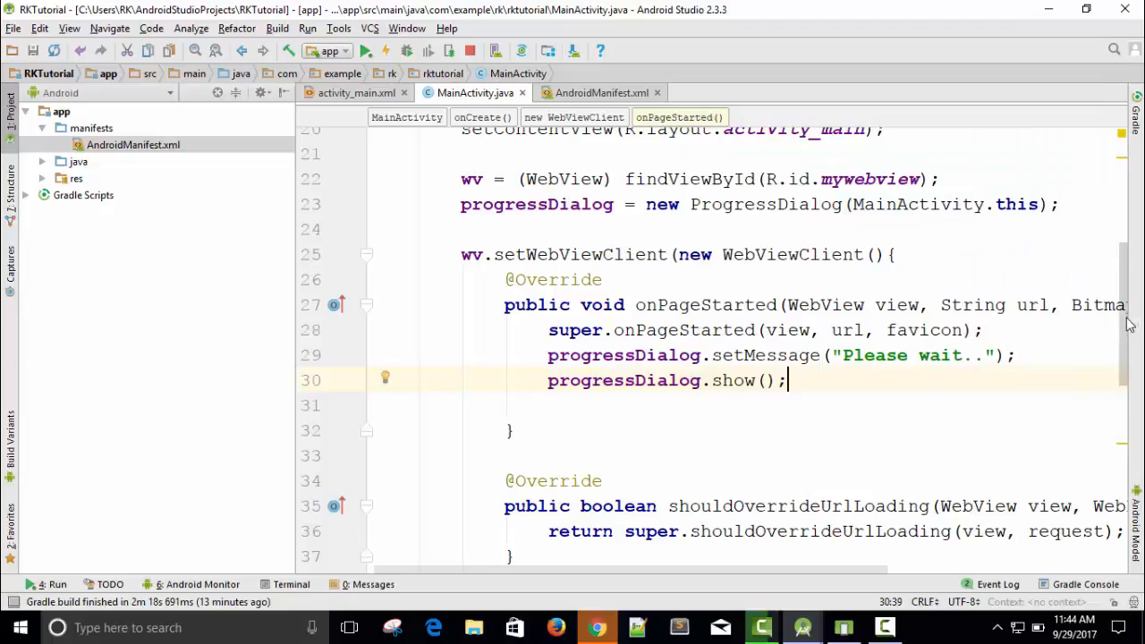
# Add 'progressDialog.dismiss();' after the super call in onPageFinished
pyautogui.scroll(-3)
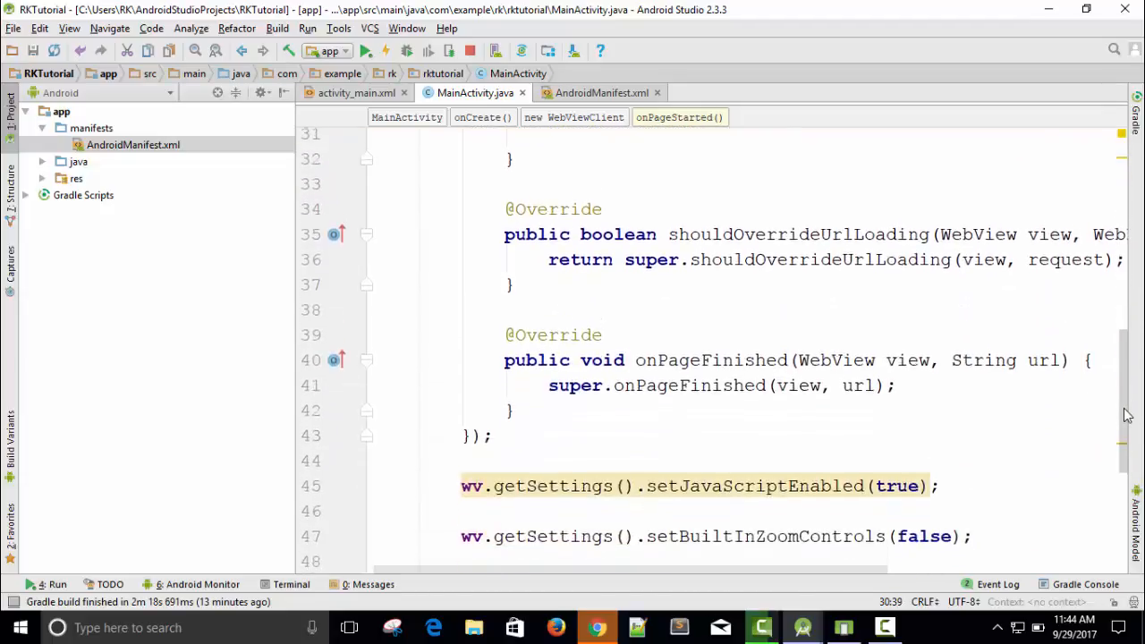
pyautogui.click(635, 355)
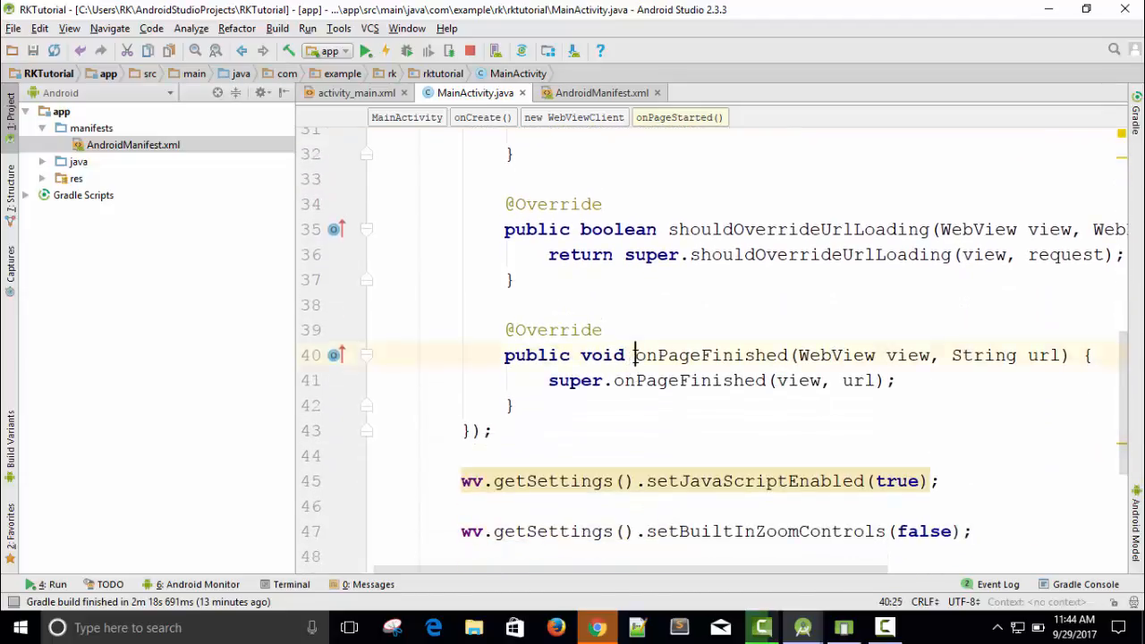
pyautogui.click(894, 381)
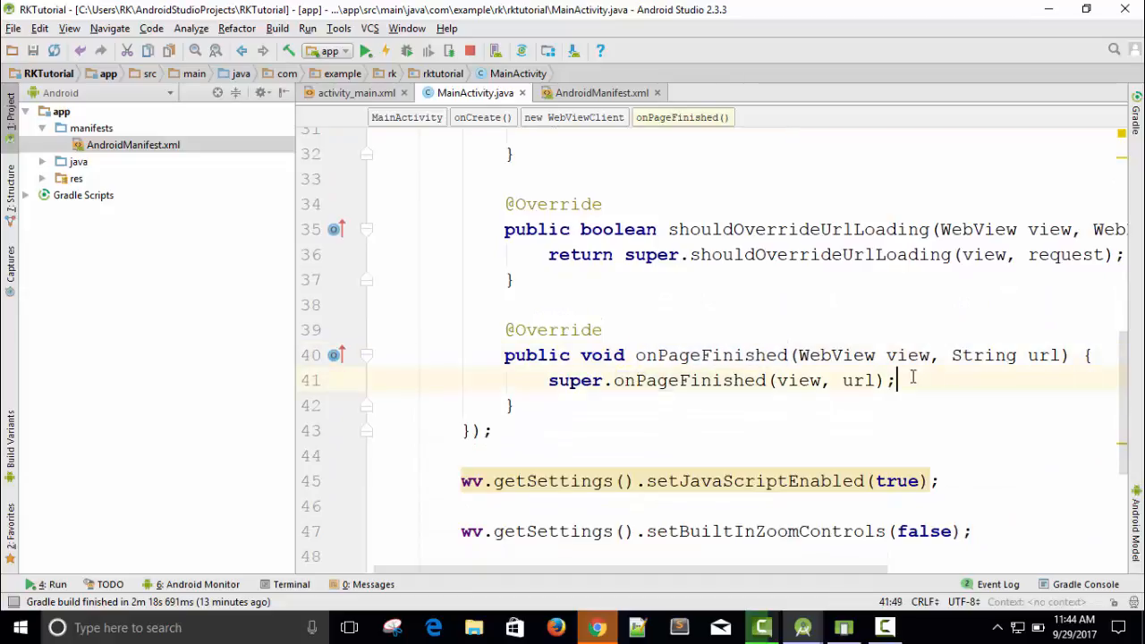
pyautogui.write('progressDialog.')
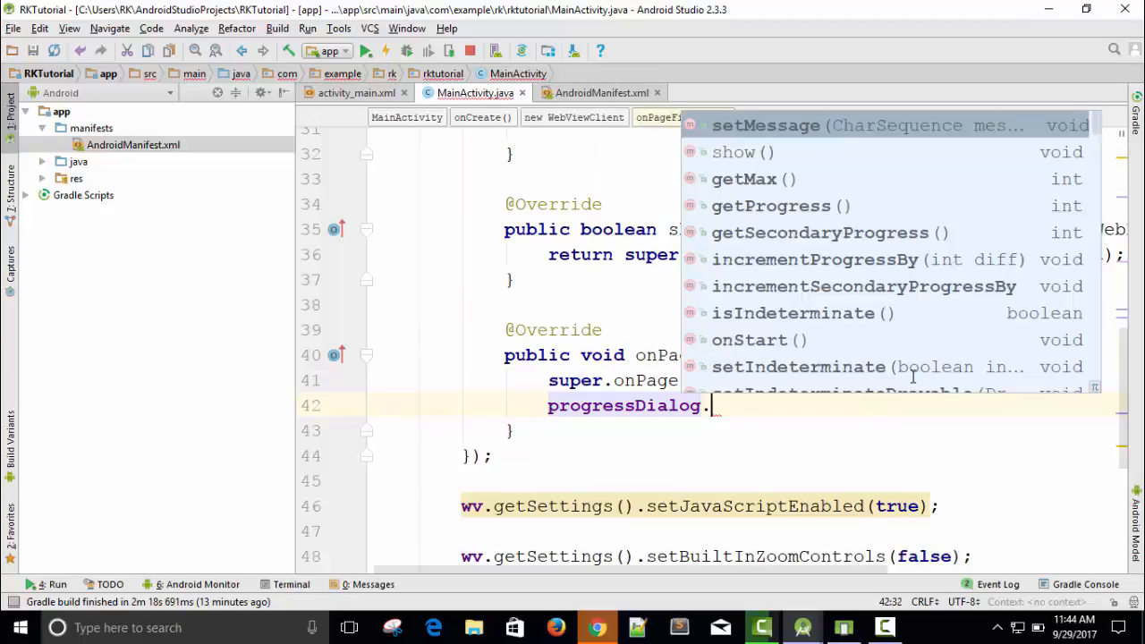
pyautogui.write('dismiss();')
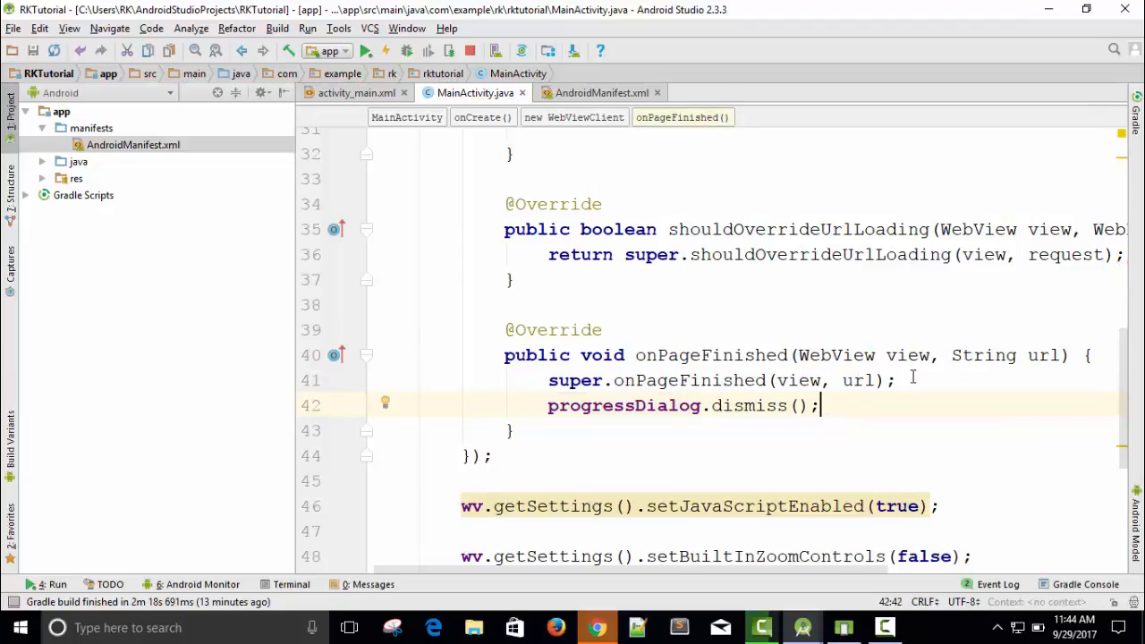
pyautogui.scroll(-3)
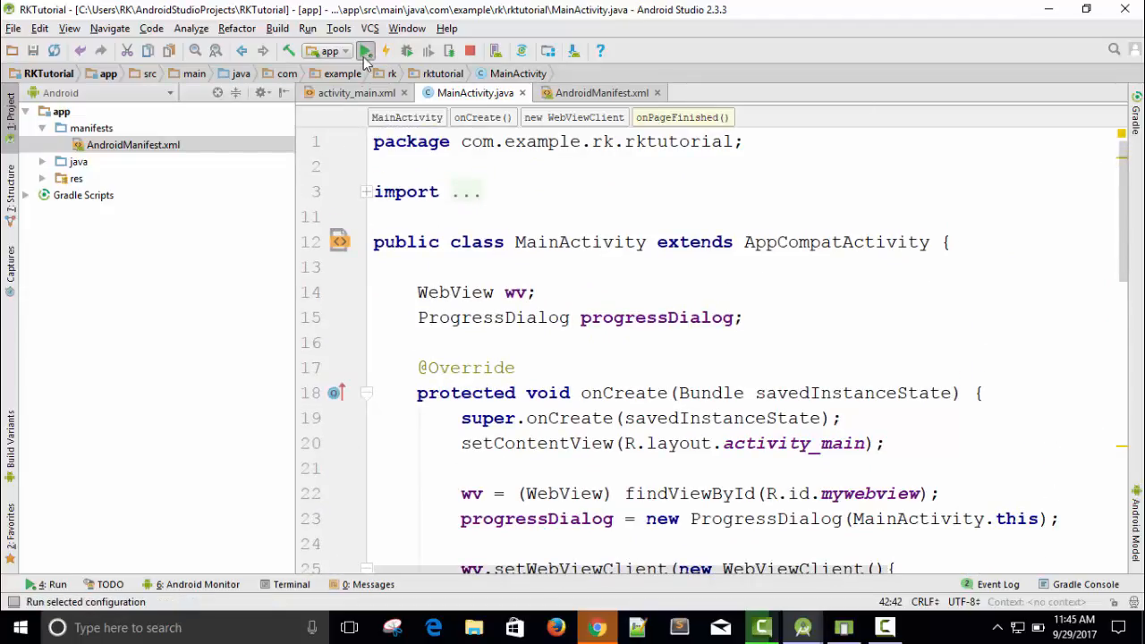
# Run the app on the Nexus S emulator and open a couple of site links
pyautogui.click(364, 51)
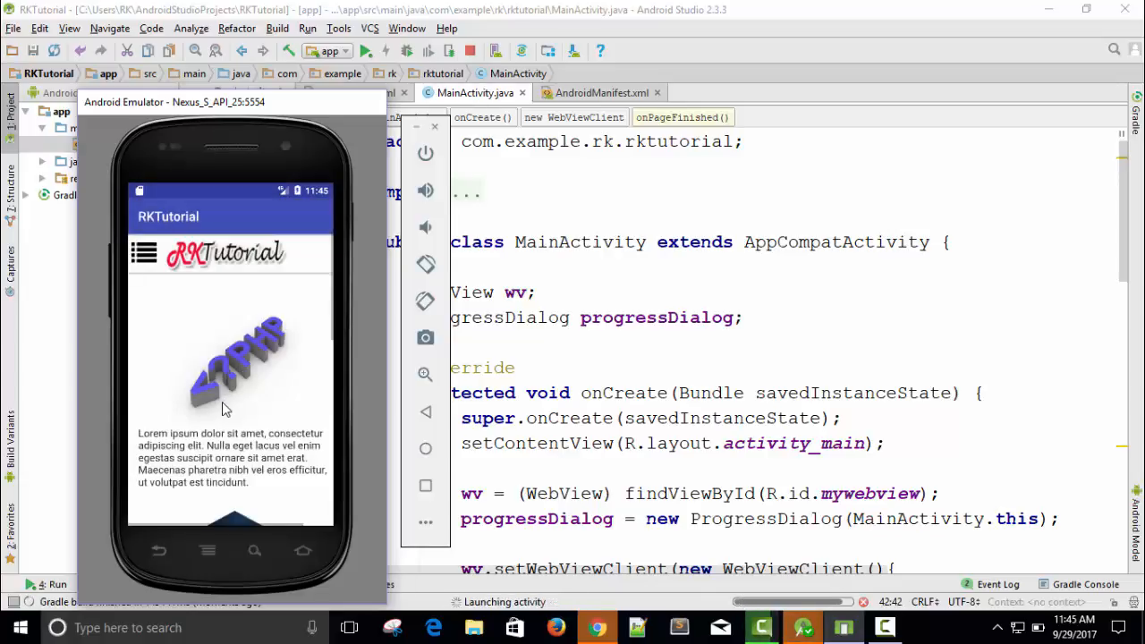
pyautogui.click(143, 253)
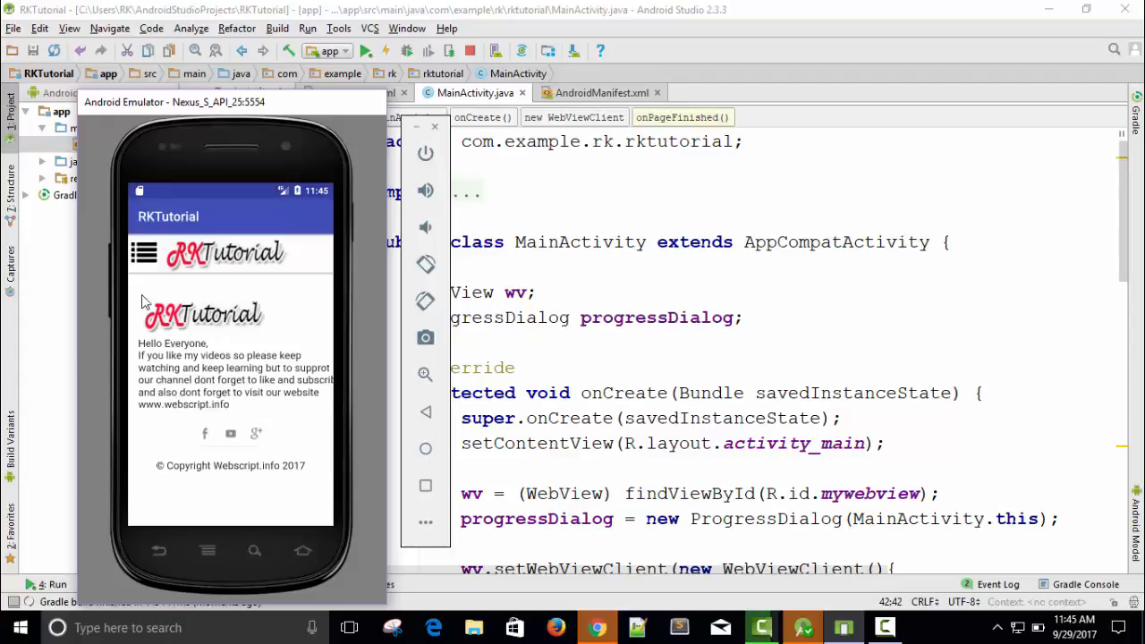
pyautogui.click(144, 253)
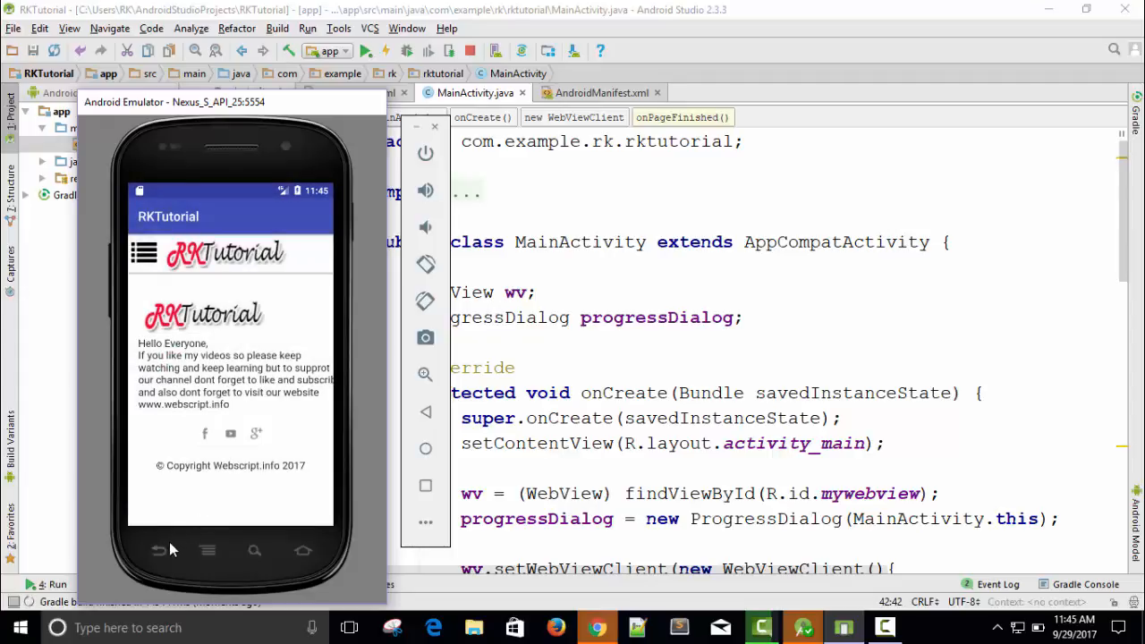
# Back out of the app, reopen RKTutorial from the launcher, then go Home
pyautogui.click(157, 550)
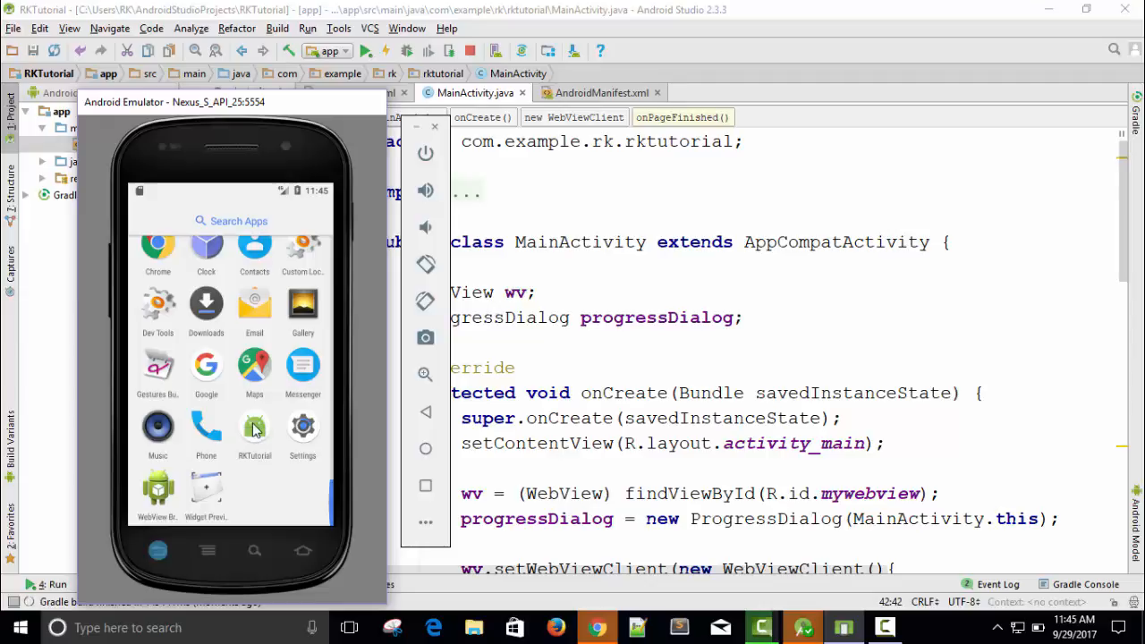
pyautogui.click(255, 429)
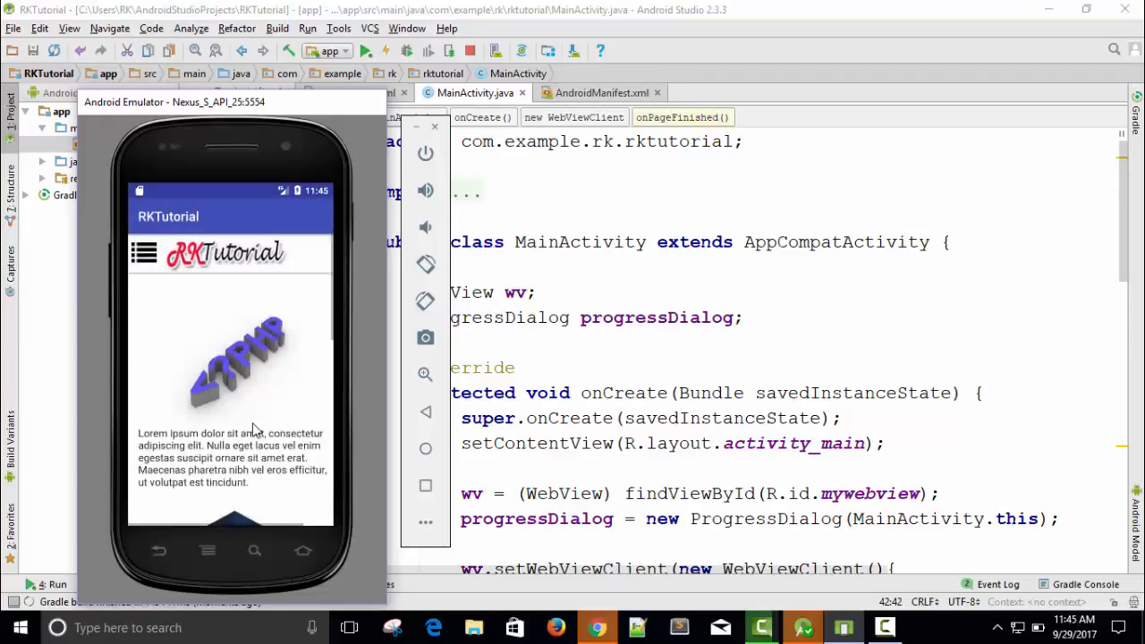
pyautogui.moveTo(148, 337)
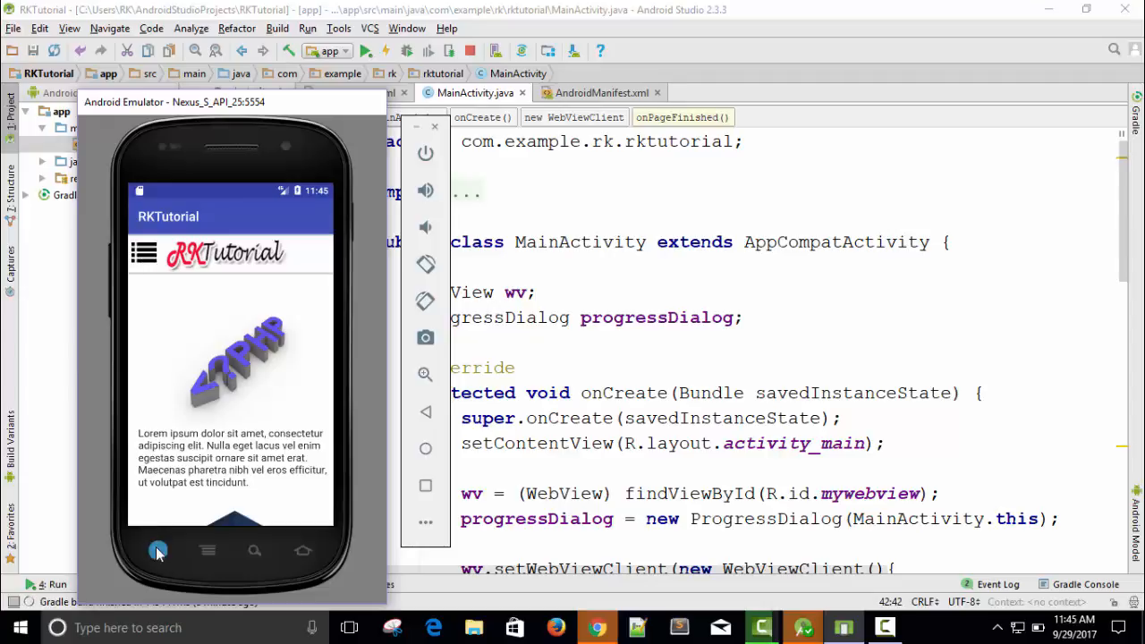
pyautogui.click(158, 550)
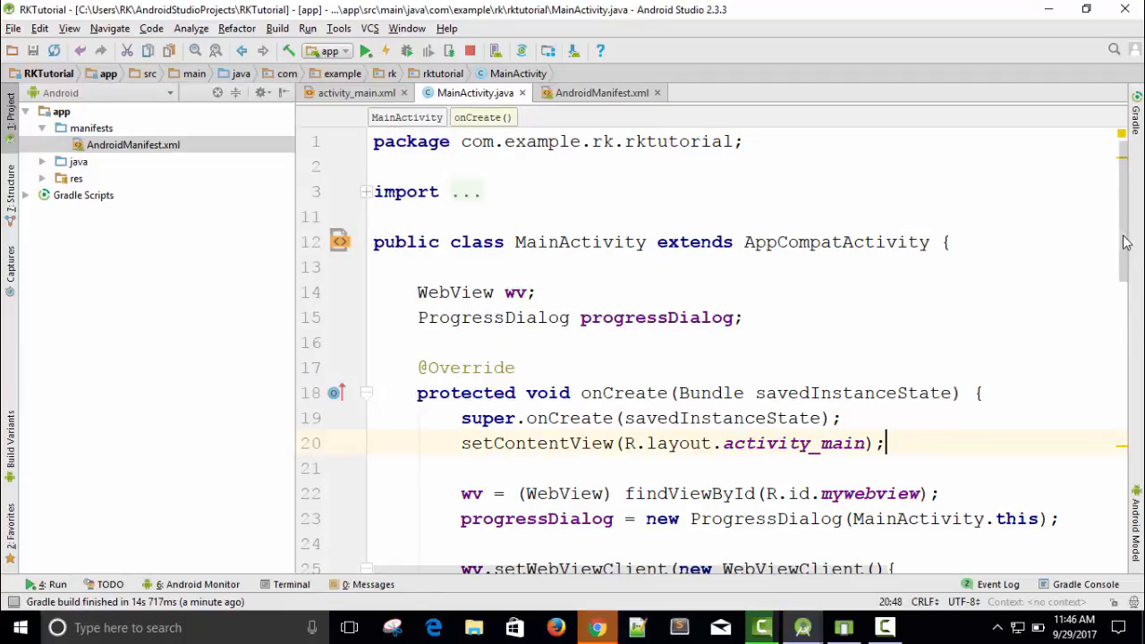
# Minimize the emulator and insert an onBackPressed override after onCreate, deleting its super call
pyautogui.scroll(-3)
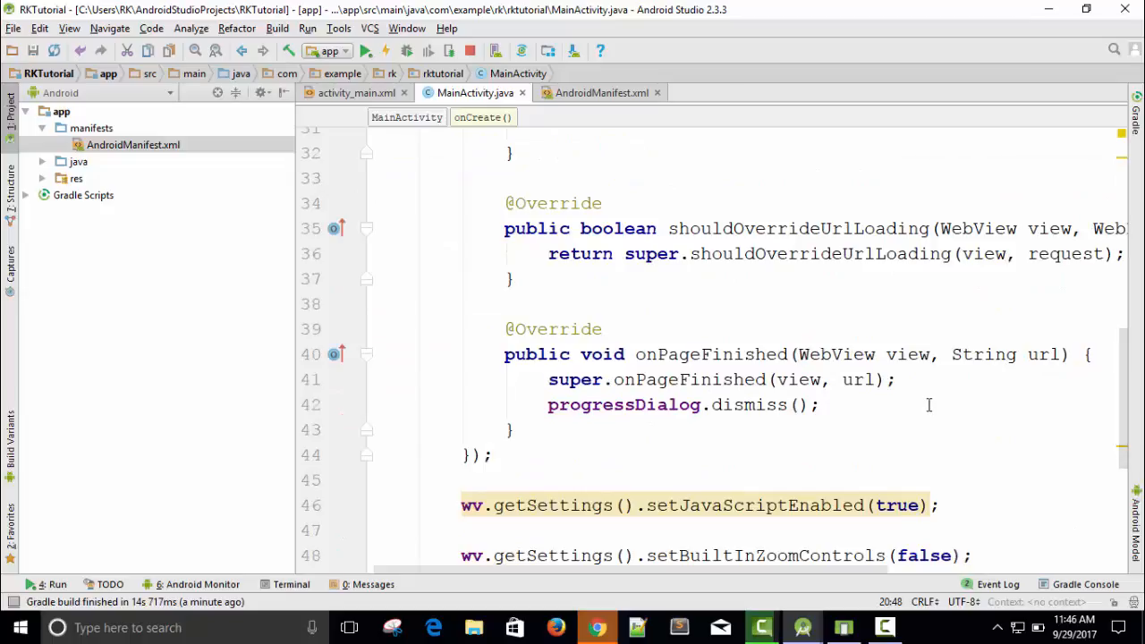
pyautogui.click(843, 627)
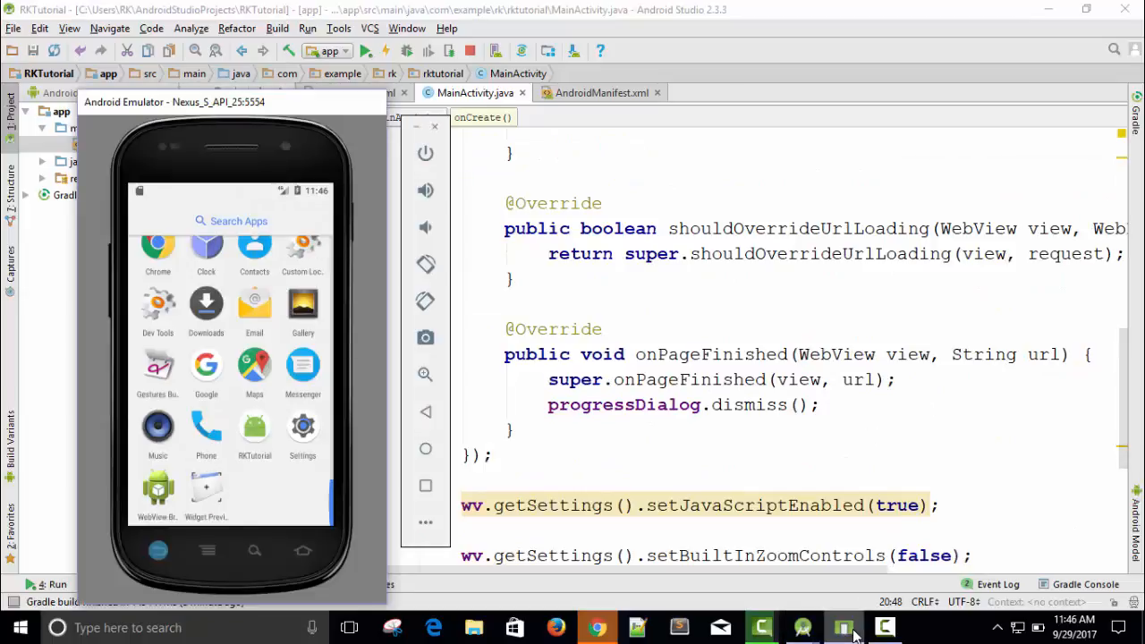
pyautogui.click(884, 627)
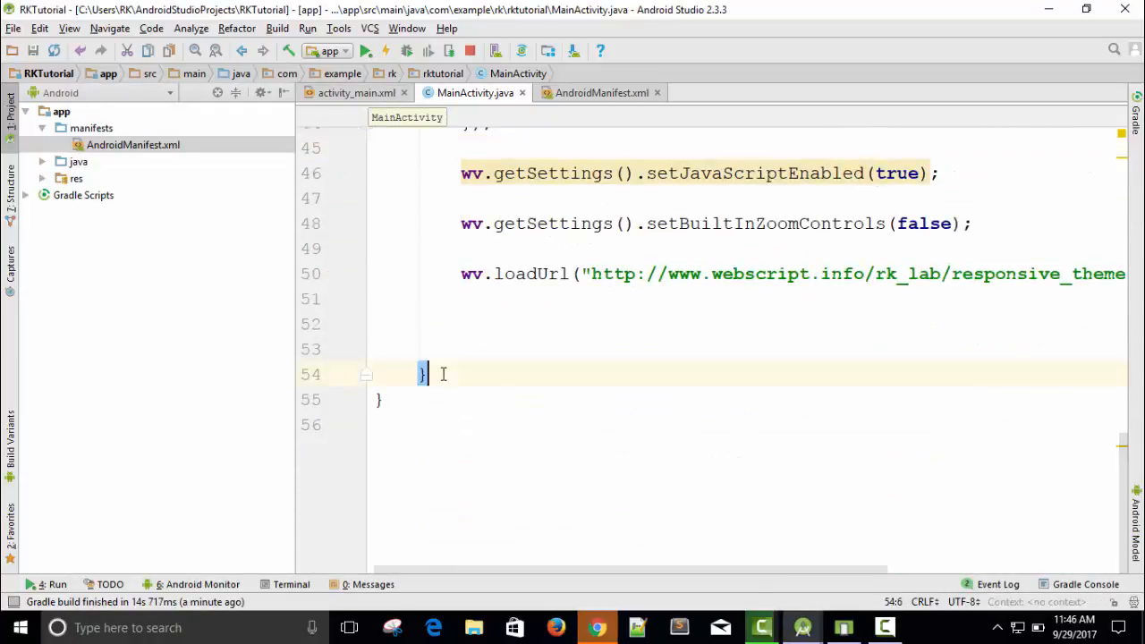
pyautogui.press('enter')
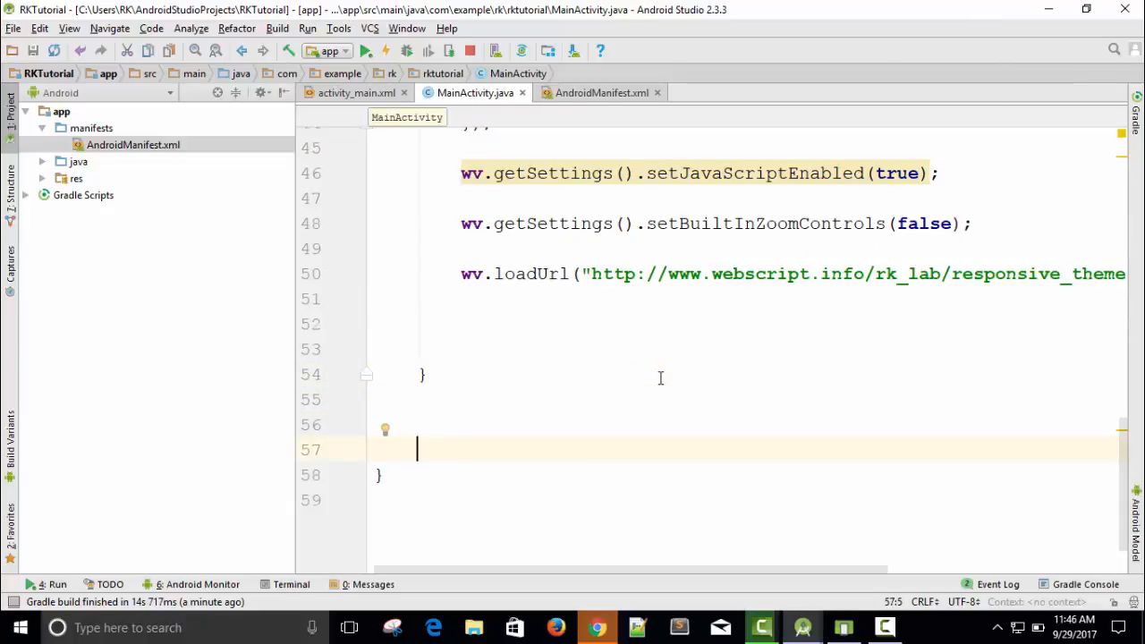
pyautogui.write('onB')
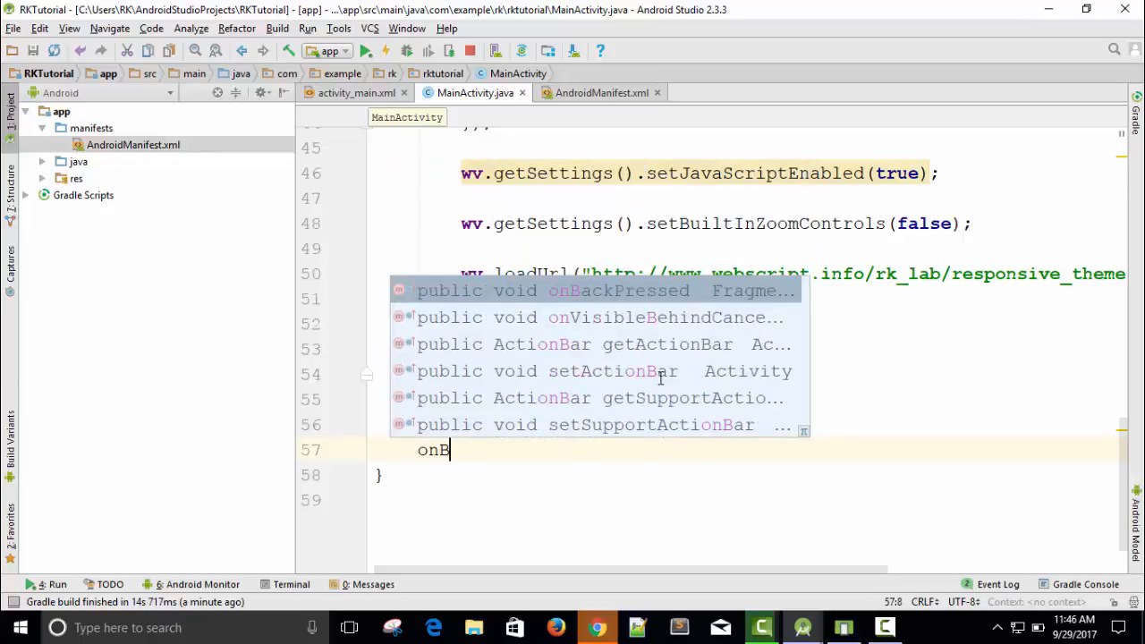
pyautogui.write('ackPressed() {')
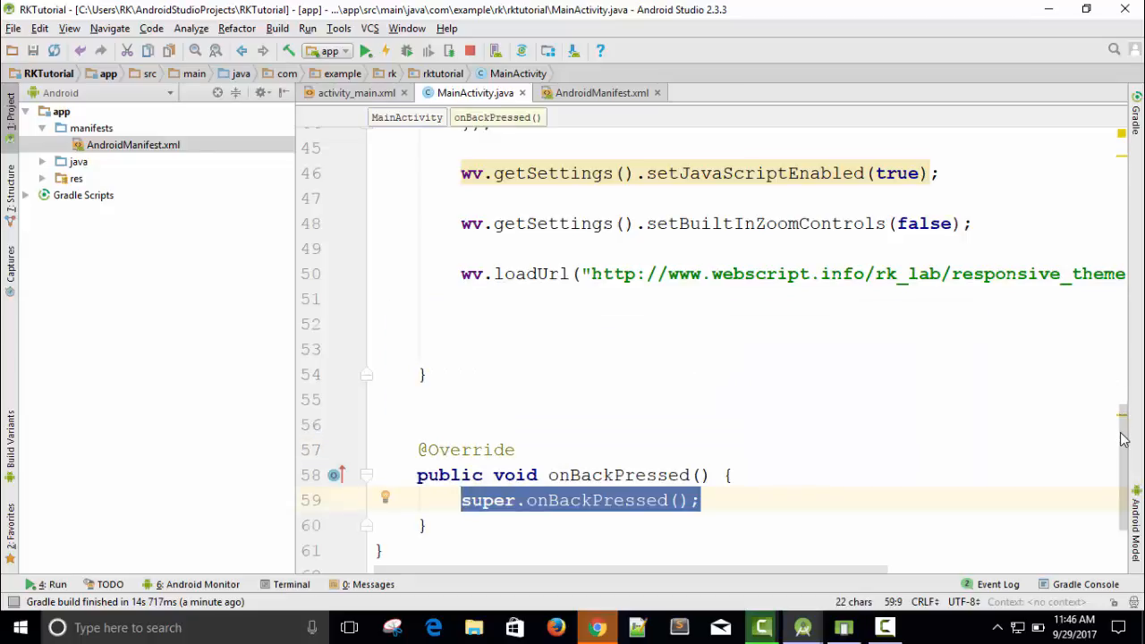
pyautogui.press('Delete')
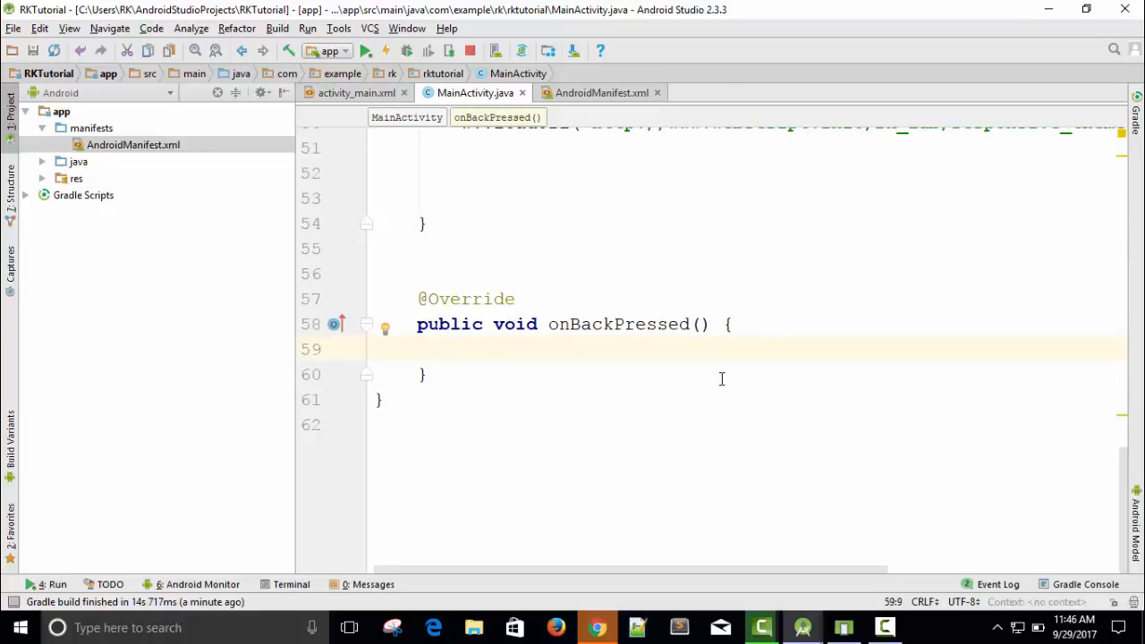
# In onBackPressed, write 'AlertDialog.Builder builder = new AlertDialog.Builder(MainActivity.this);'
pyautogui.write('A')
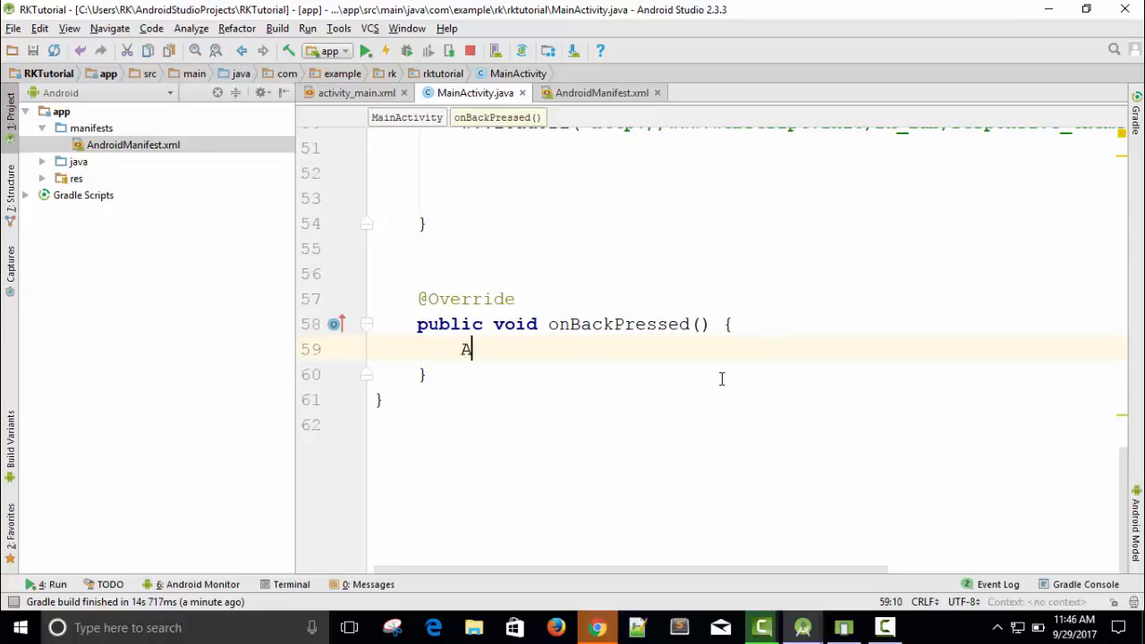
pyautogui.write('lertDialog')
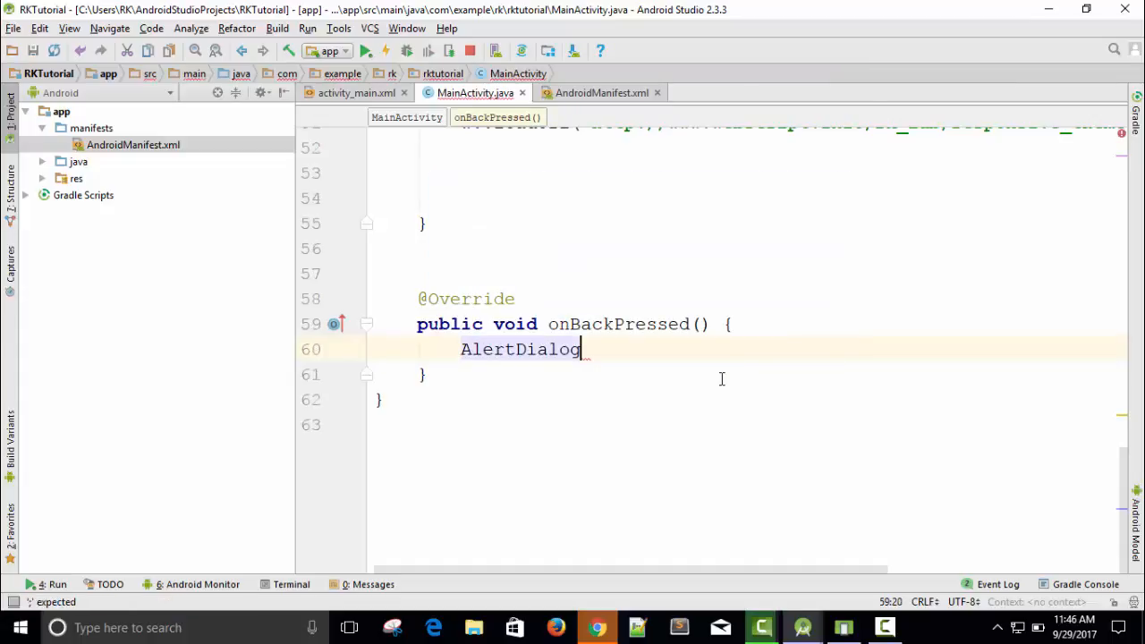
pyautogui.write('.')
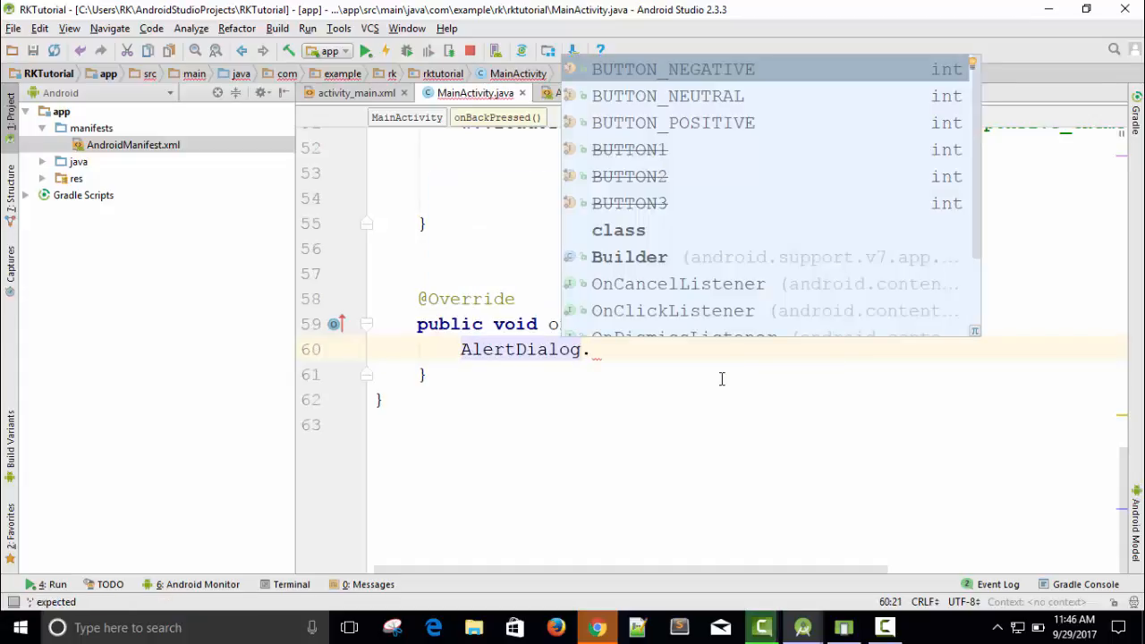
pyautogui.write('Builder')
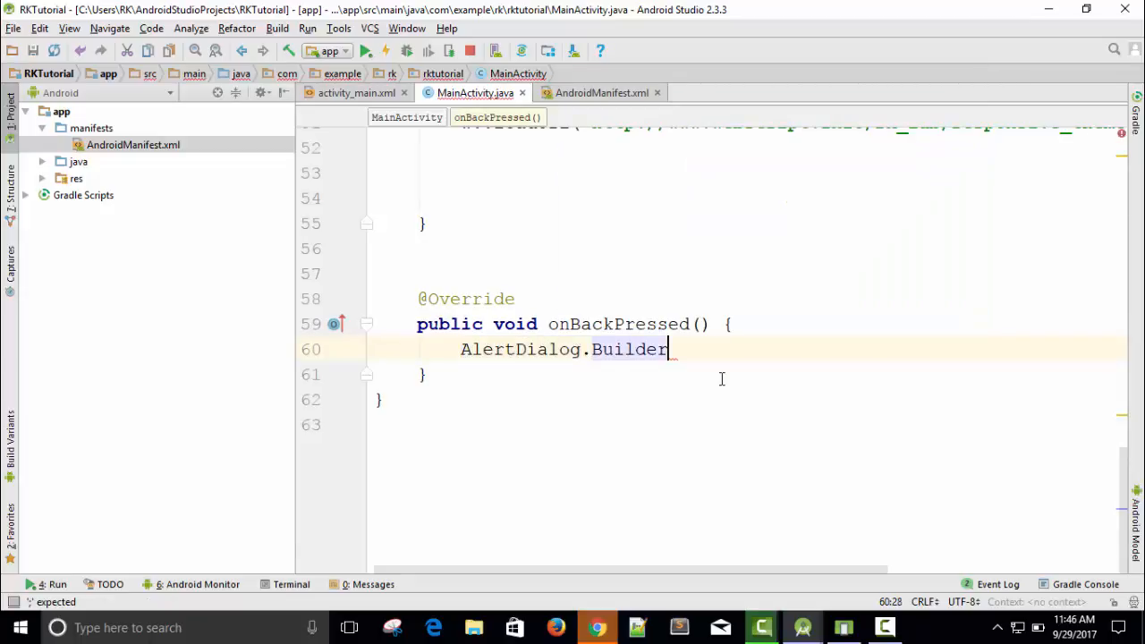
pyautogui.write('builder =')
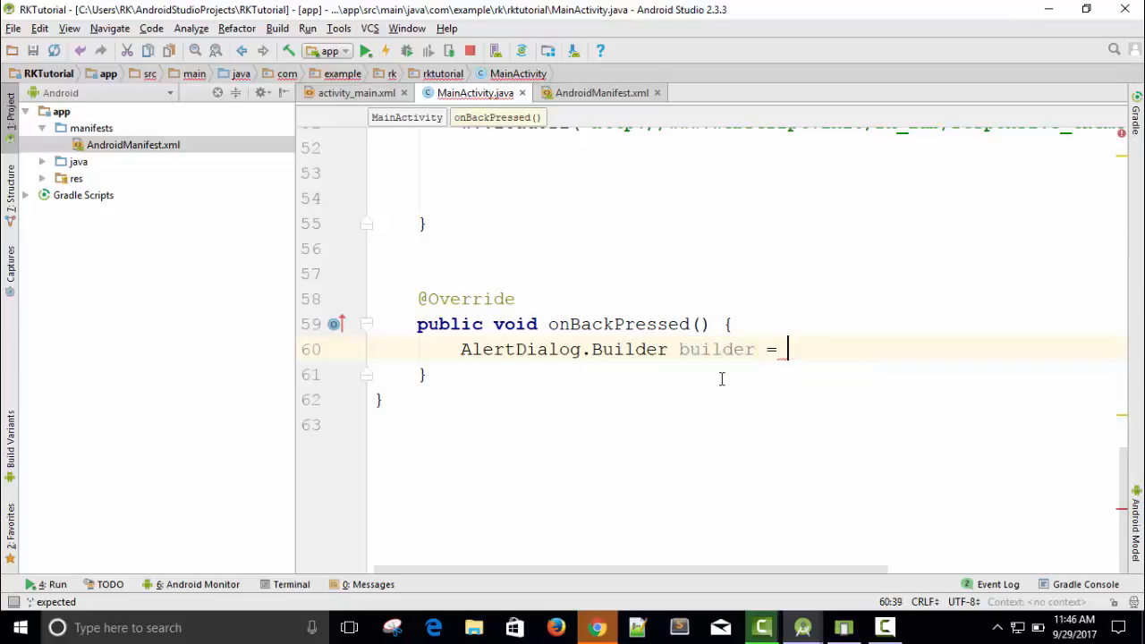
pyautogui.write('new A')
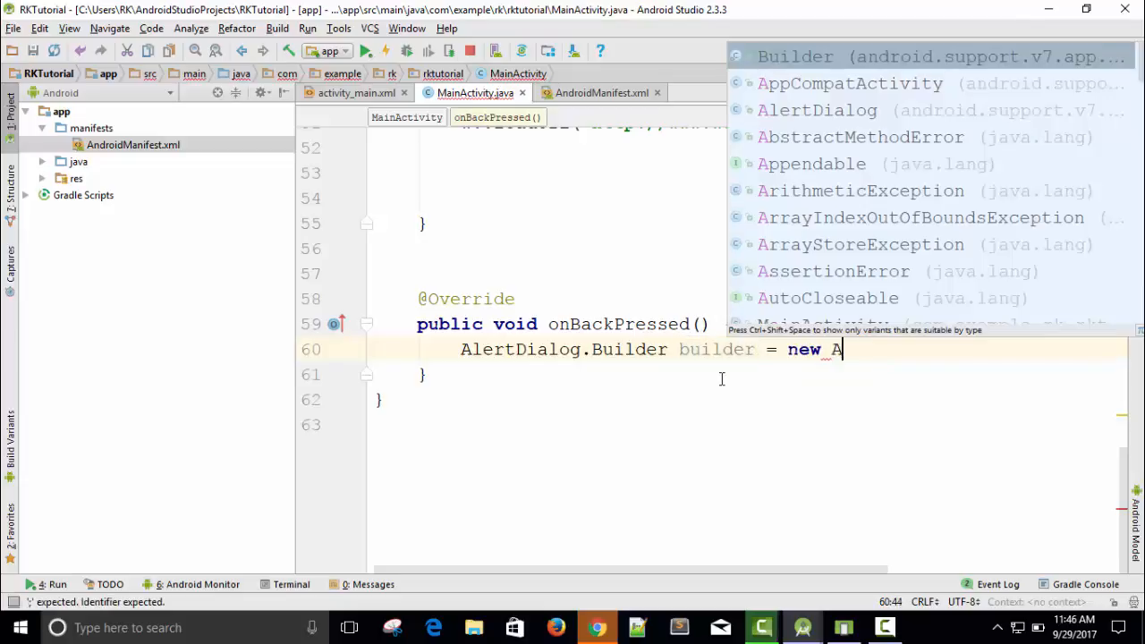
pyautogui.write('lertDialog')
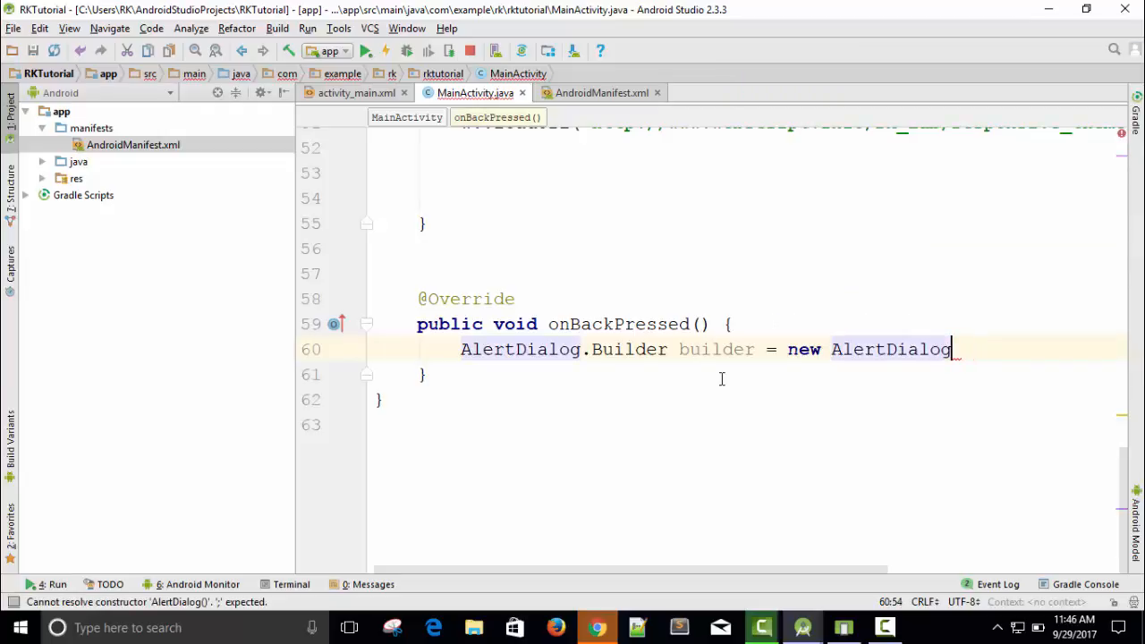
pyautogui.write('.Bu')
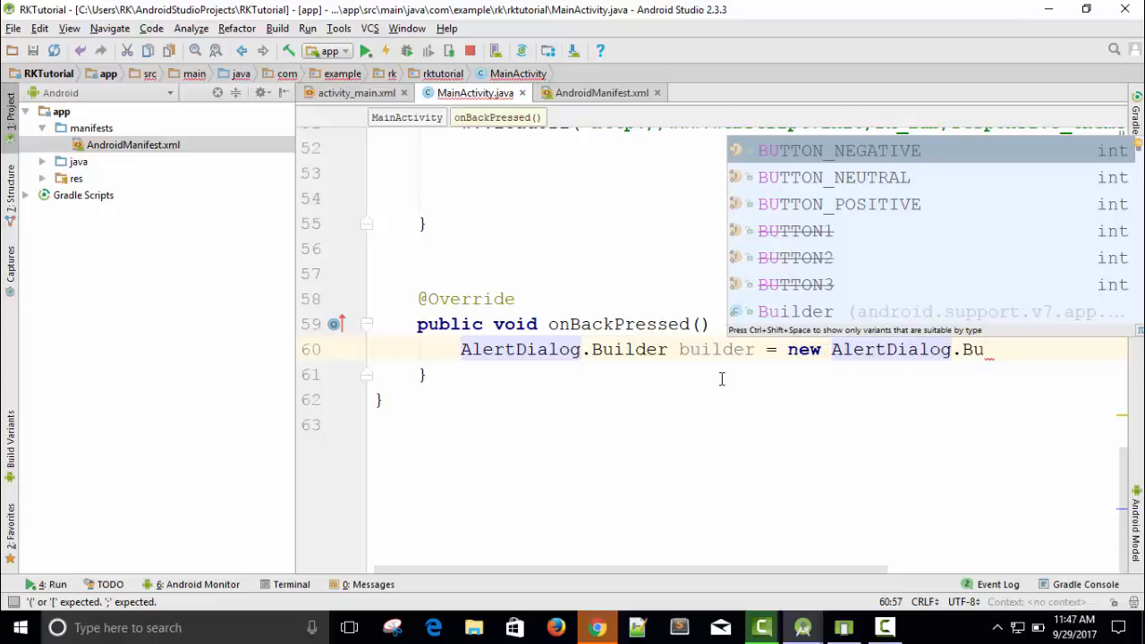
pyautogui.click(795, 311)
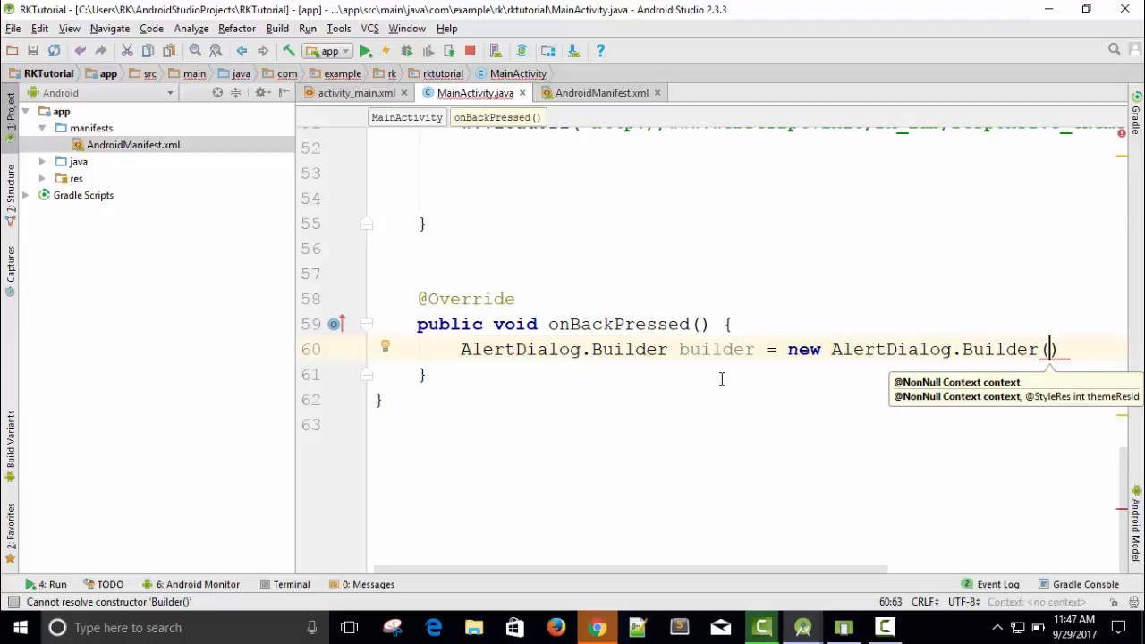
pyautogui.write('MainActivity.this')
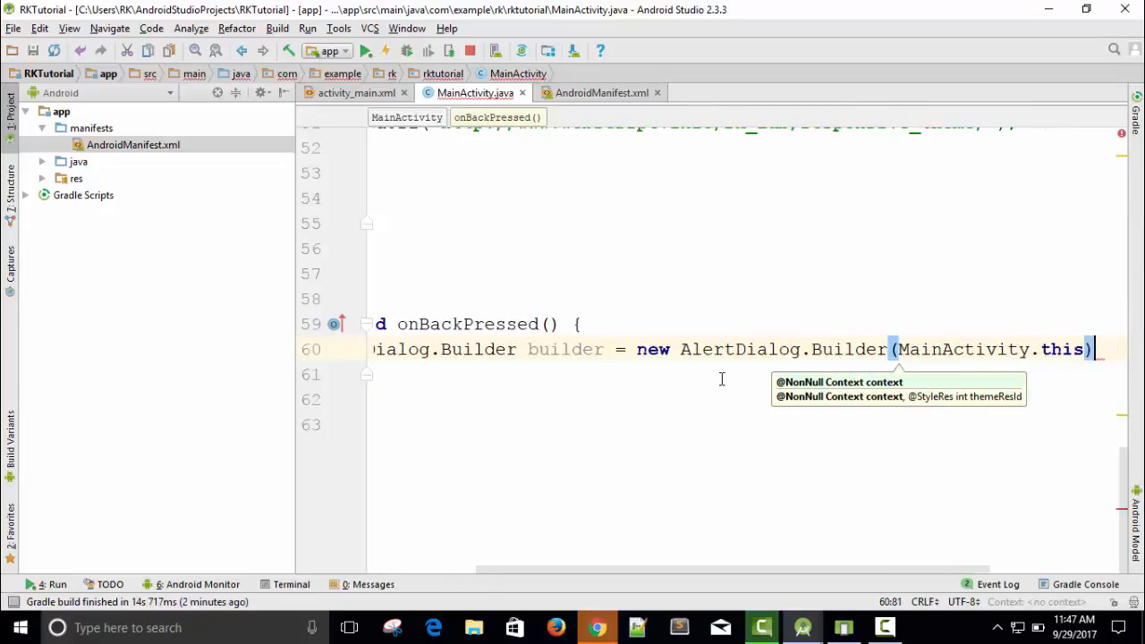
pyautogui.press('Return')
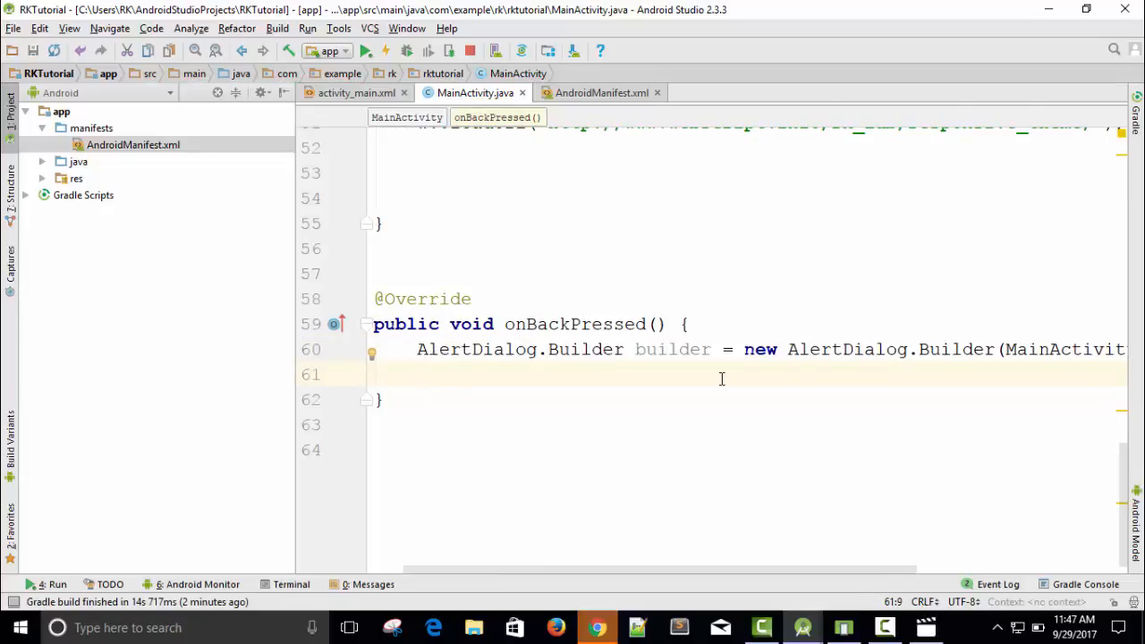
# Add builder.setTitle("RKTutorial"); inside onBackPressed
pyautogui.write('bui')
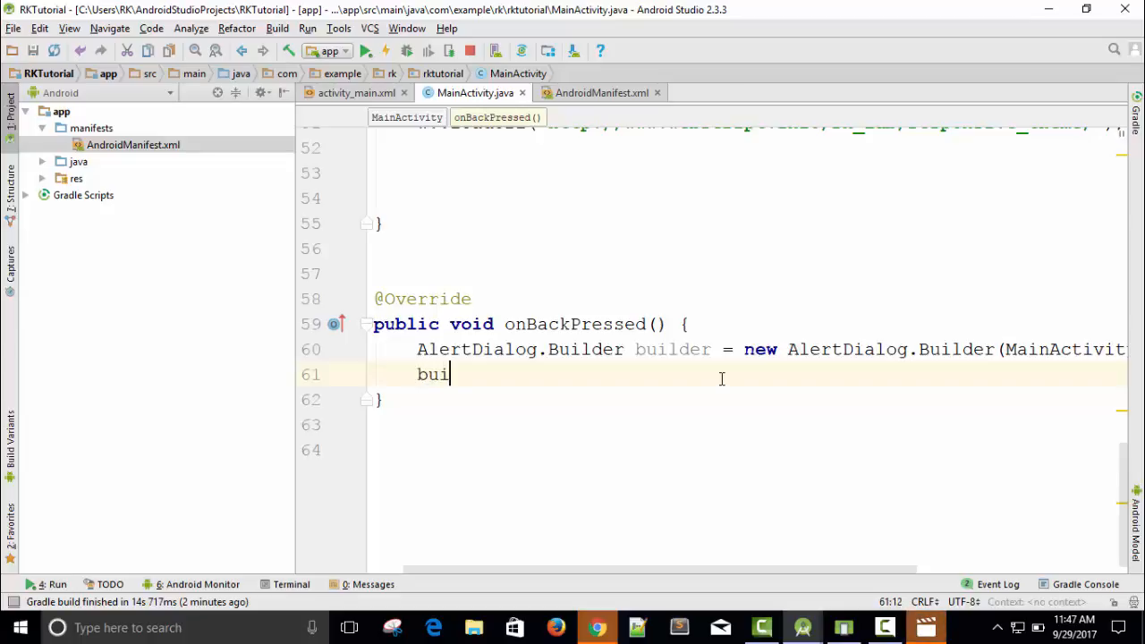
pyautogui.write('lder')
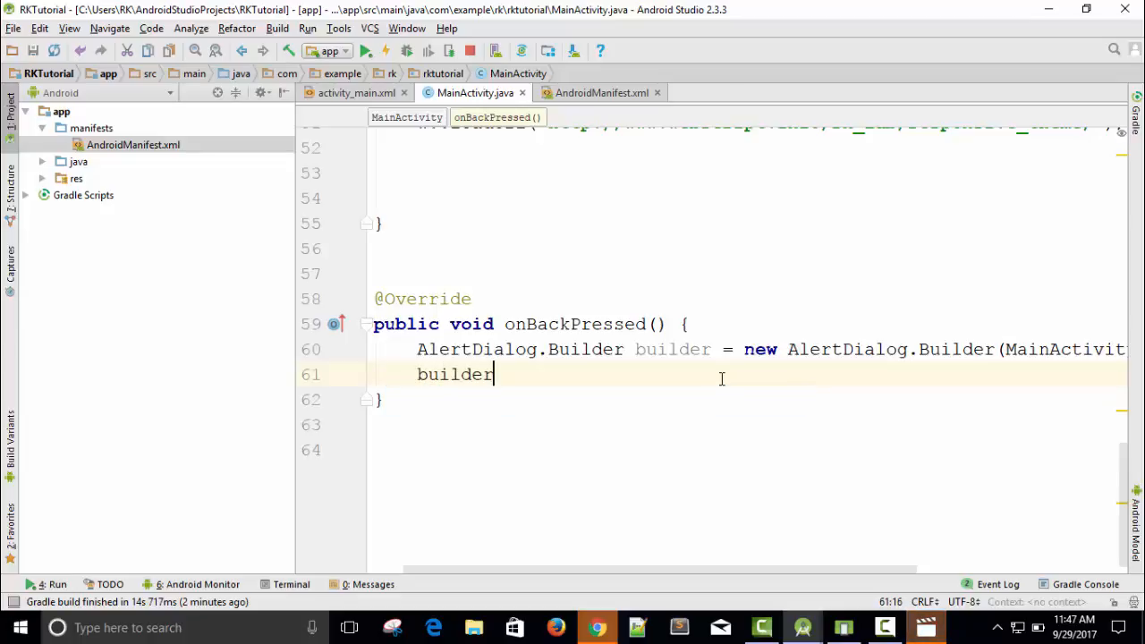
pyautogui.write('.s')
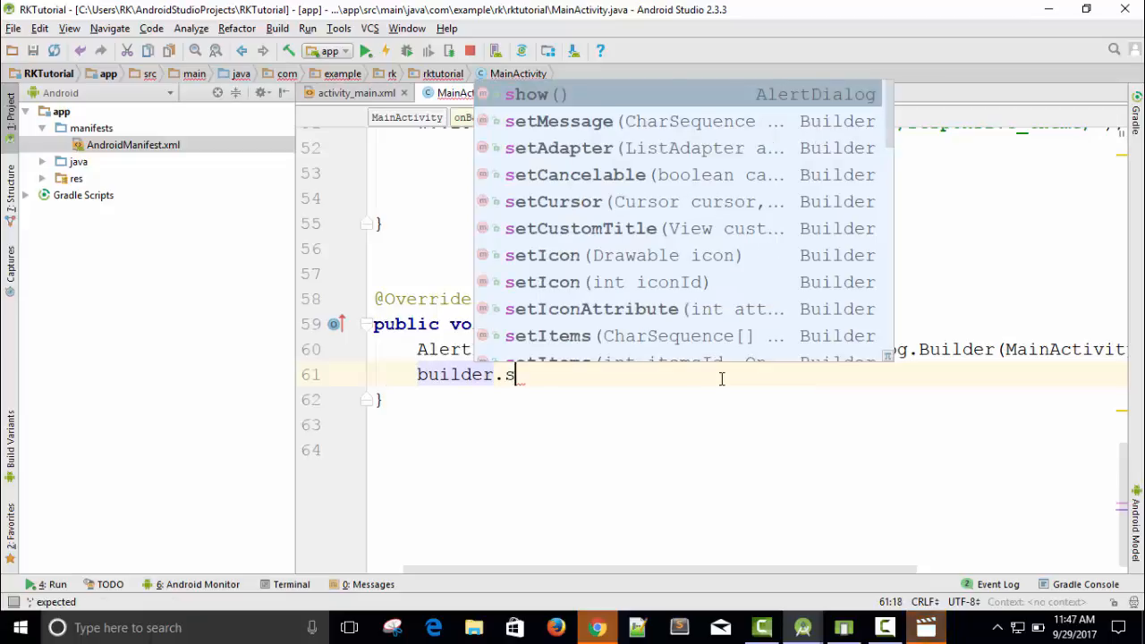
pyautogui.write('etTitle(')
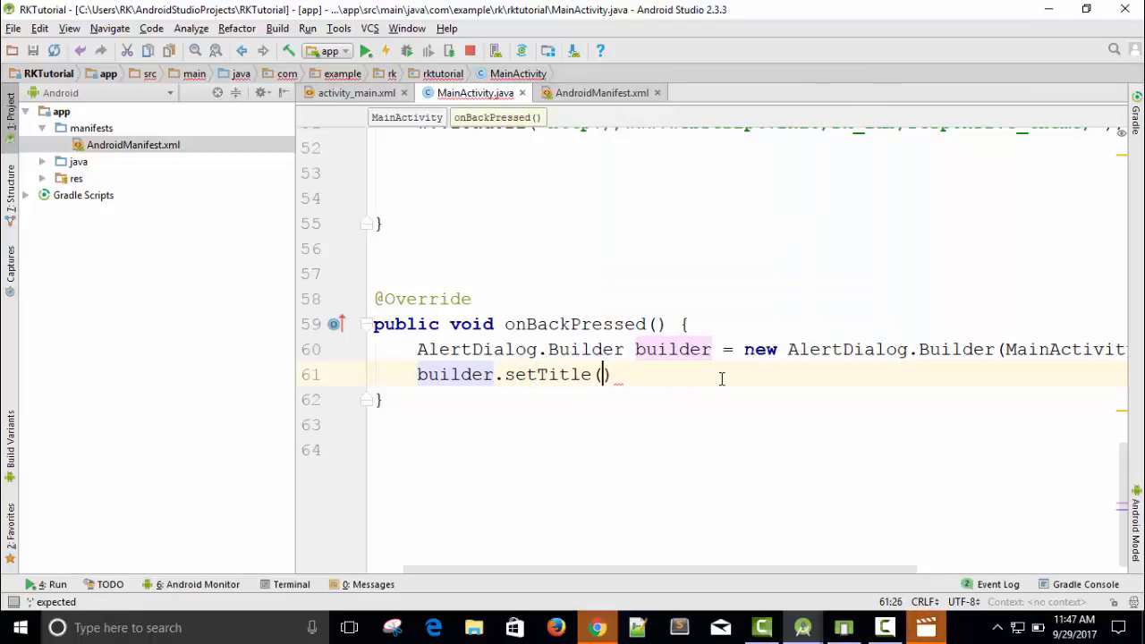
pyautogui.write('""')
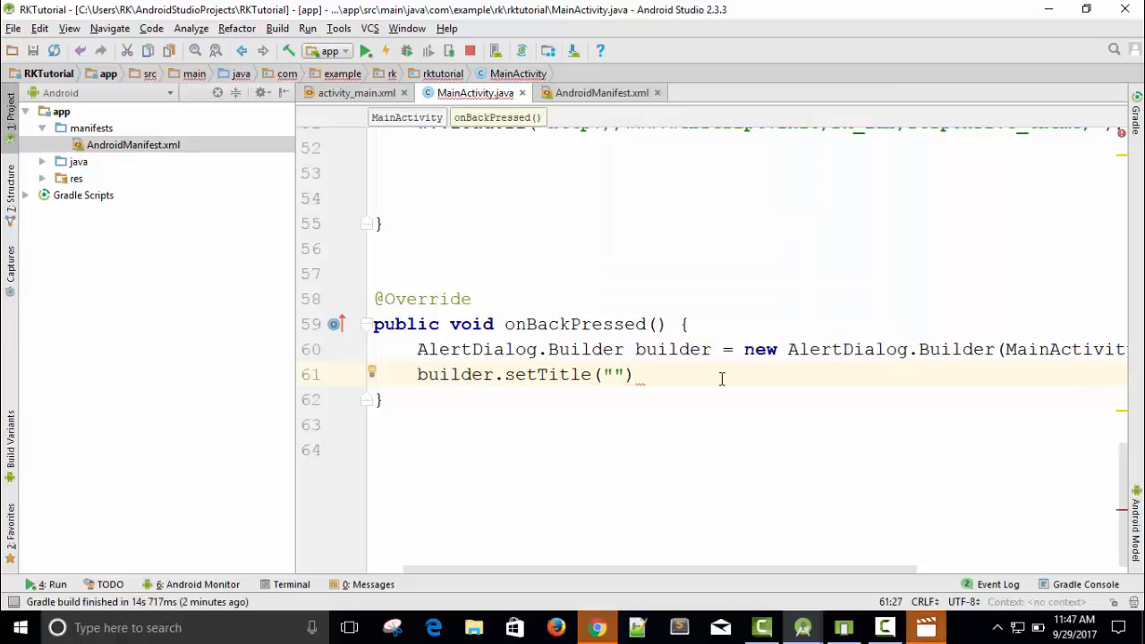
pyautogui.write('RKT')
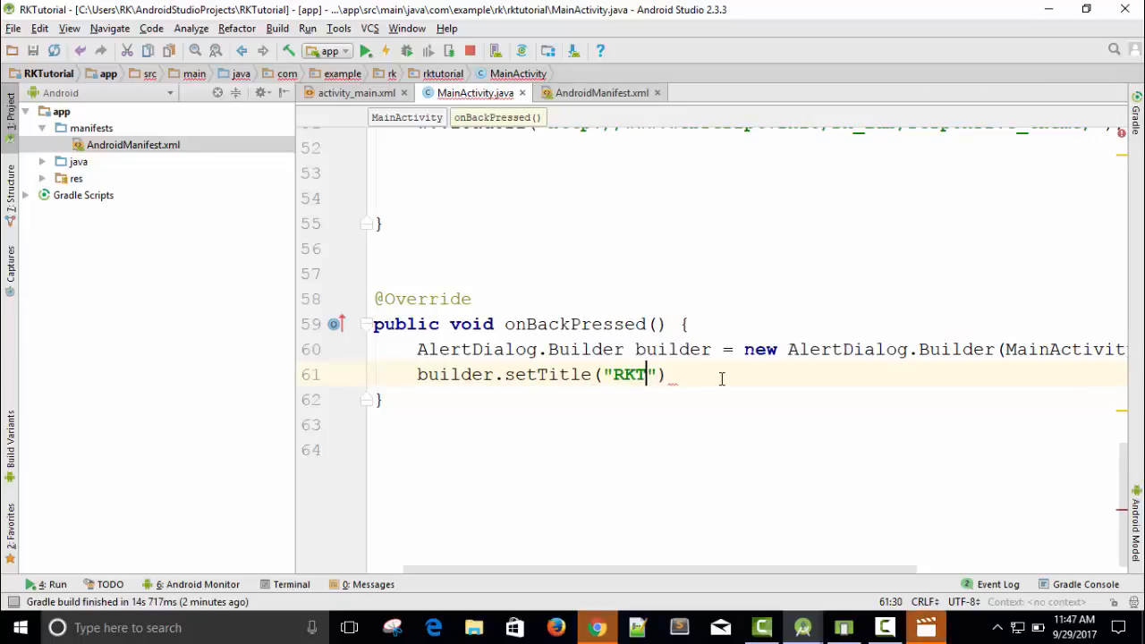
pyautogui.write('ut')
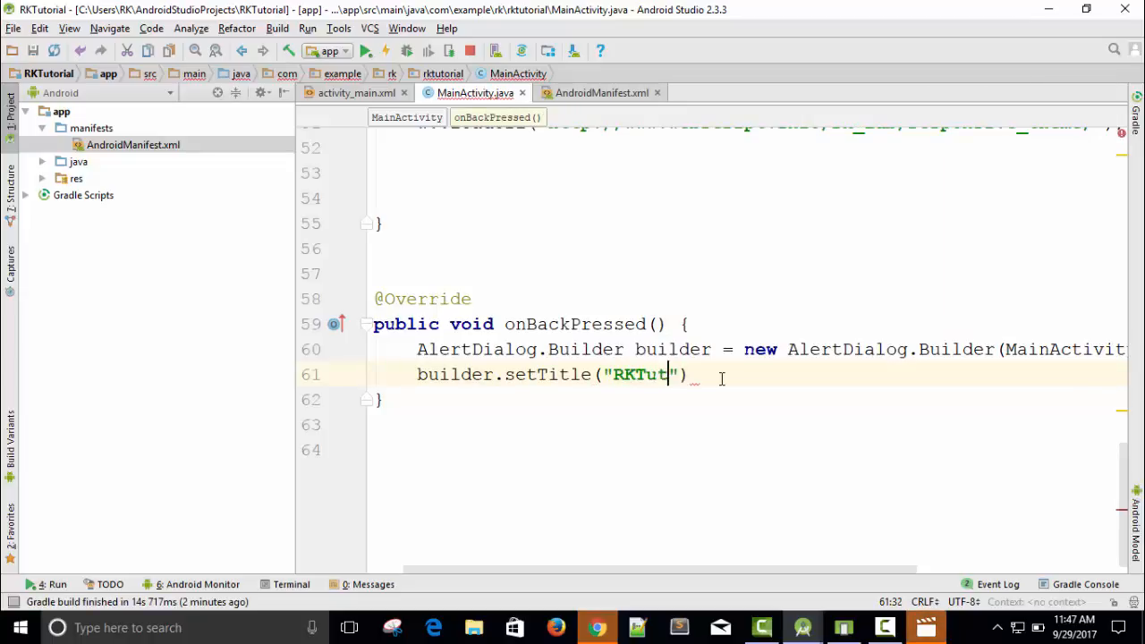
pyautogui.write('or')
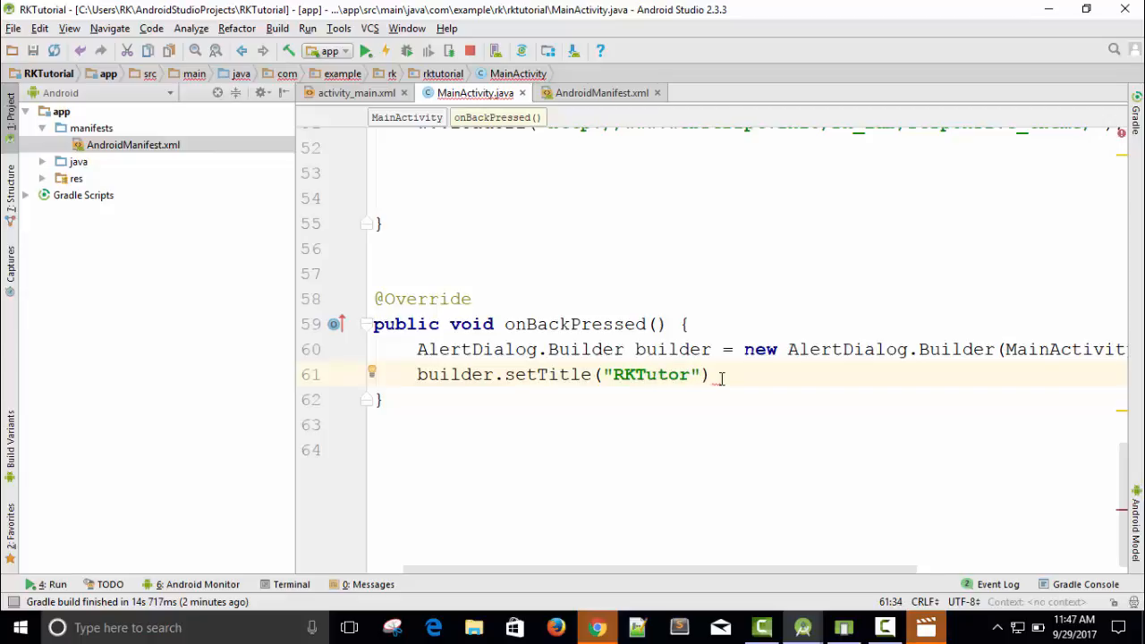
pyautogui.write('ial;')
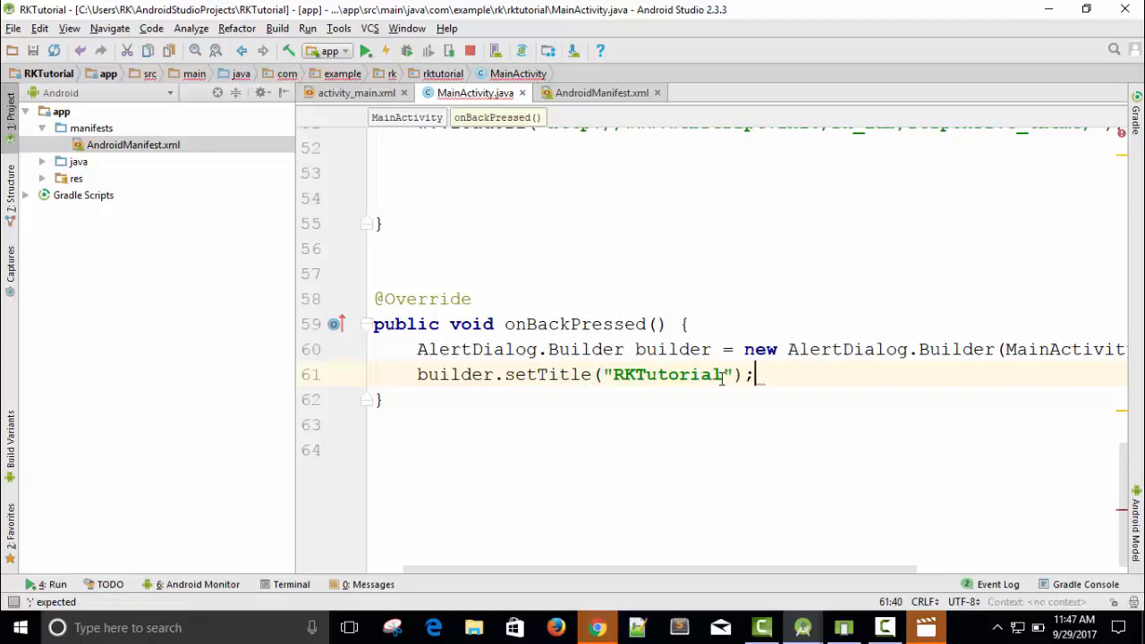
# Add builder.setMessage("Are you sure you want to close ?"); below the title
pyautogui.write('builder.setMessage(')
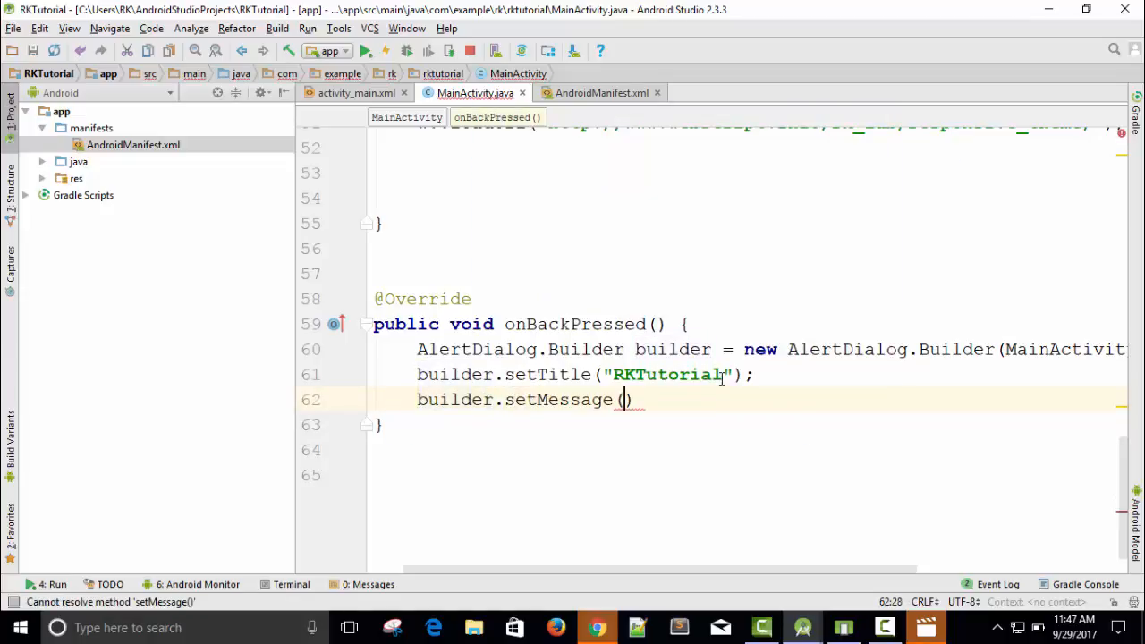
pyautogui.write('""')
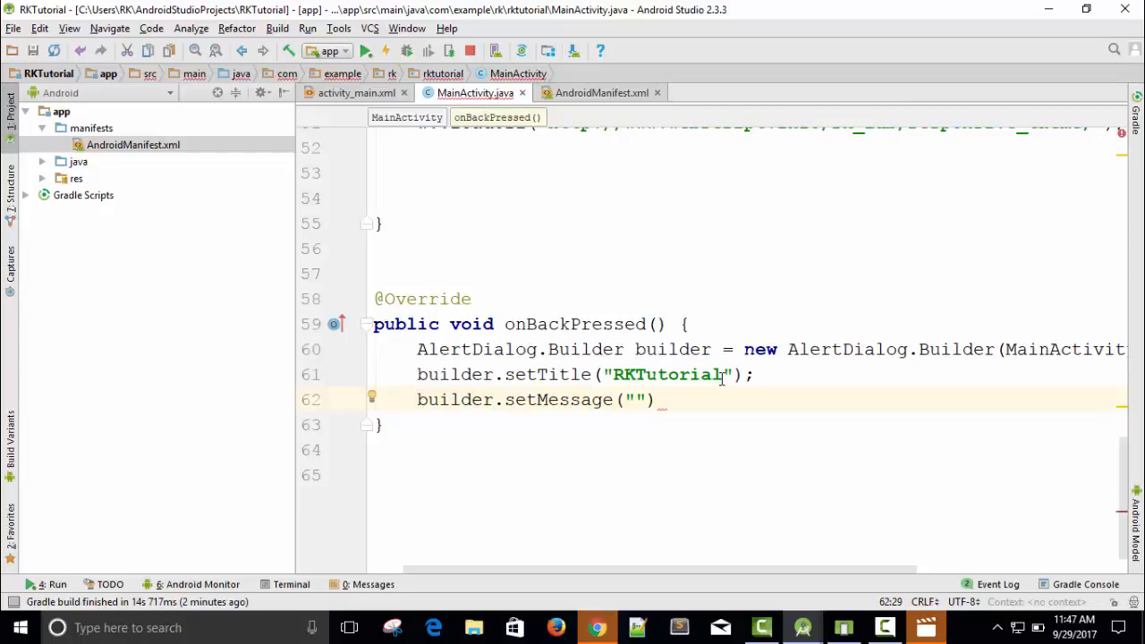
pyautogui.write('Are you su')
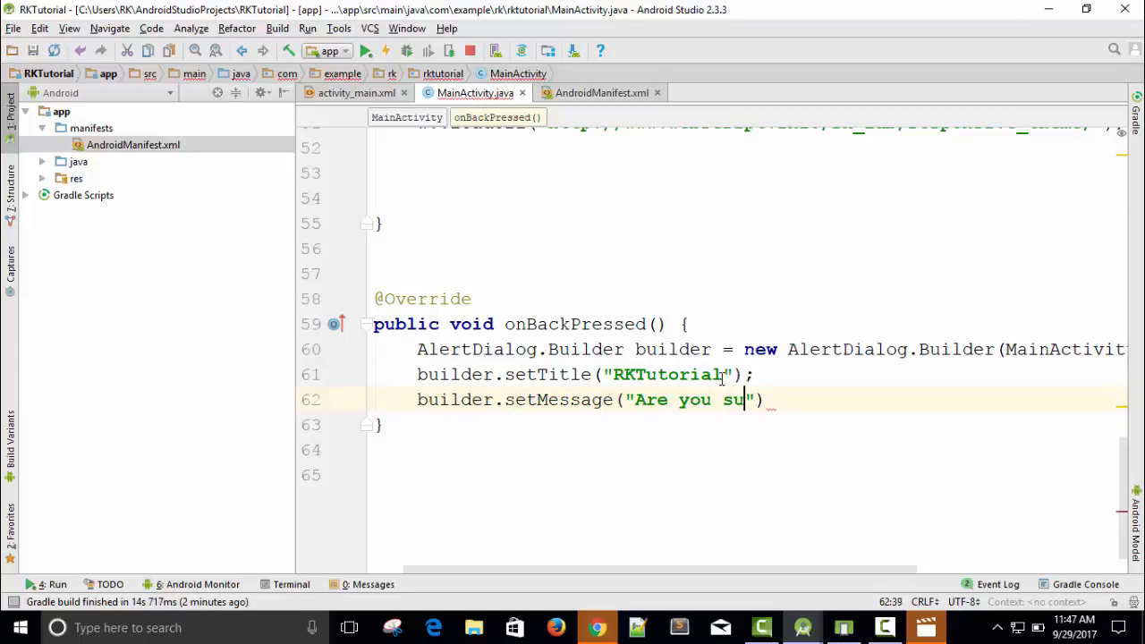
pyautogui.write('re you wa')
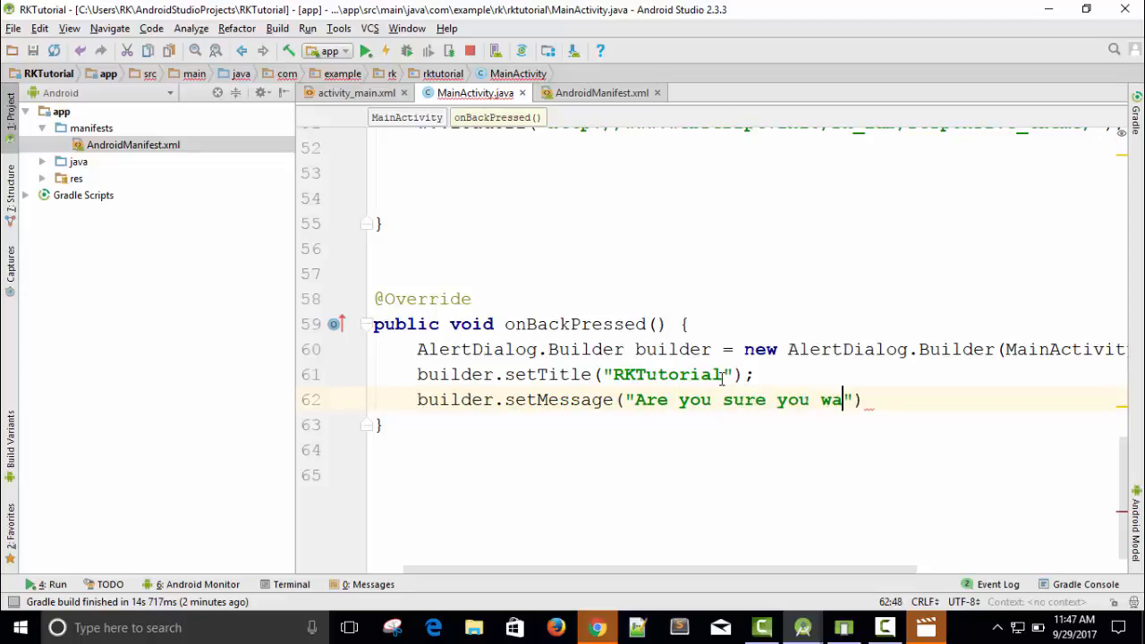
pyautogui.write('nt to close ?')
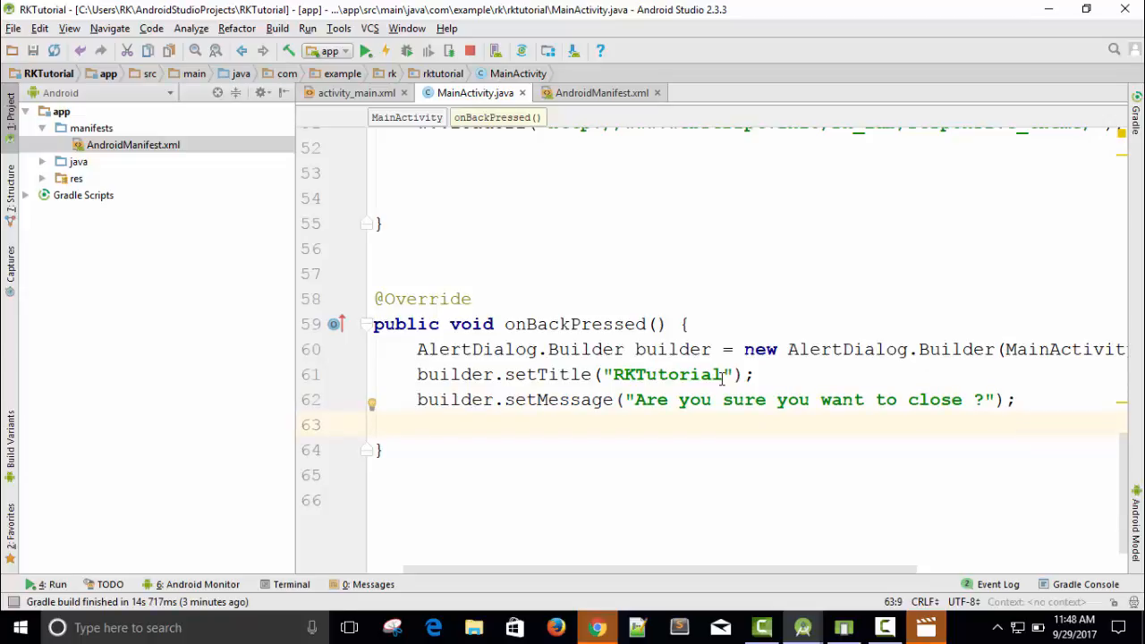
# Add an empty builder.setIcon(); call after the message line, then switch to Chrome
pyautogui.write('builder')
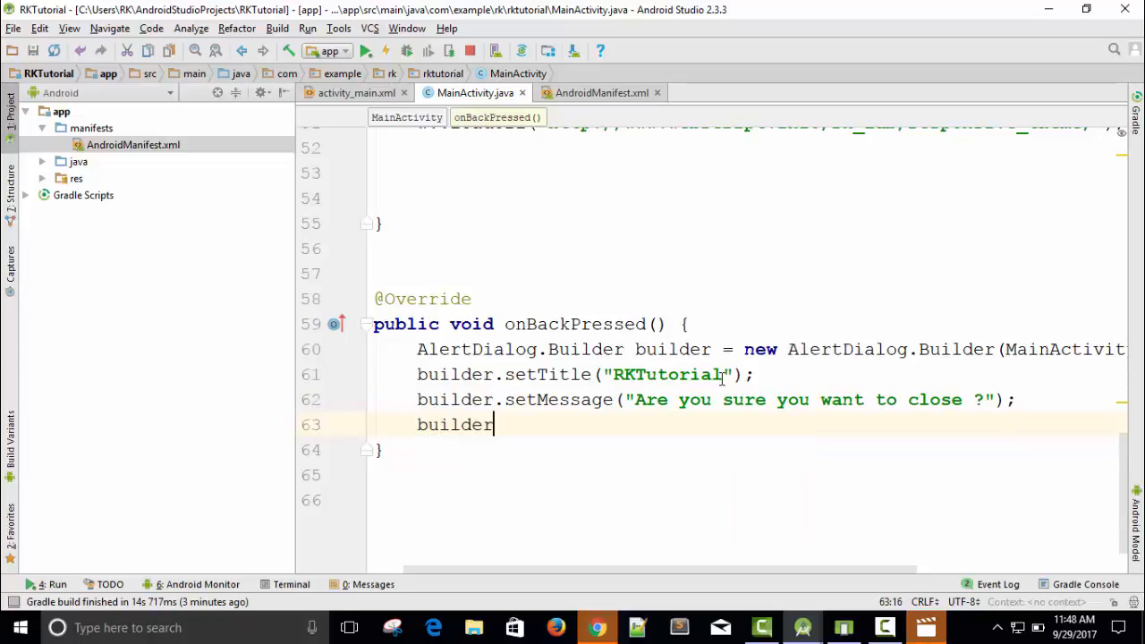
pyautogui.write('.se')
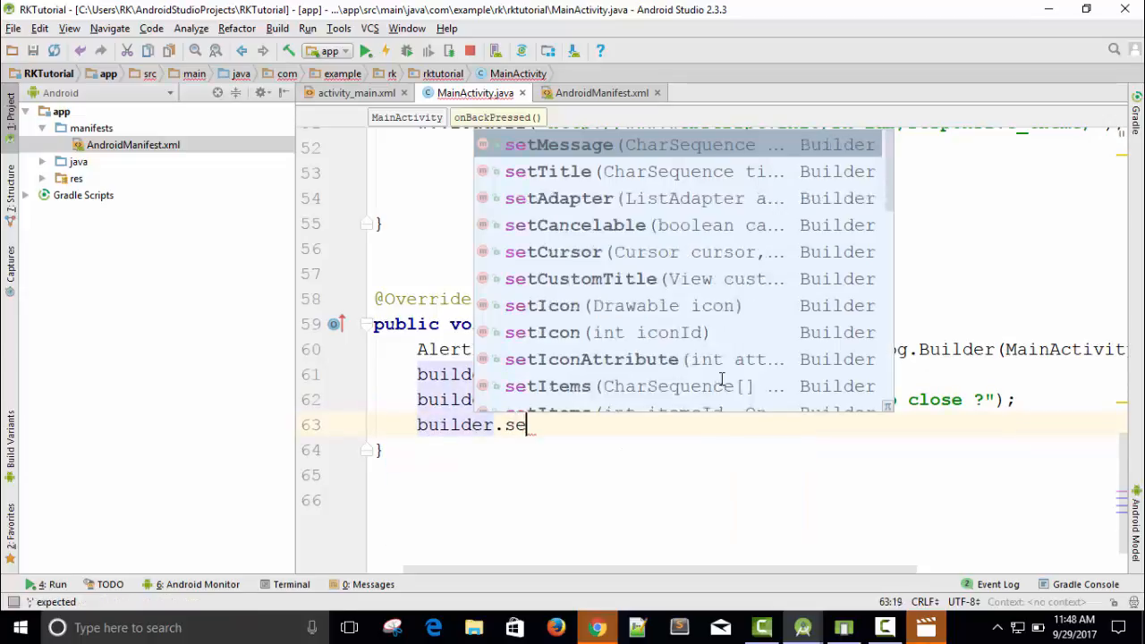
pyautogui.write('tIcon(')
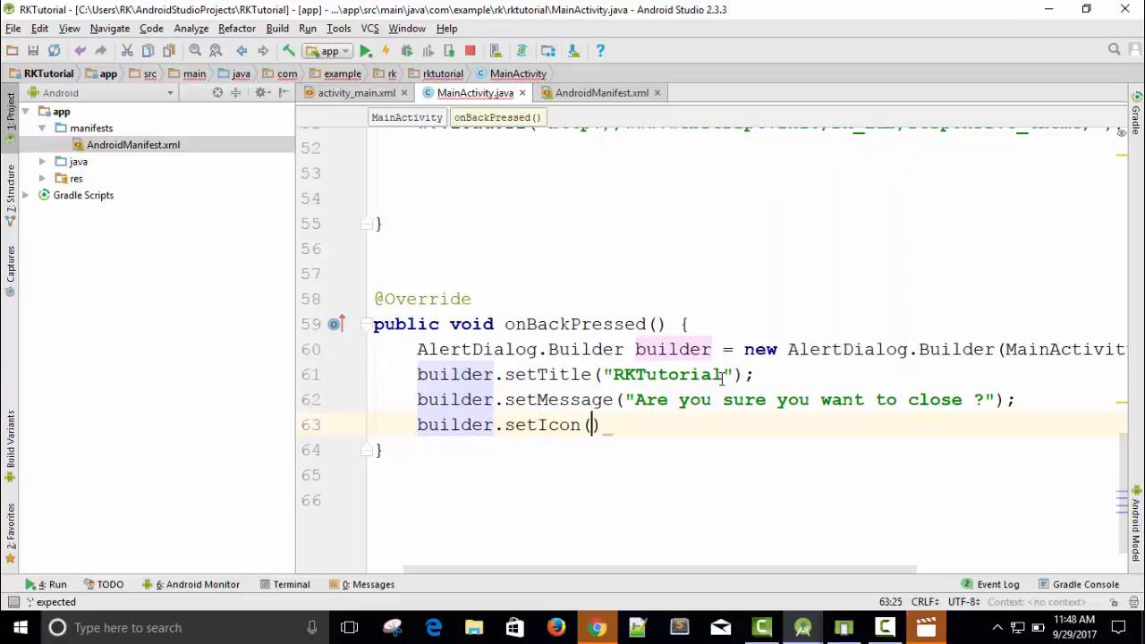
pyautogui.write(');')
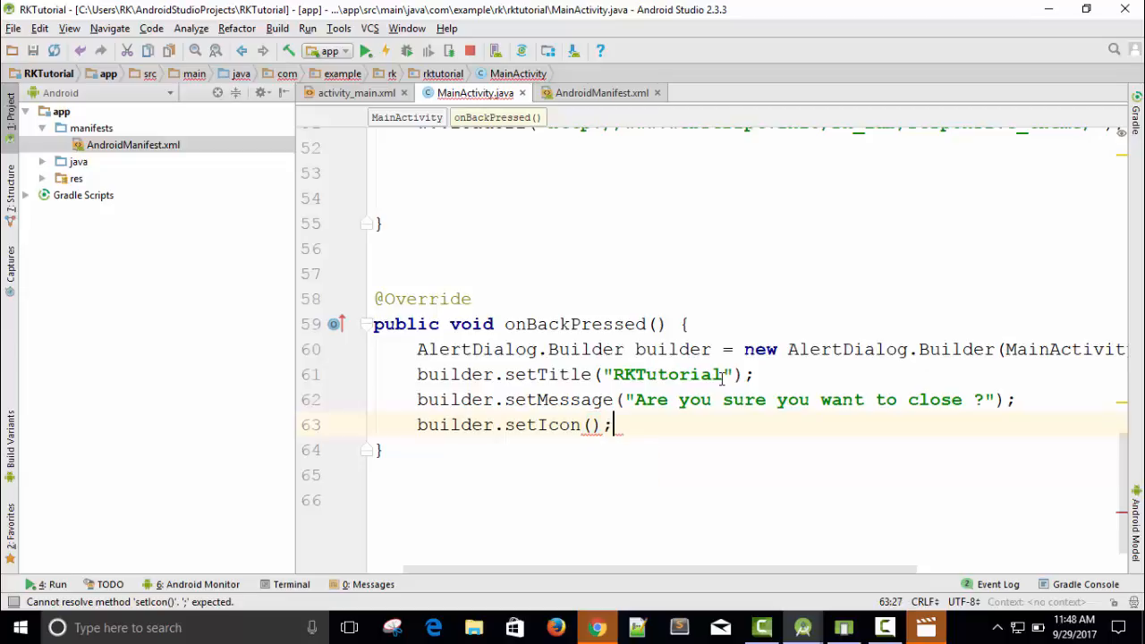
pyautogui.moveTo(975, 317)
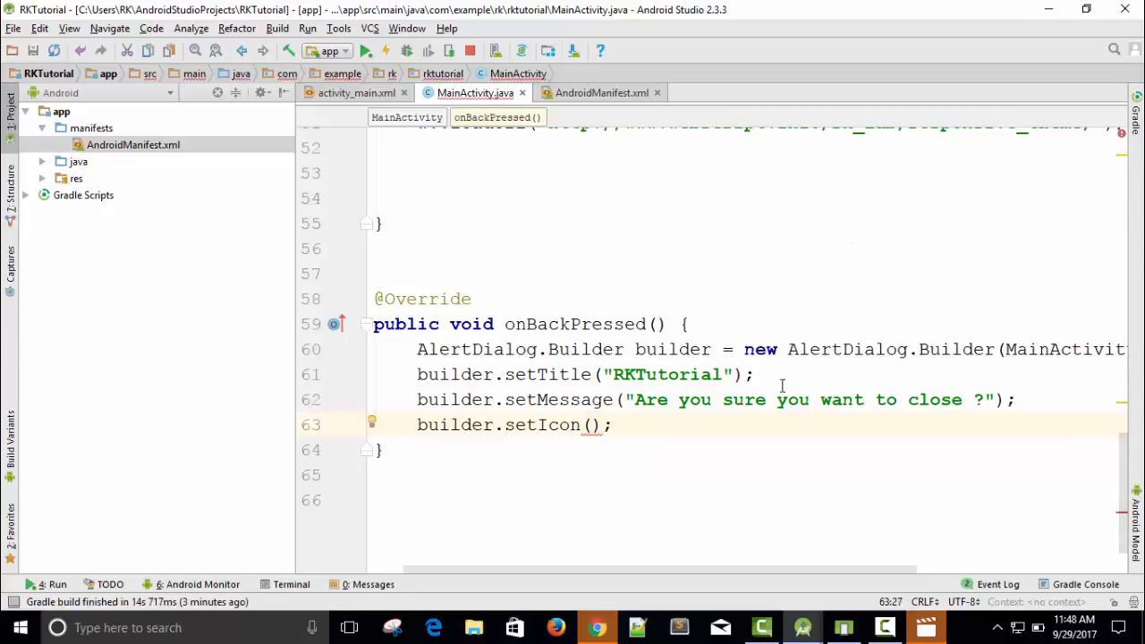
pyautogui.click(597, 627)
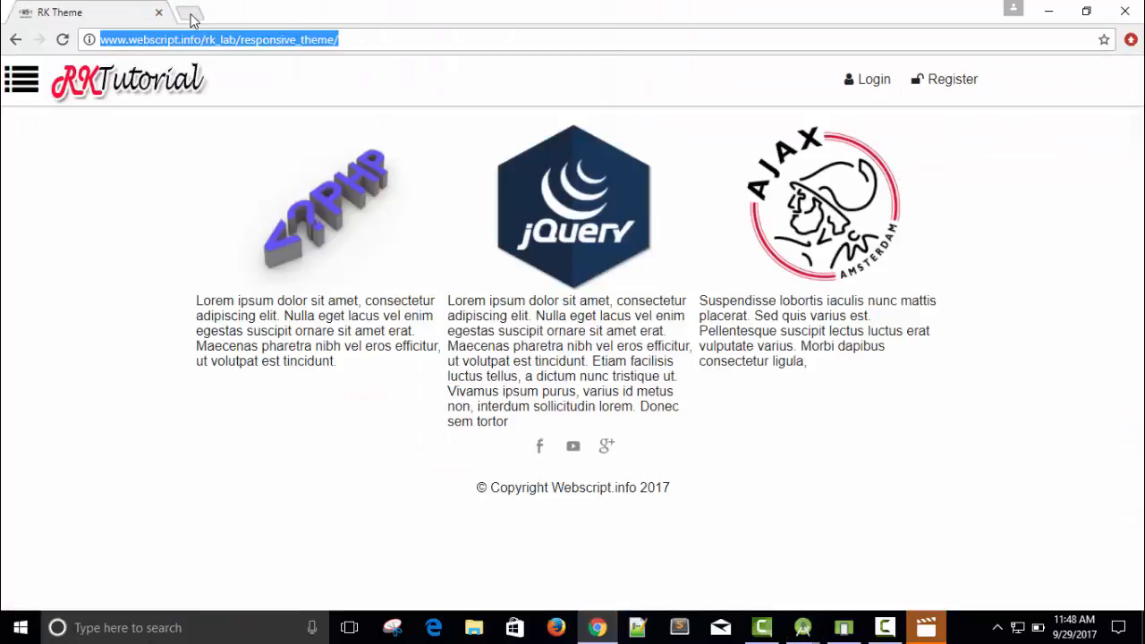
# Search Google for 'rk tutorial' in a new Chrome tab and view the Images results
pyautogui.click(190, 17)
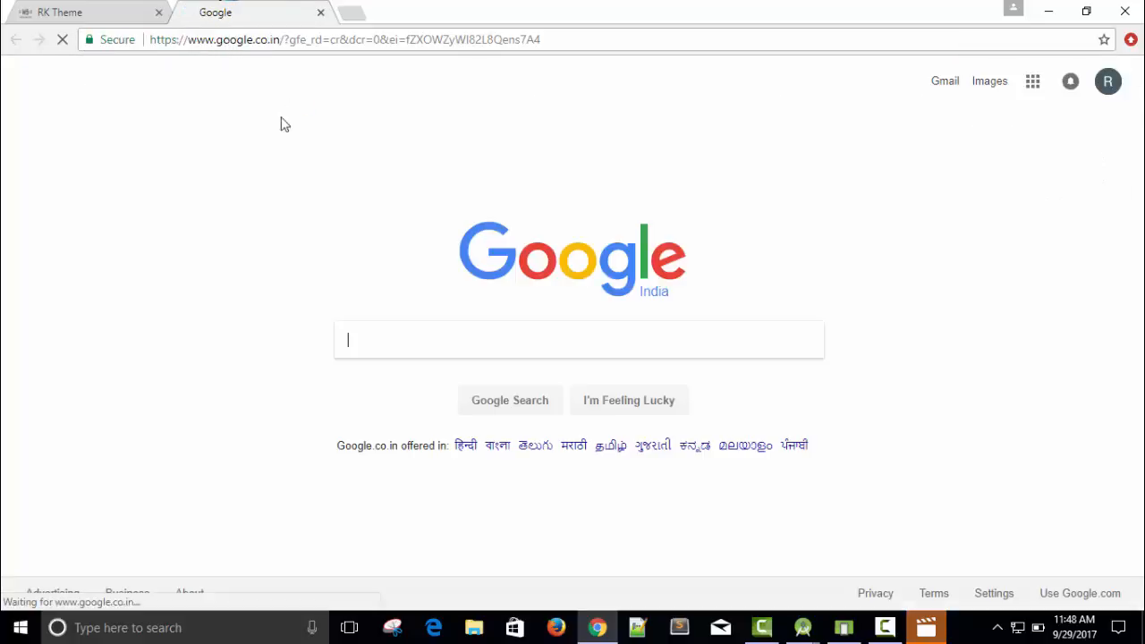
pyautogui.write('R')
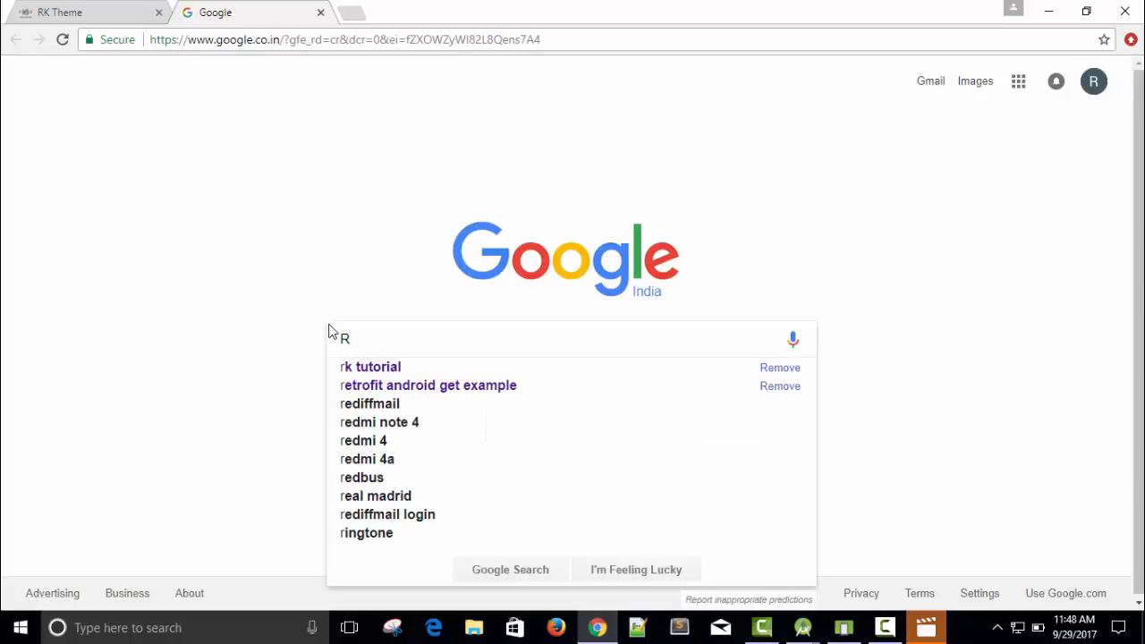
pyautogui.write('K t')
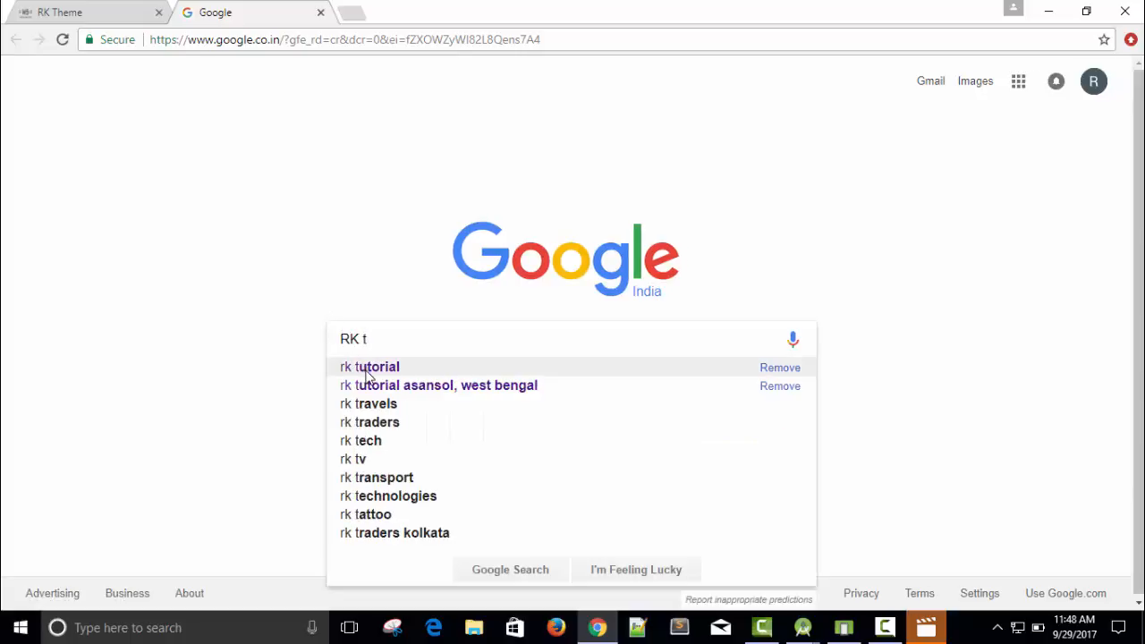
pyautogui.click(370, 367)
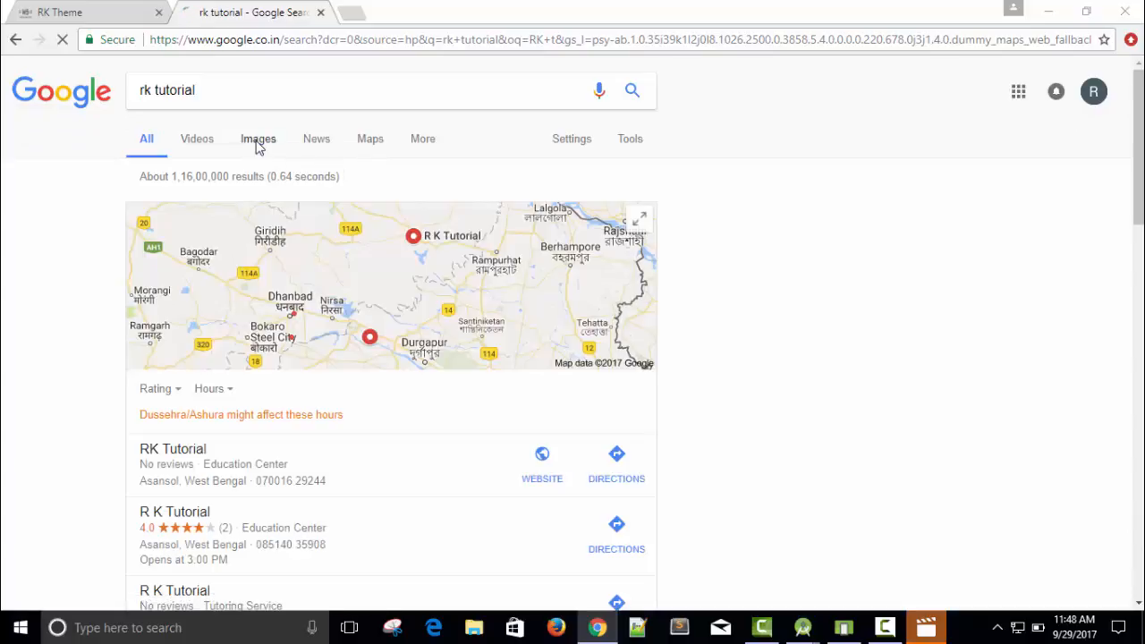
pyautogui.click(258, 139)
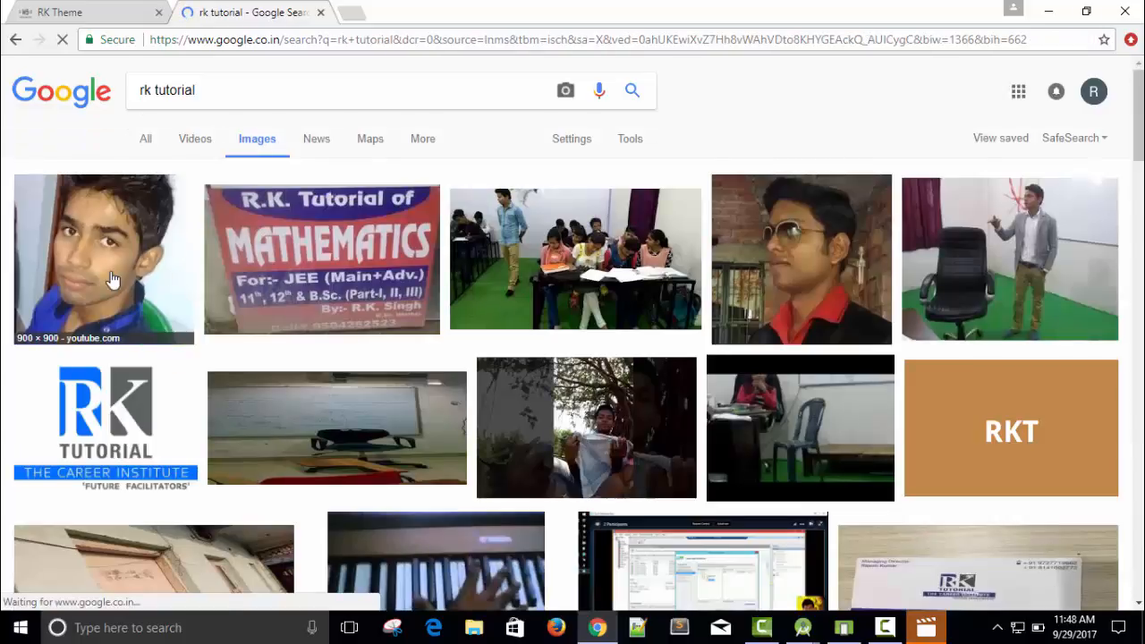
# Start saving the first RK Tutorial image, cancel, and open its larger preview
pyautogui.rightClick(112, 277)
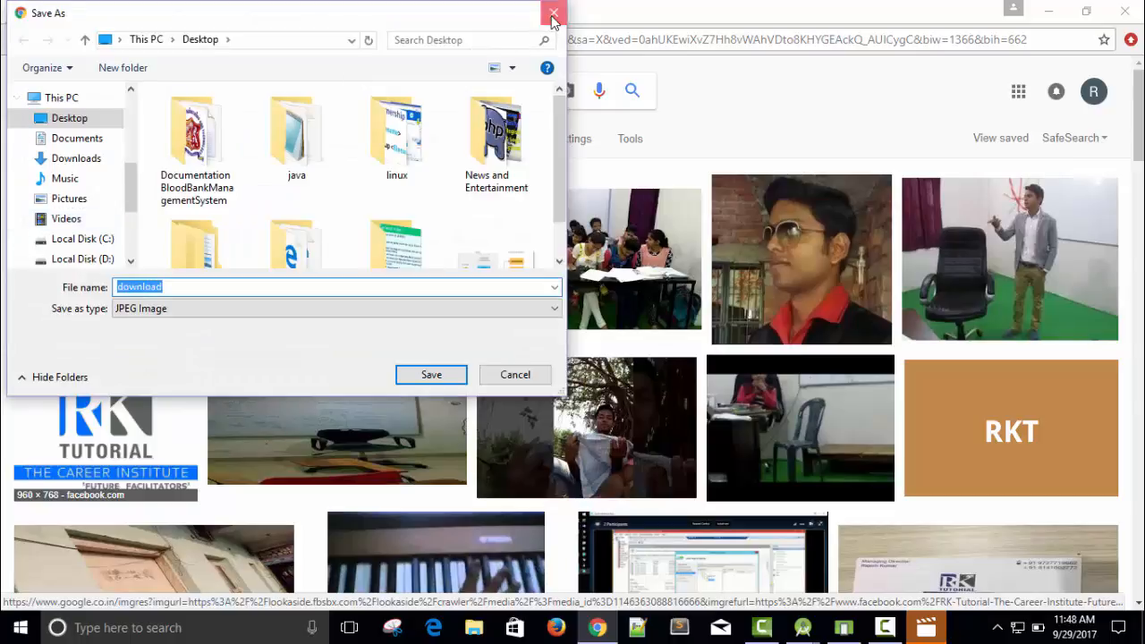
pyautogui.click(552, 12)
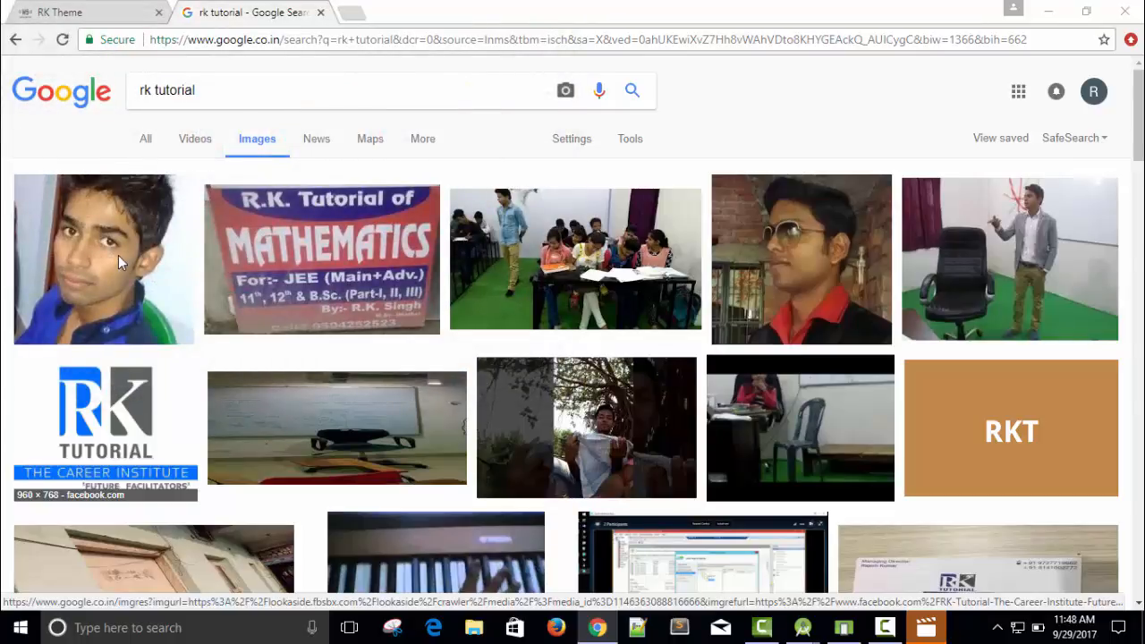
pyautogui.click(103, 259)
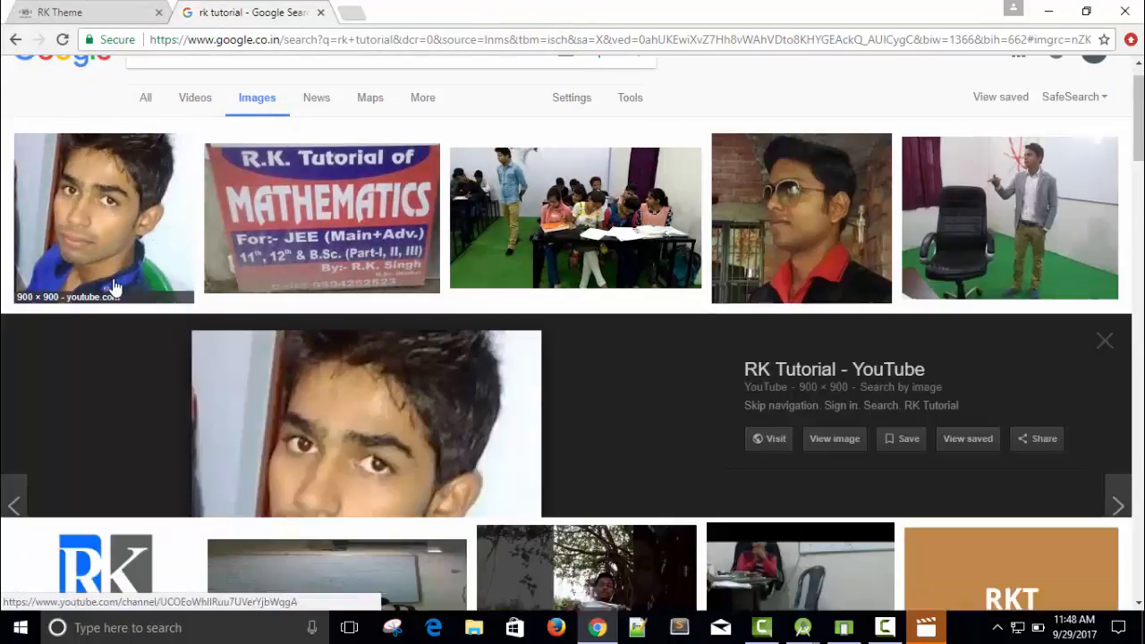
# Save the enlarged RK Tutorial photo to the Desktop as JPEG named 'rk'
pyautogui.rightClick(365, 403)
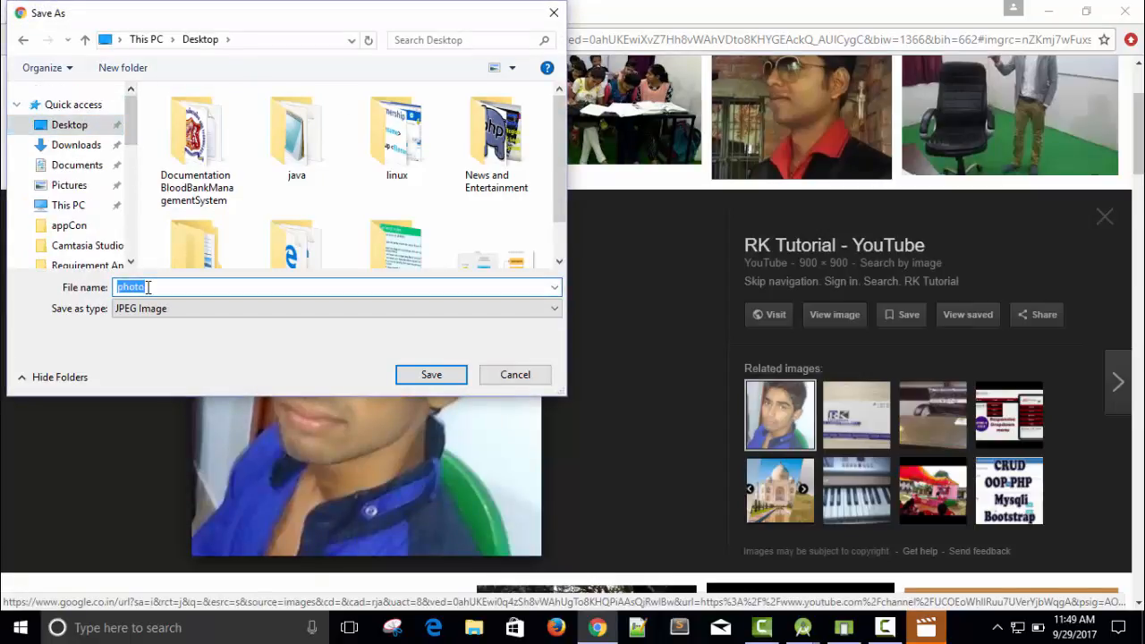
pyautogui.write('rk')
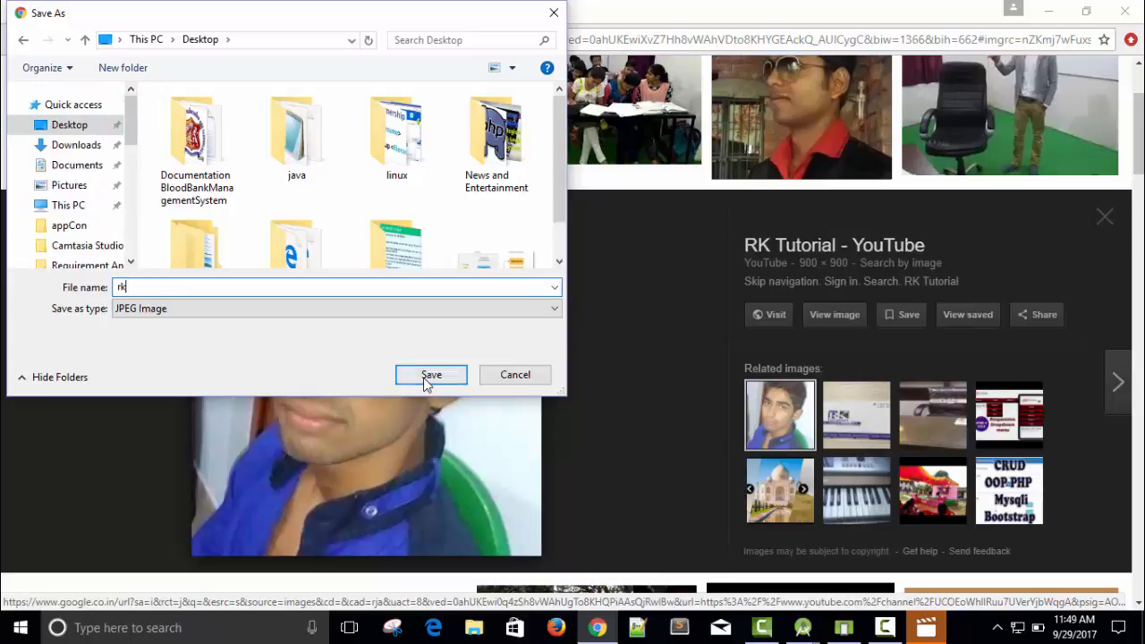
pyautogui.click(431, 374)
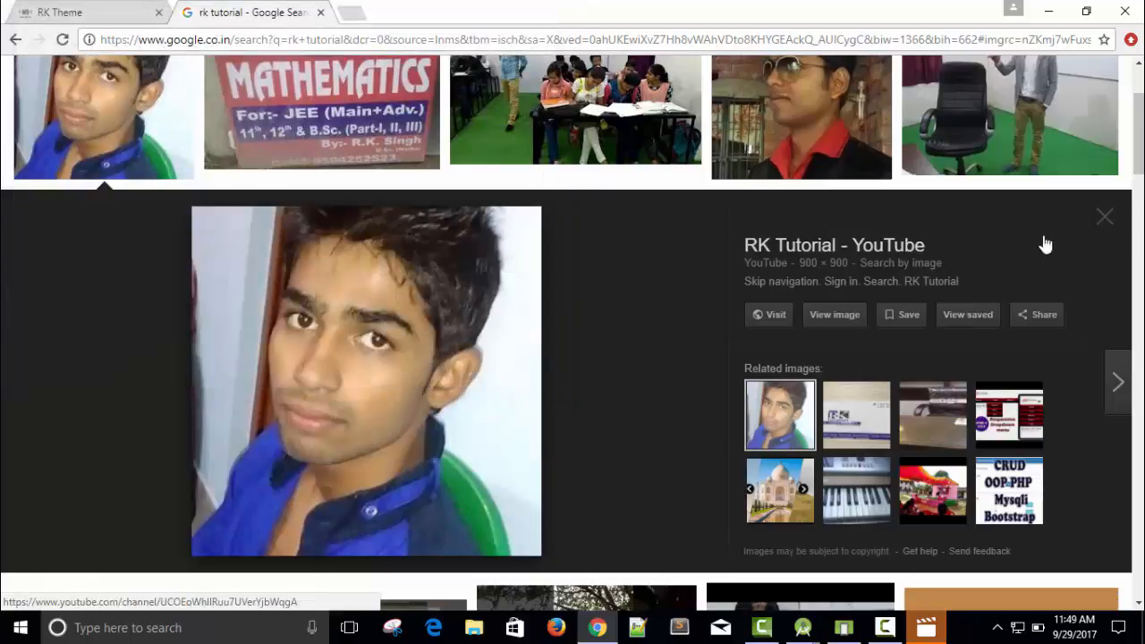
pyautogui.click(1104, 217)
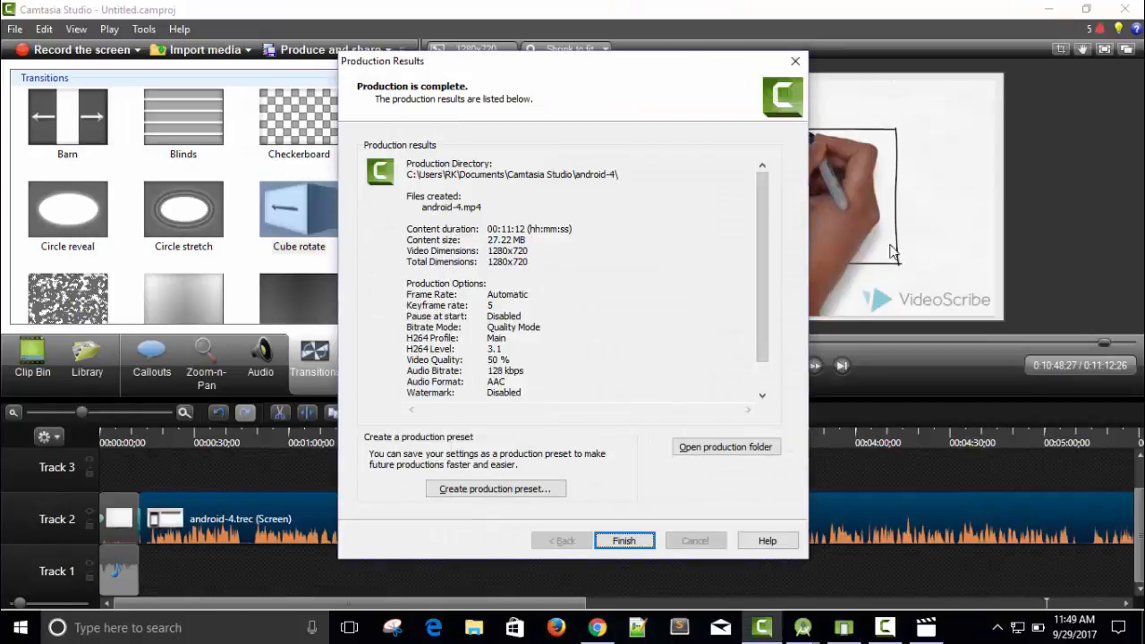
# Minimize the emulator and copy the rk photo from the Windows desktop
pyautogui.click(623, 540)
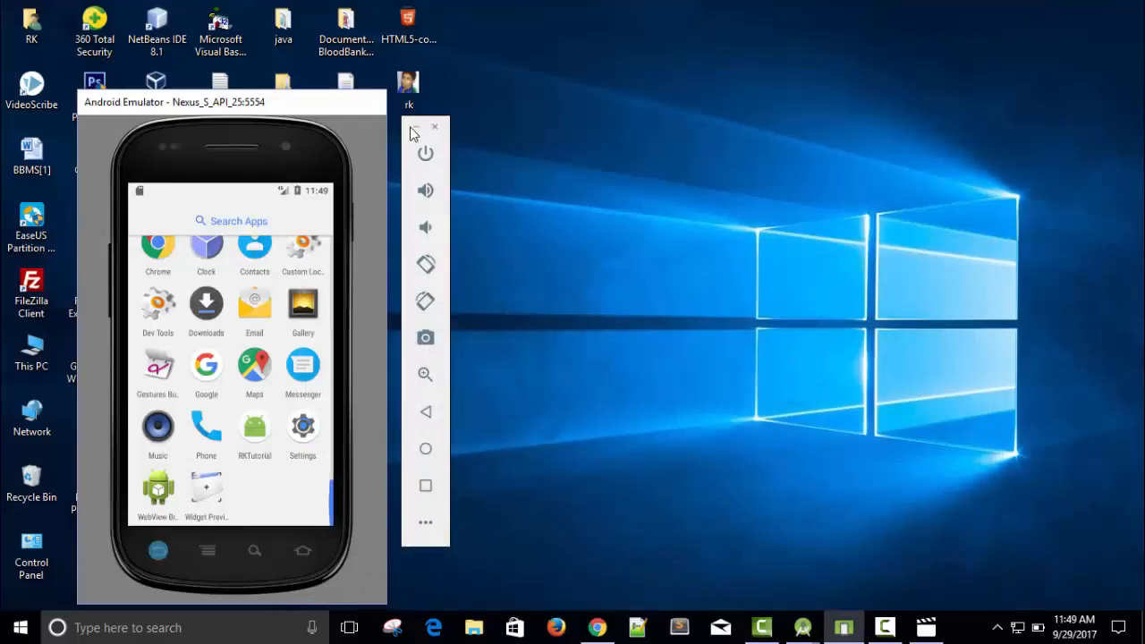
pyautogui.click(415, 126)
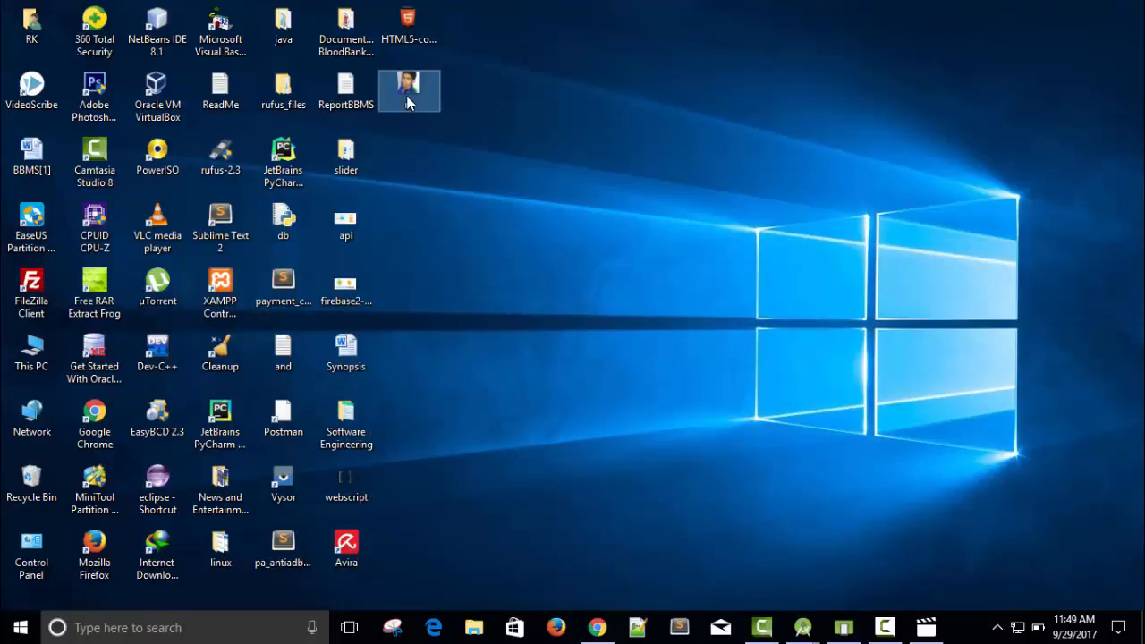
pyautogui.rightClick(409, 90)
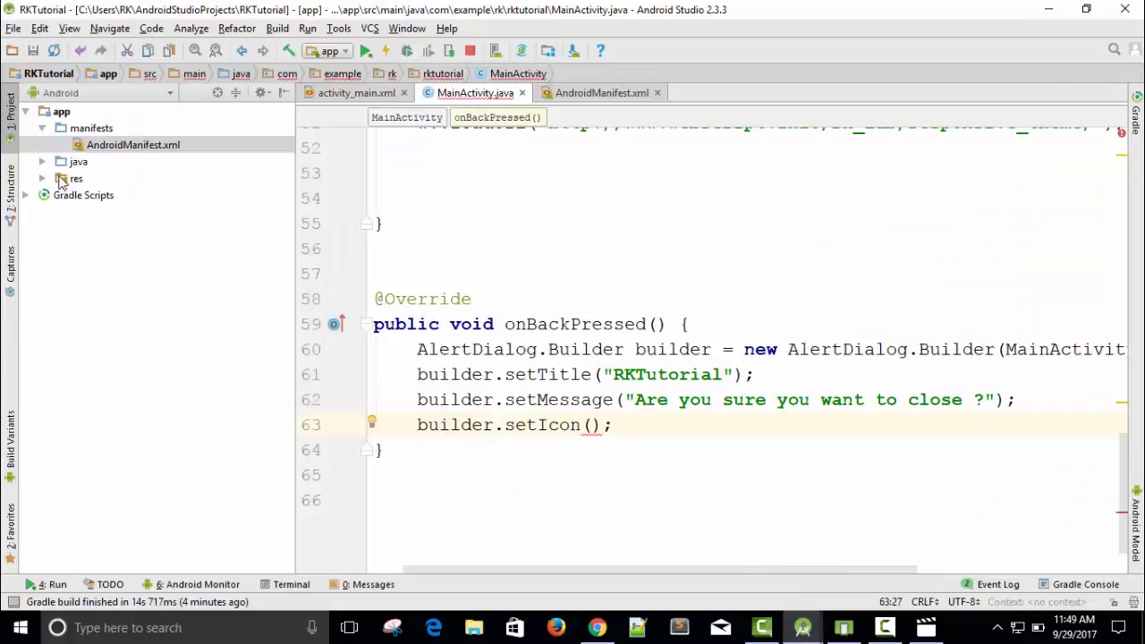
# Paste the copied rk.jpg into the project's res/drawable folder
pyautogui.click(72, 178)
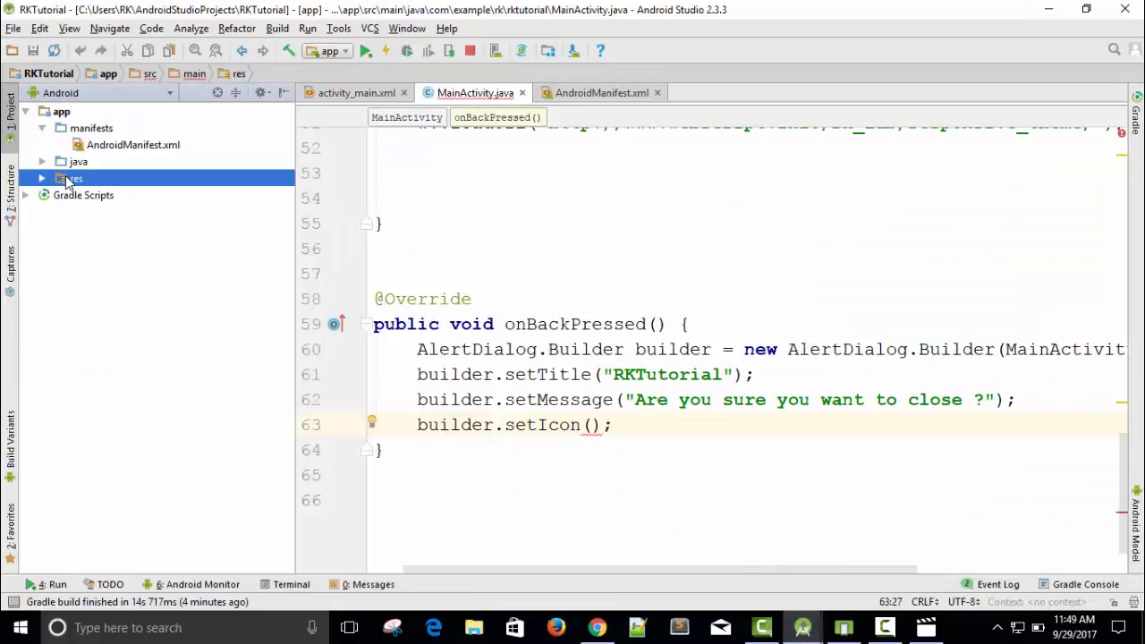
pyautogui.rightClick(70, 178)
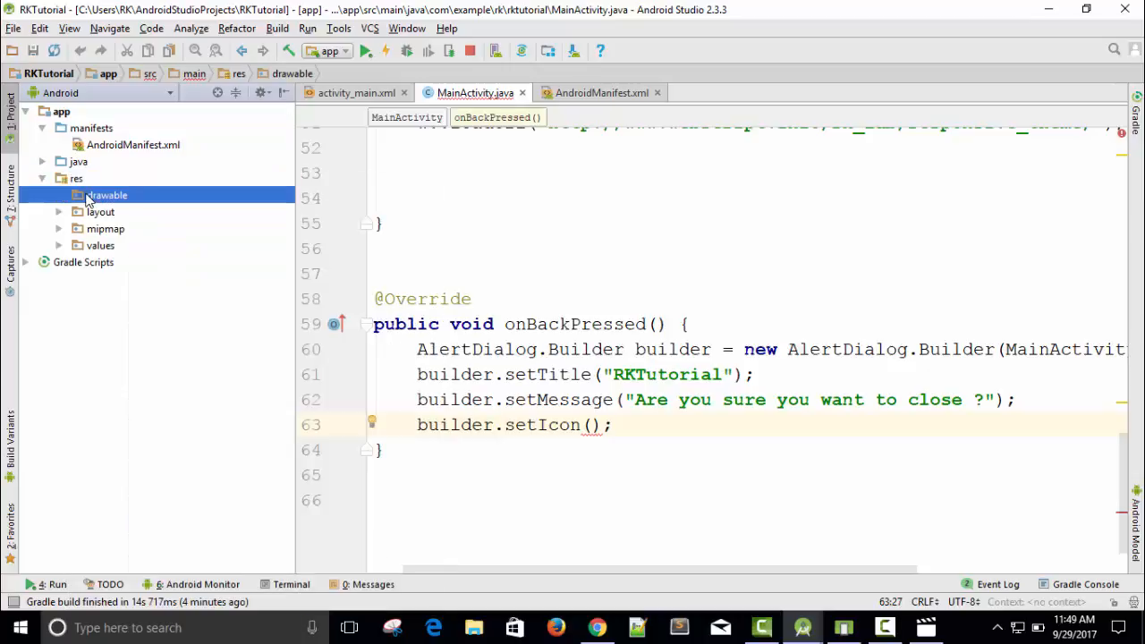
pyautogui.rightClick(107, 195)
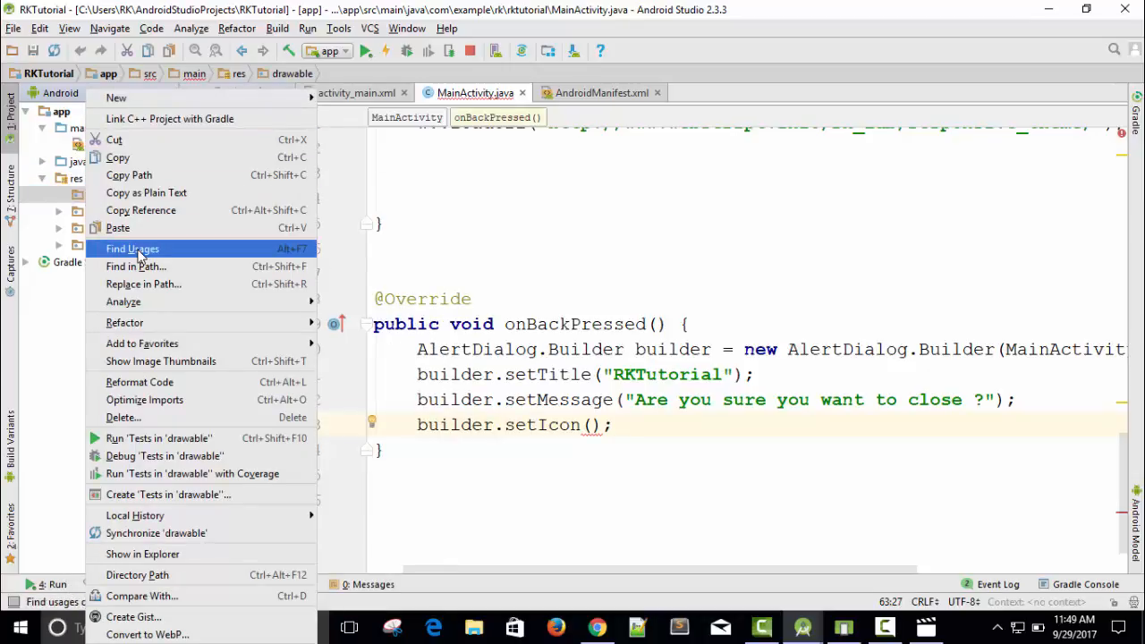
pyautogui.moveTo(159, 248)
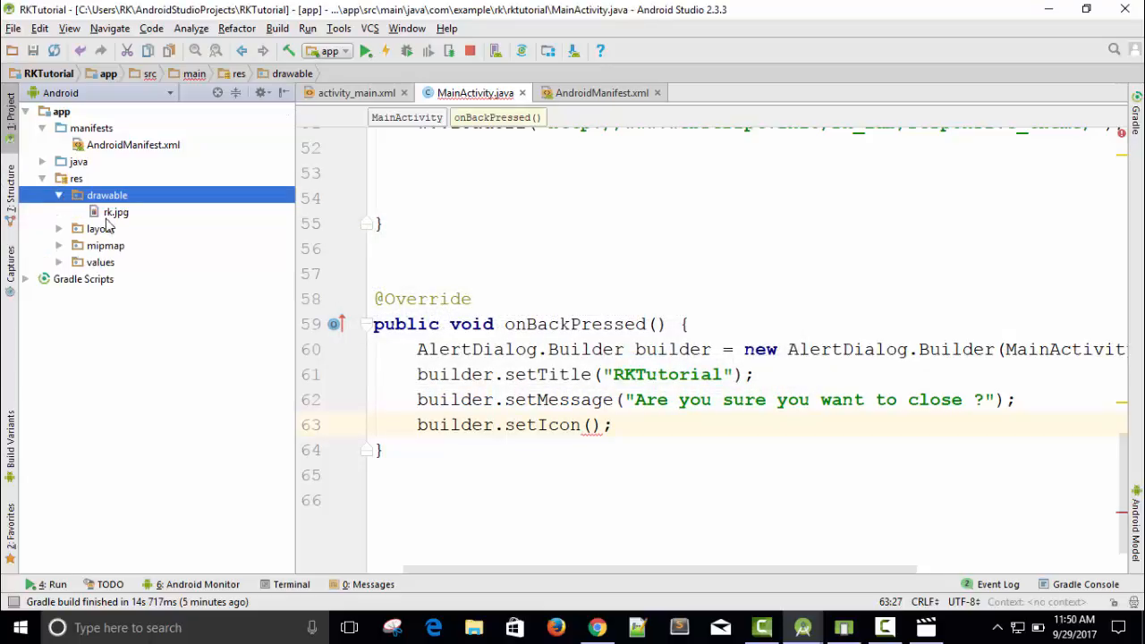
pyautogui.click(116, 212)
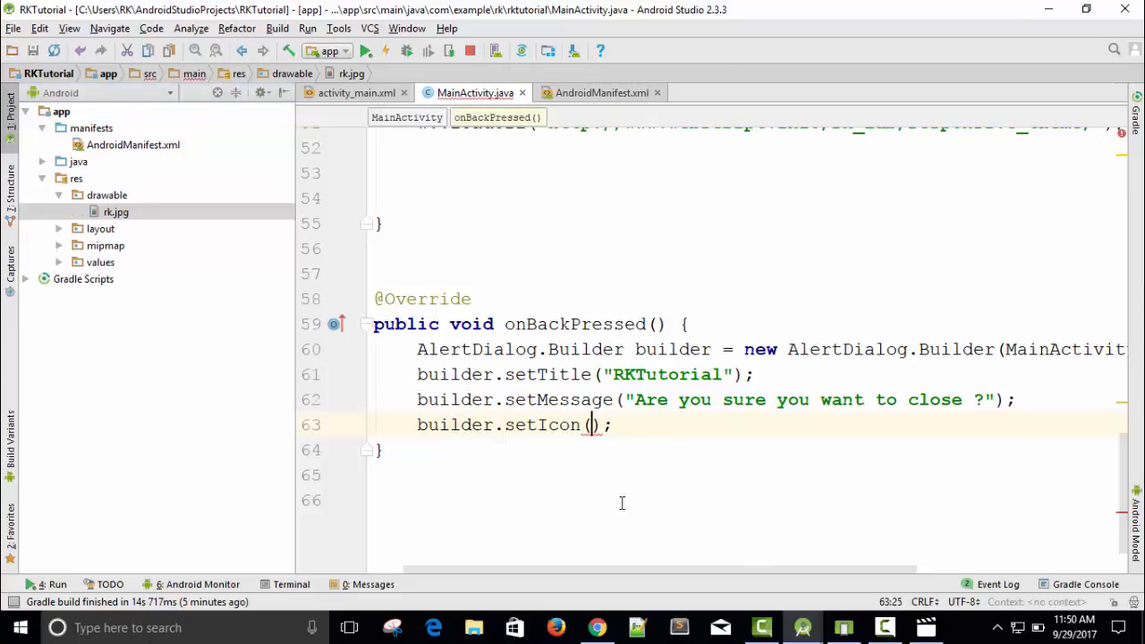
# Pass R.drawable.rk as the dialog's setIcon argument
pyautogui.write('R.')
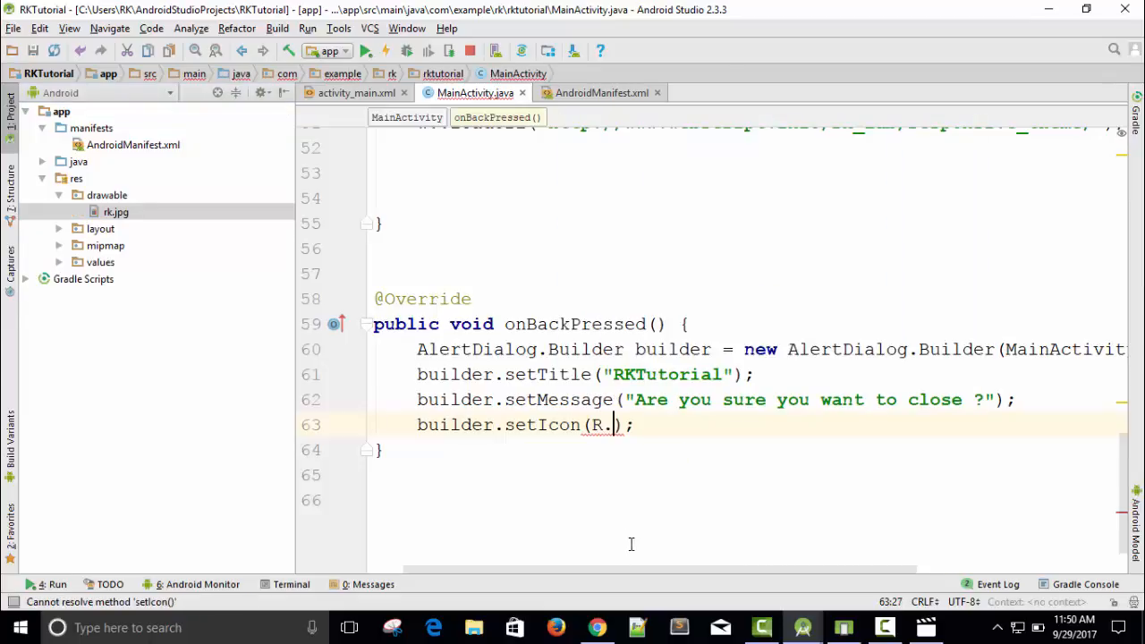
pyautogui.write('drawable')
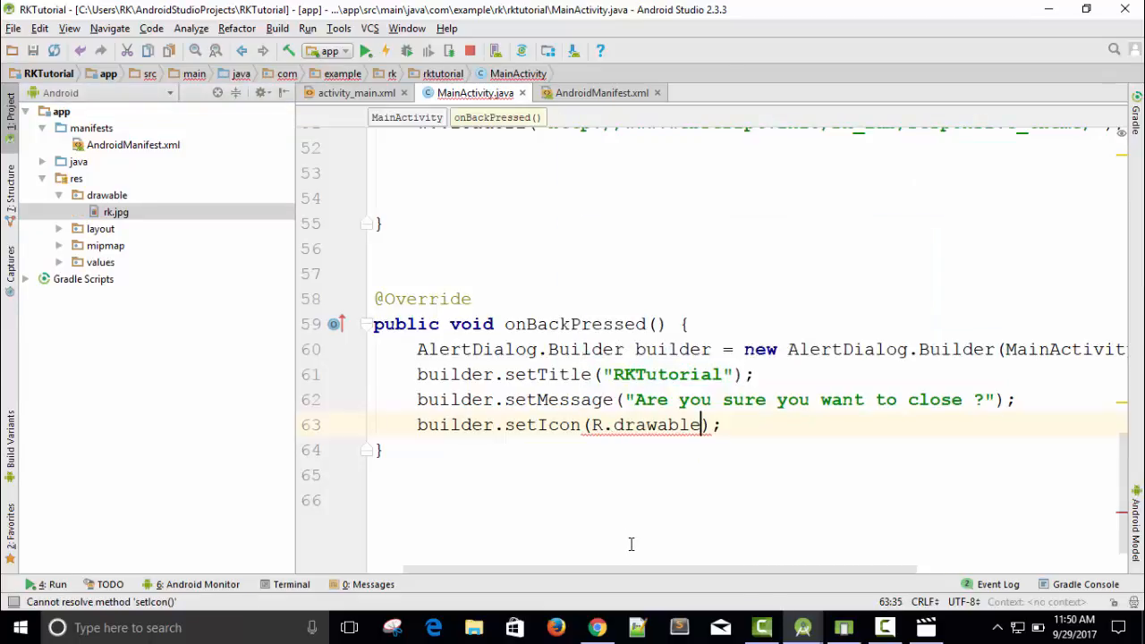
pyautogui.write('.rk')
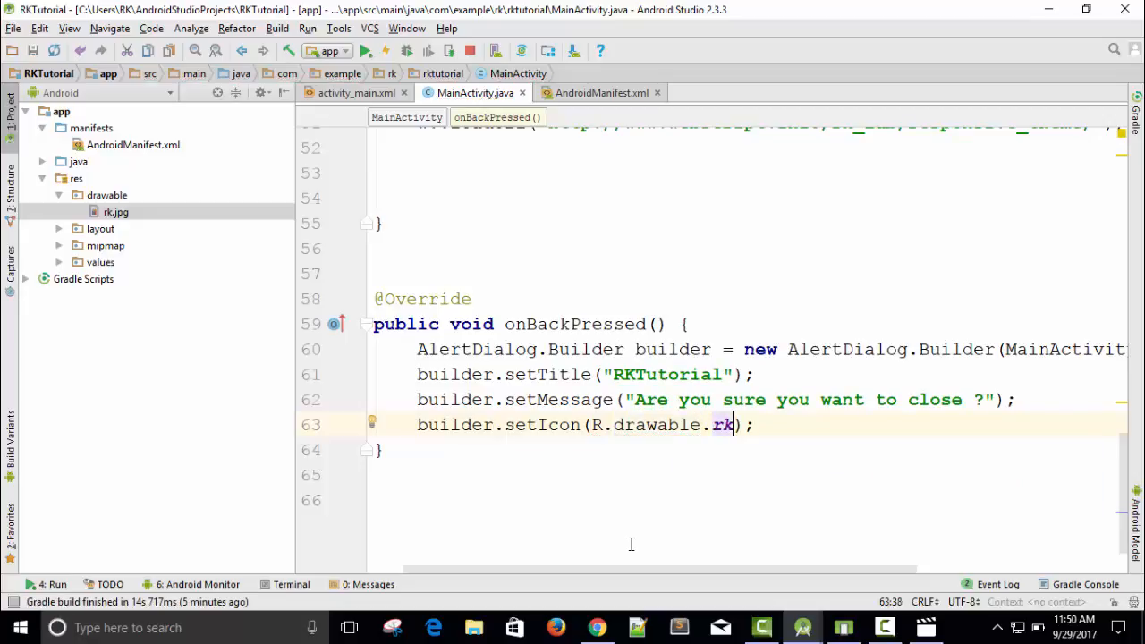
# Add builder.setPositiveButton("Yes", new DialogInterface.OnClickListener) using autocomplete
pyautogui.write('b')
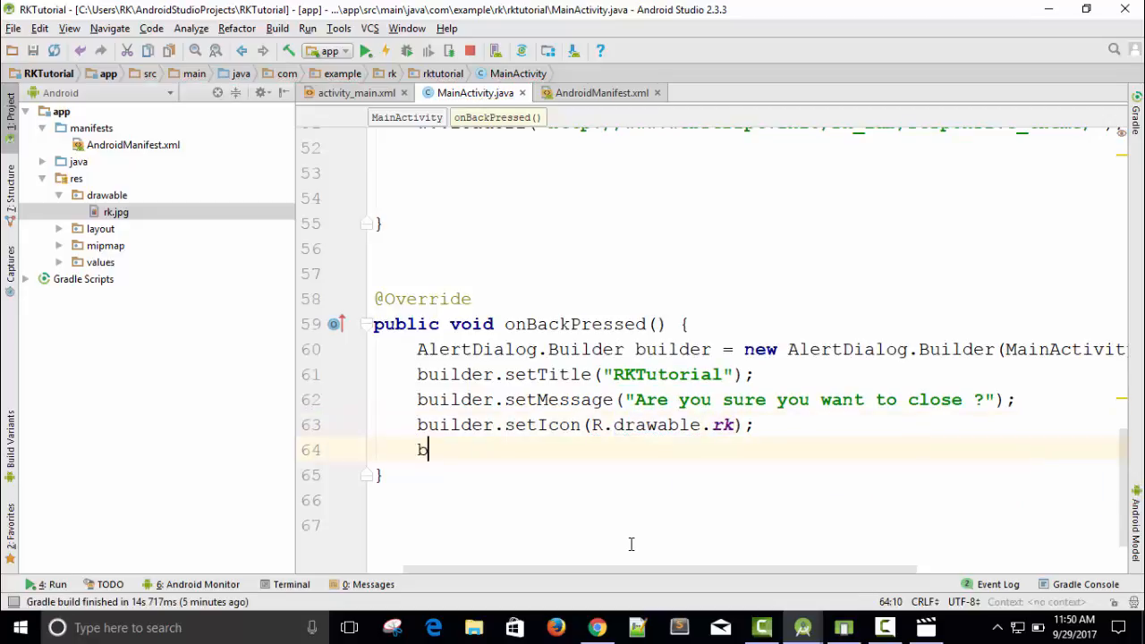
pyautogui.write('uilder.')
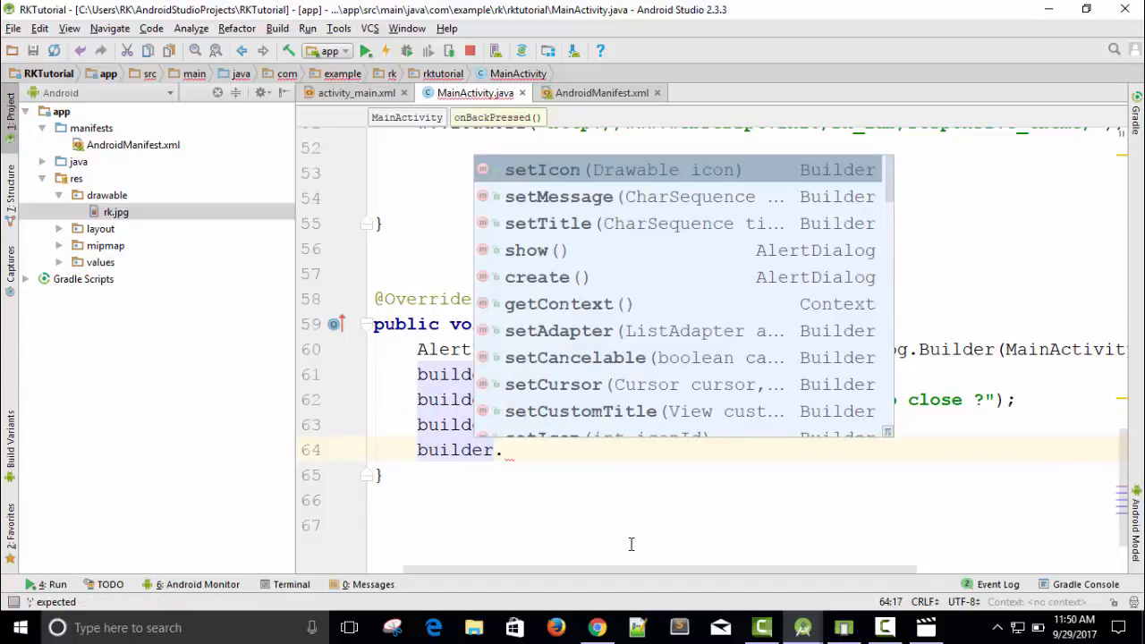
pyautogui.write('setPositiveButton(')
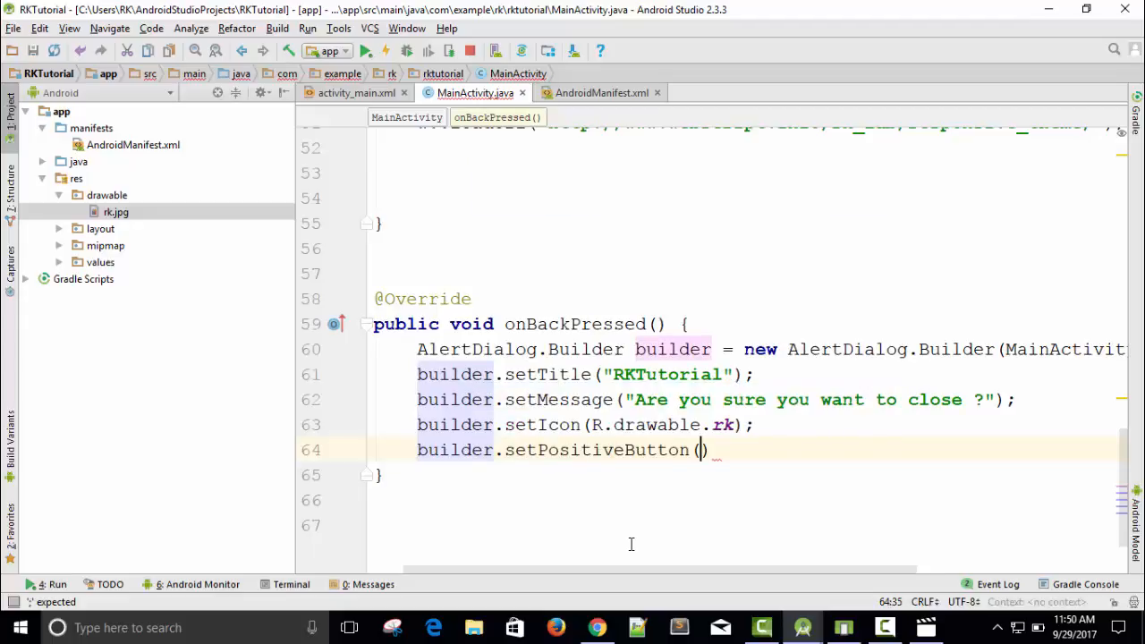
pyautogui.write('"Yes"')
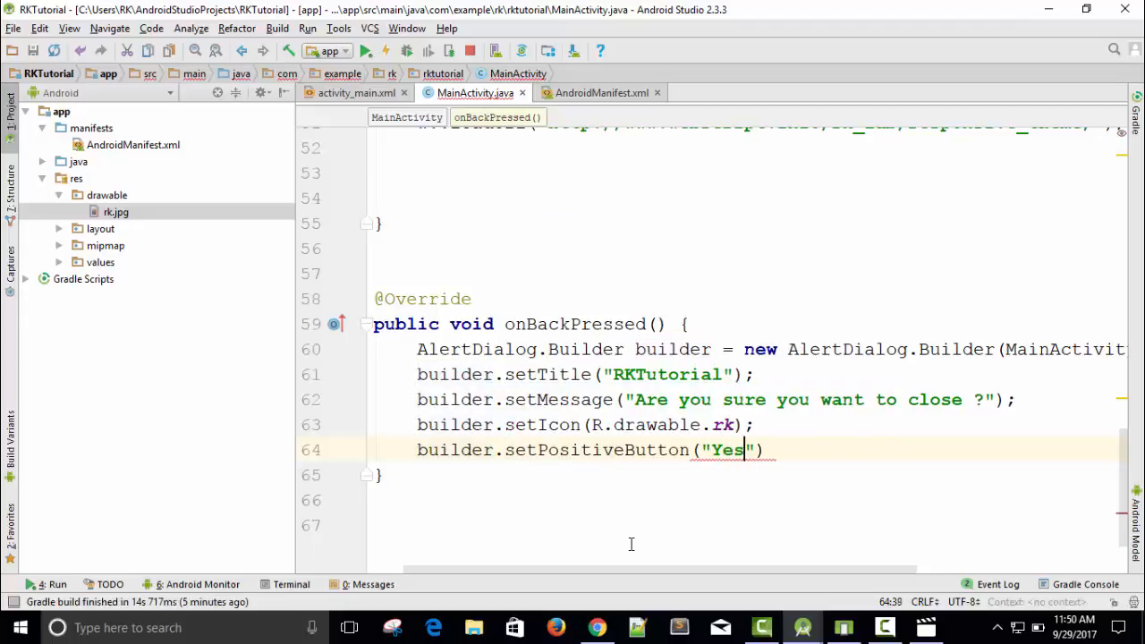
pyautogui.write(',')
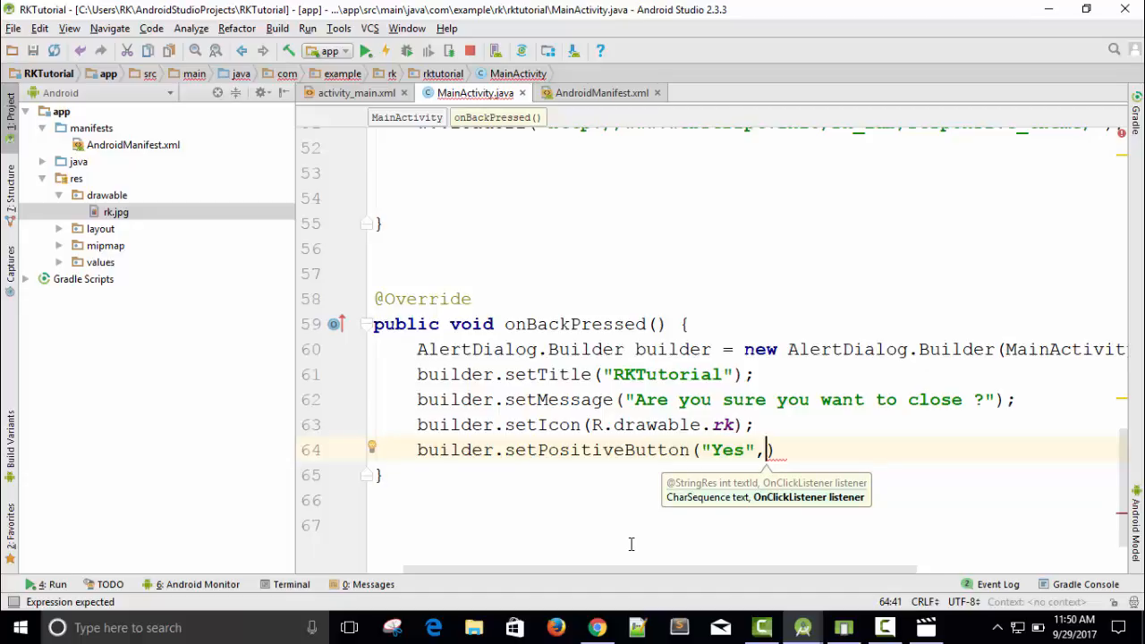
pyautogui.write('new O')
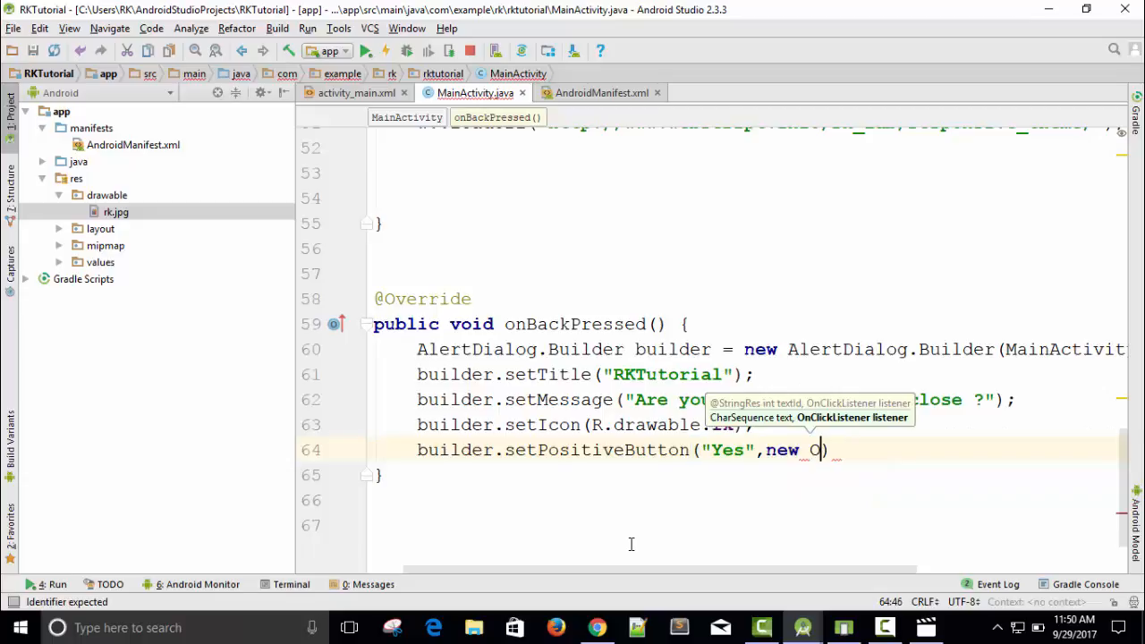
pyautogui.write('n')
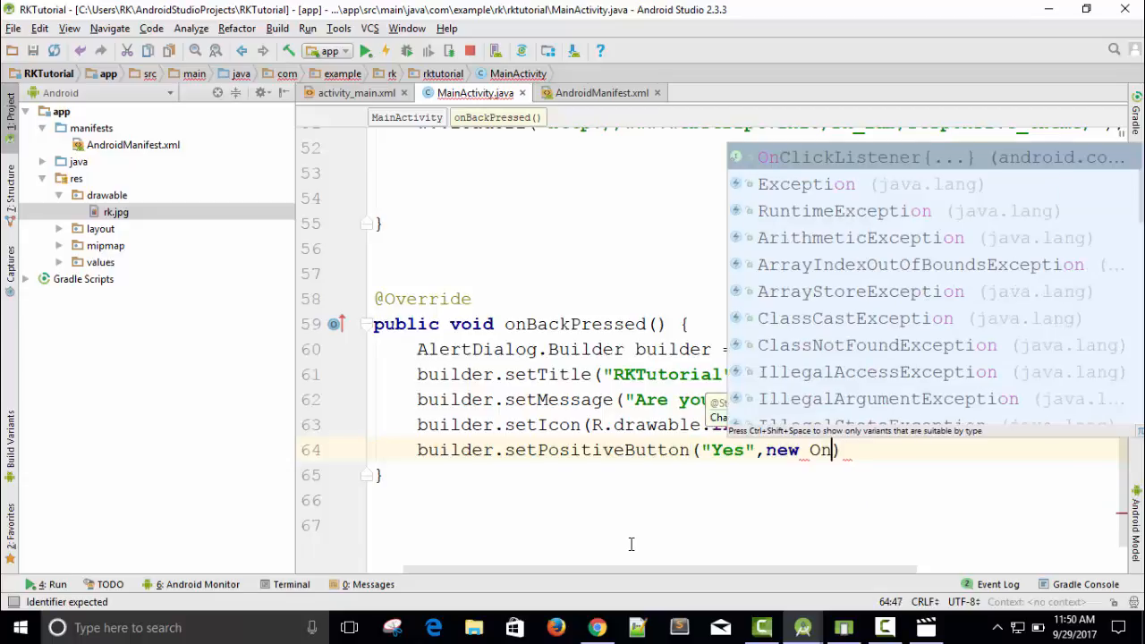
pyautogui.click(862, 157)
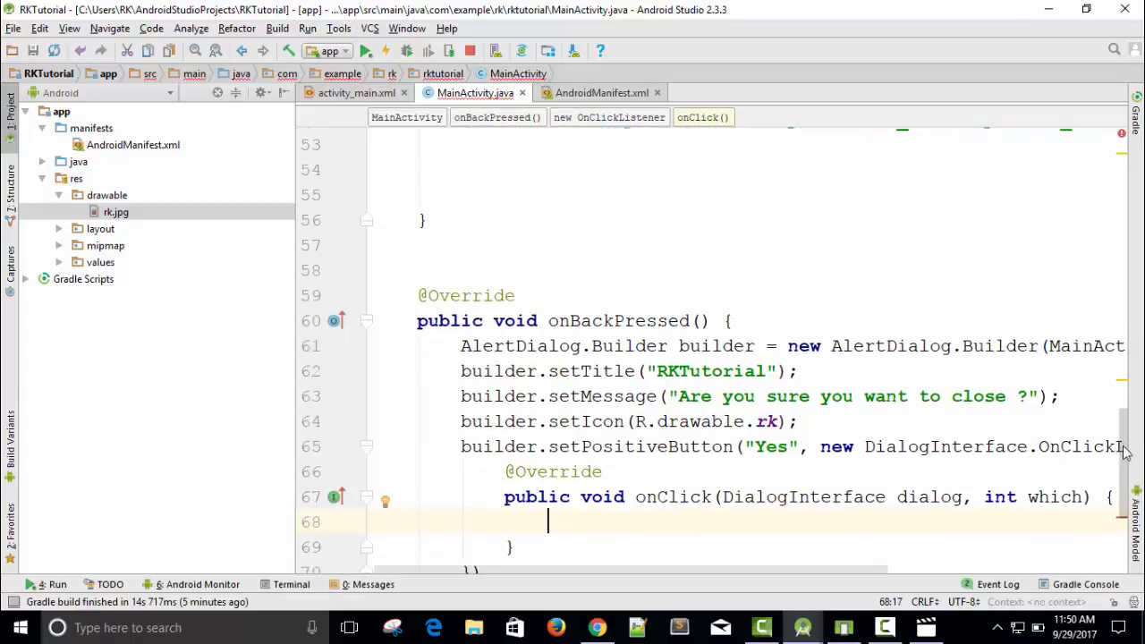
# Make the Yes button's onClick call MainActivity.this.finish()
pyautogui.scroll(-3)
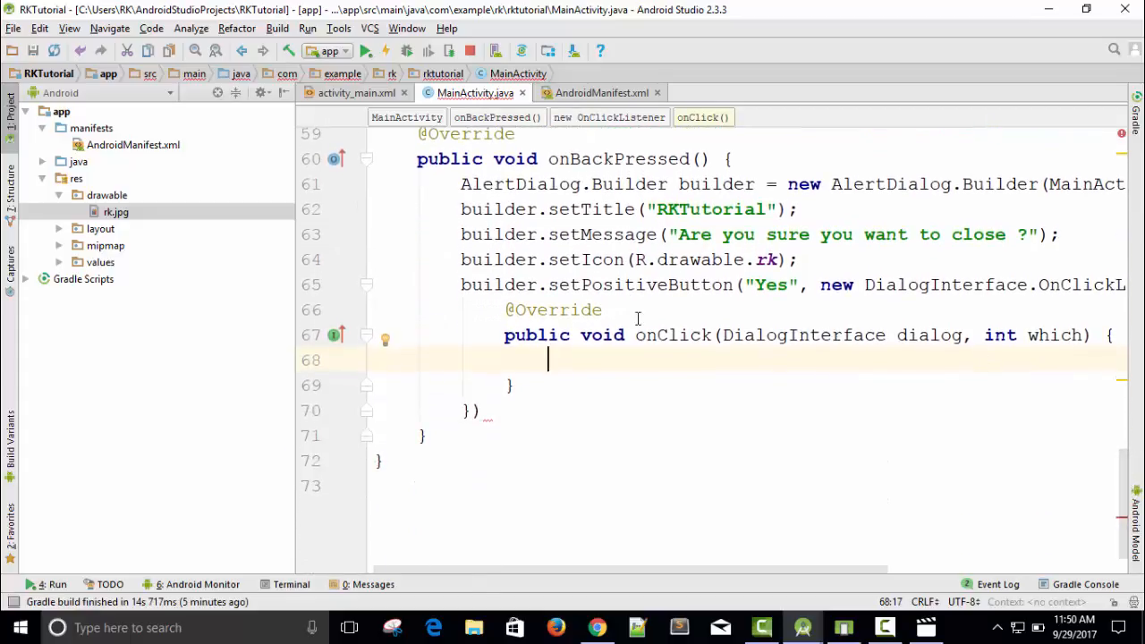
pyautogui.doubleClick(672, 335)
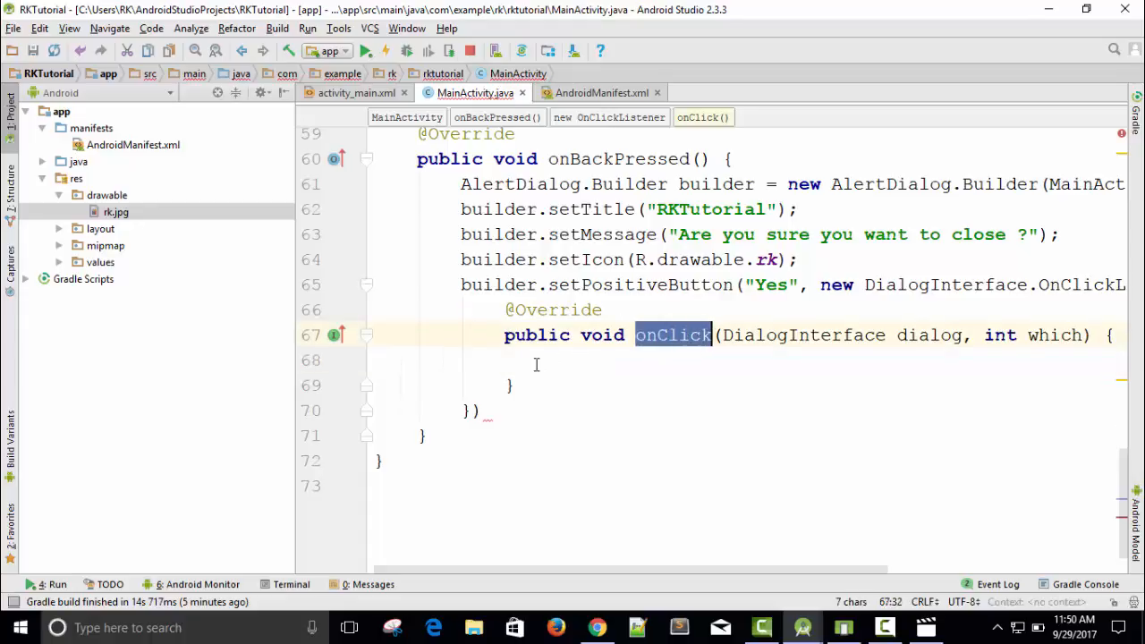
pyautogui.click(536, 359)
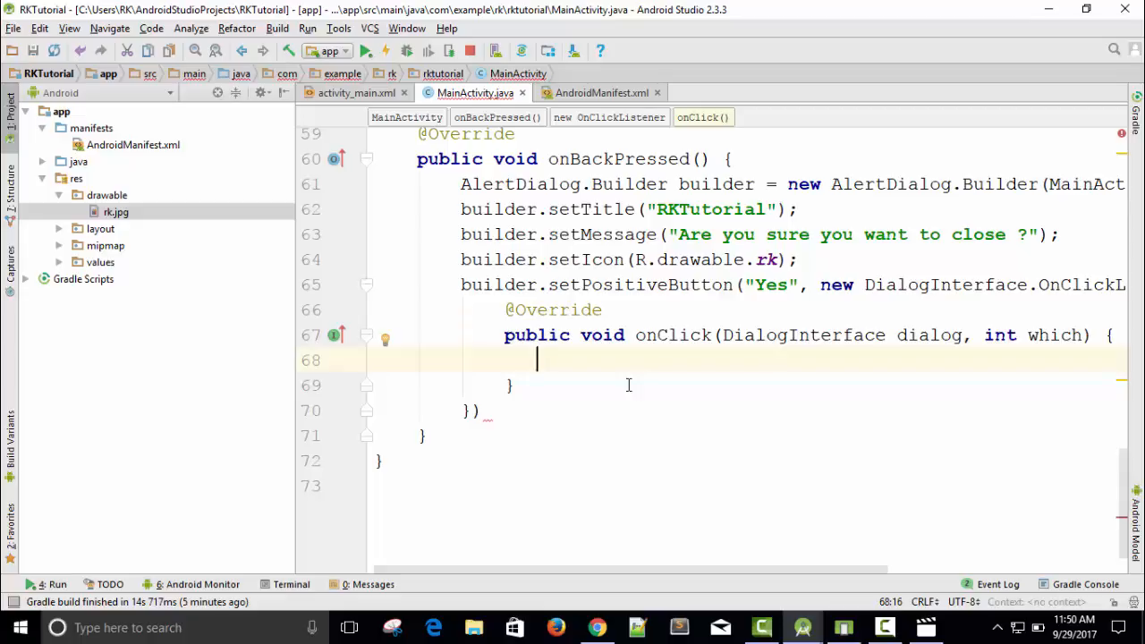
pyautogui.moveTo(597, 391)
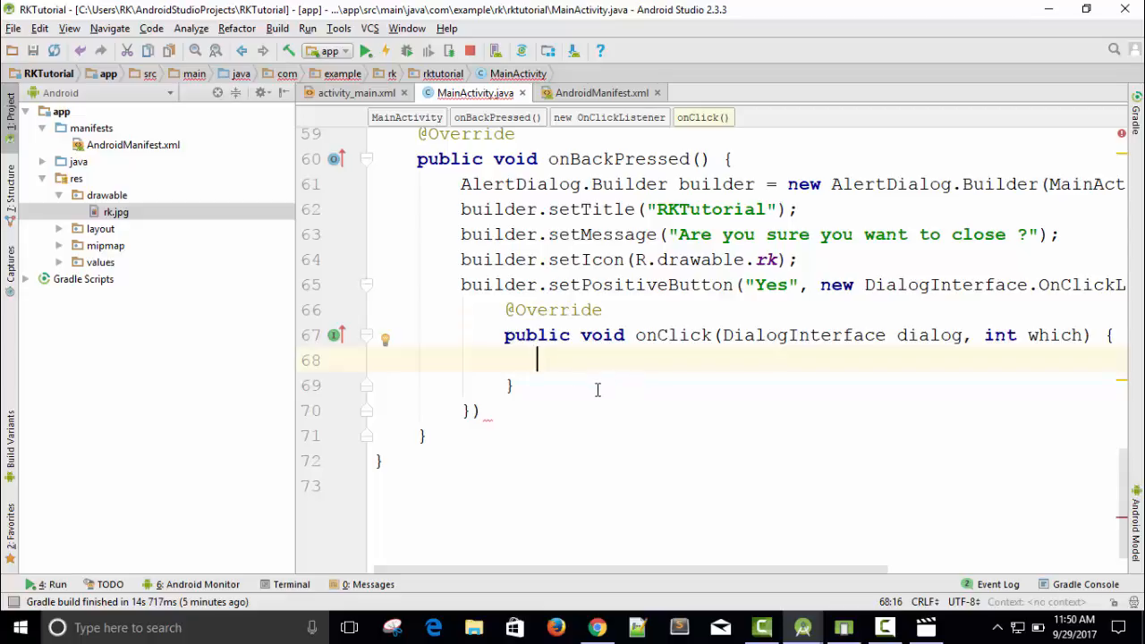
pyautogui.write('MainActivity.this')
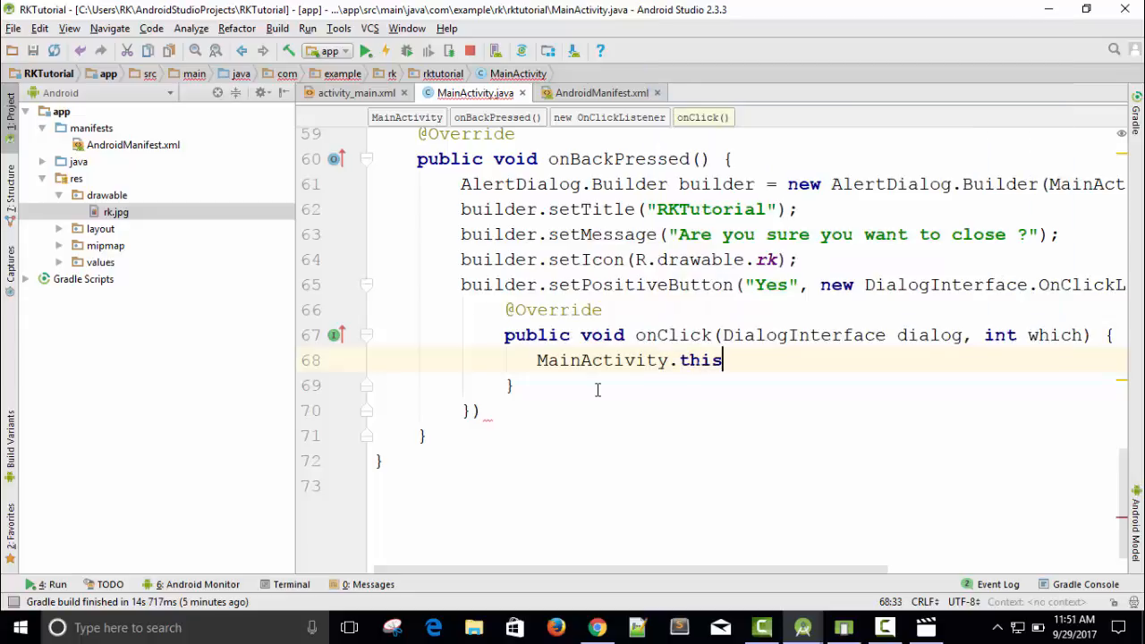
pyautogui.write('.finish();')
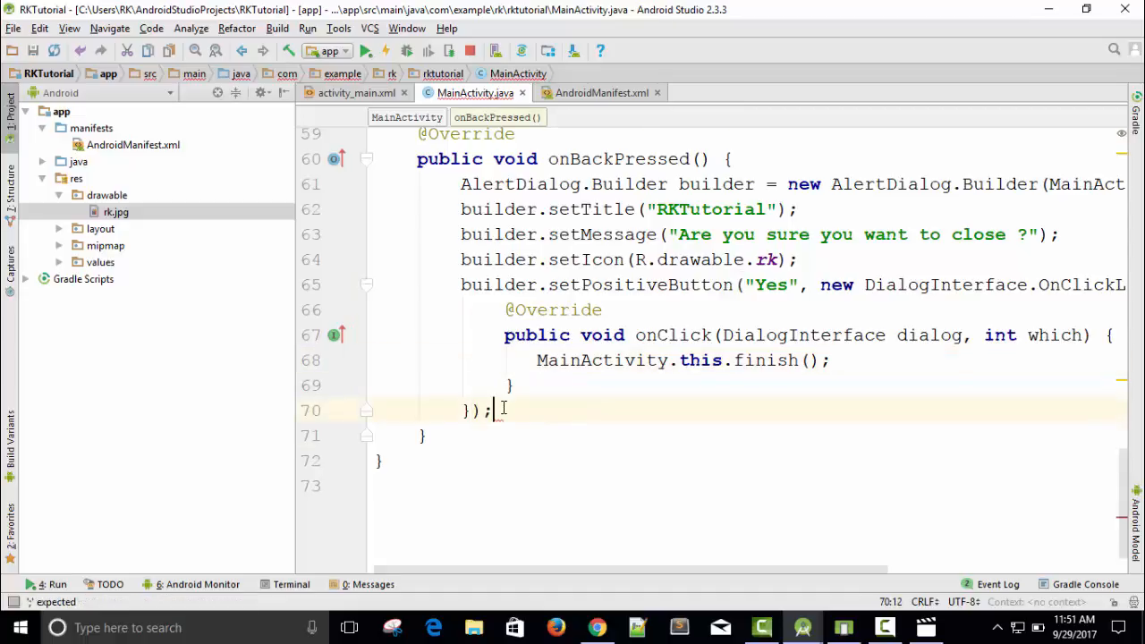
# Add builder.setNegativeButton("No", null) and builder.show() to onBackPressed
pyautogui.write('builder')
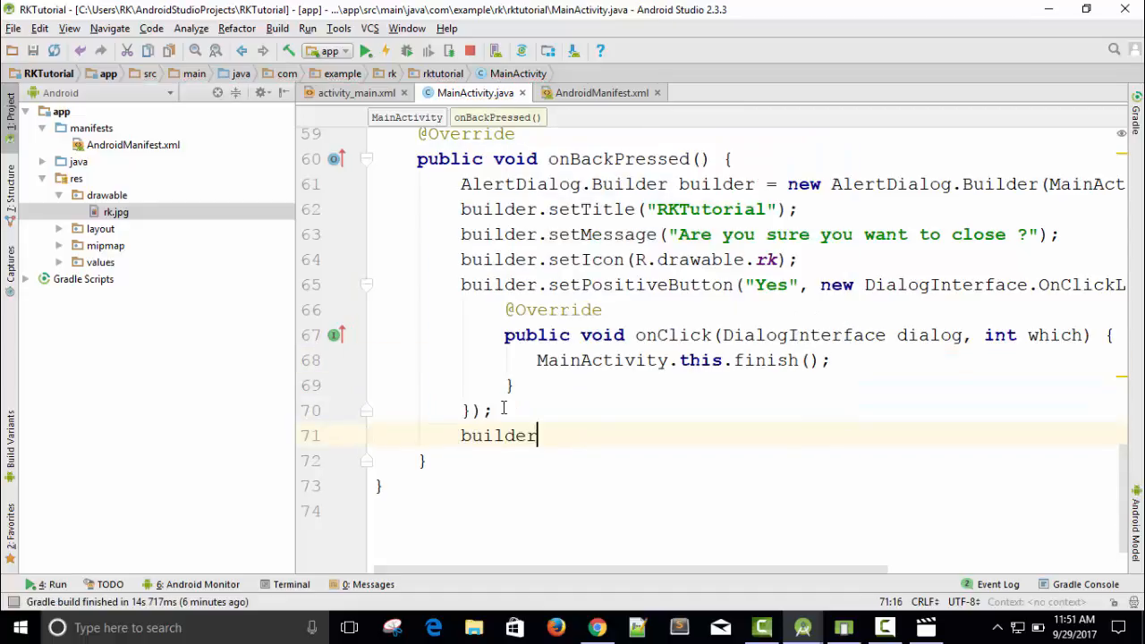
pyautogui.write('.setM')
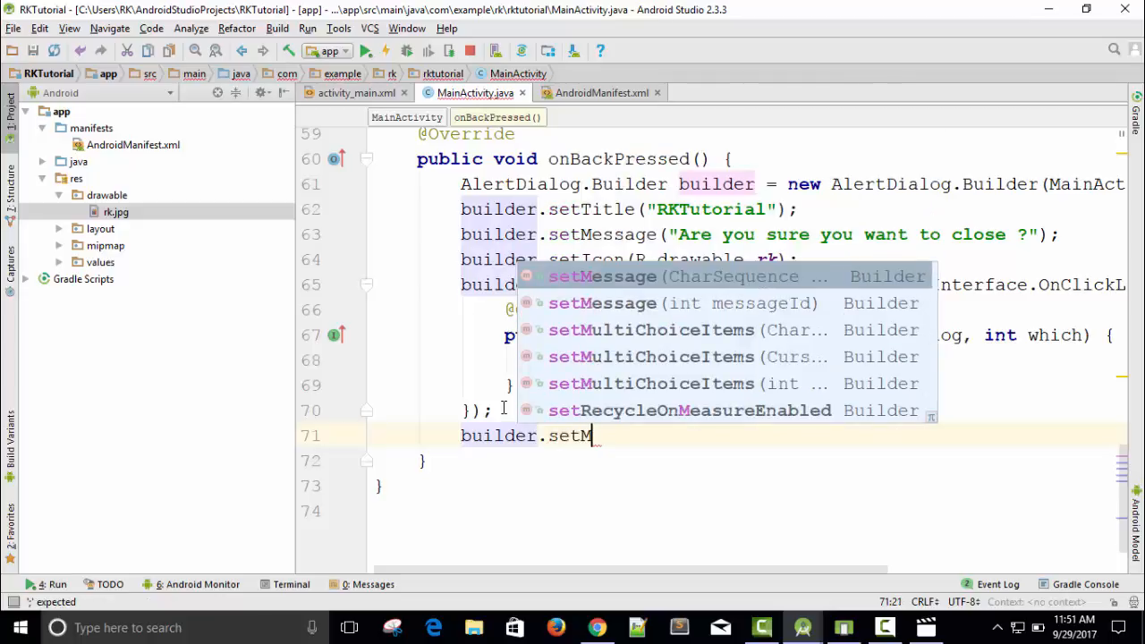
pyautogui.press('Backspace')
pyautogui.write('NegativeButton("No')
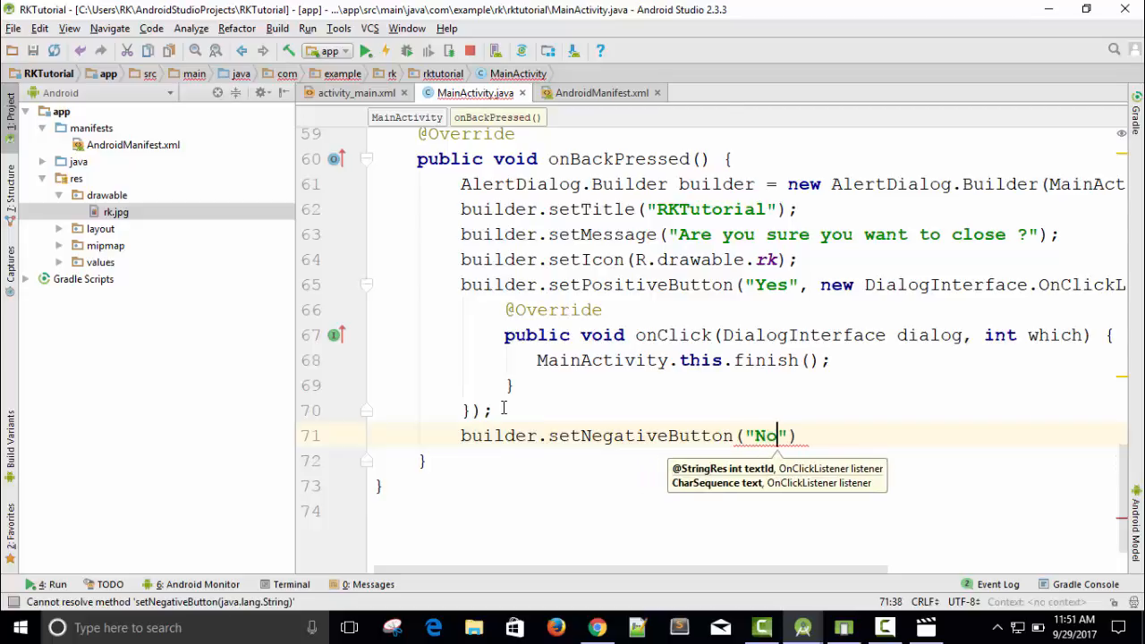
pyautogui.write(',')
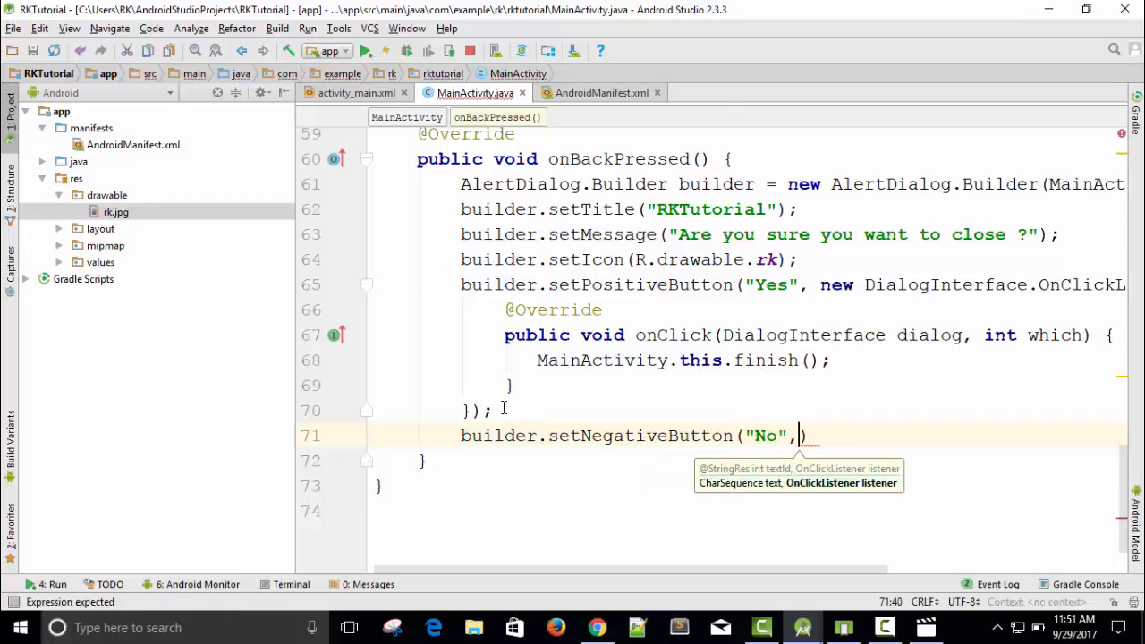
pyautogui.write('null')
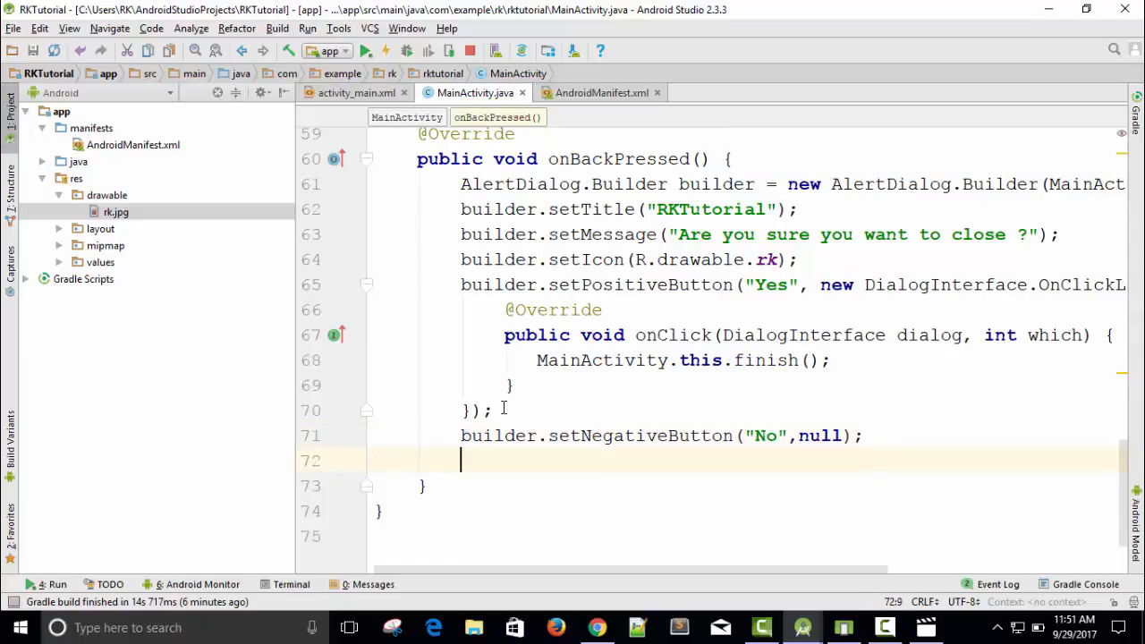
pyautogui.write('builder')
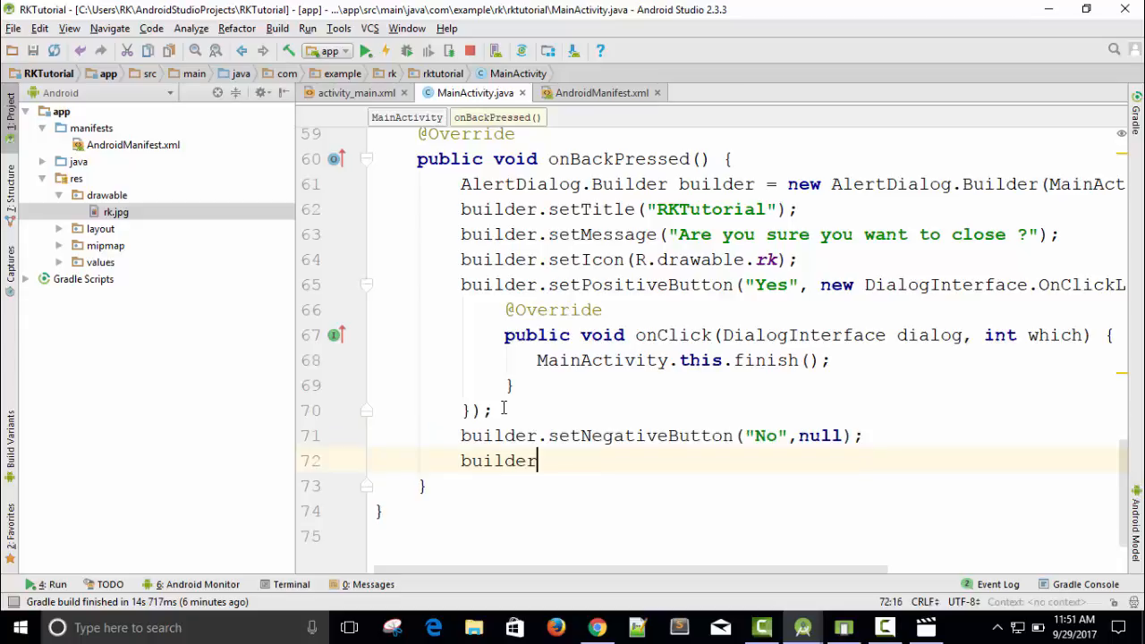
pyautogui.write('.show()')
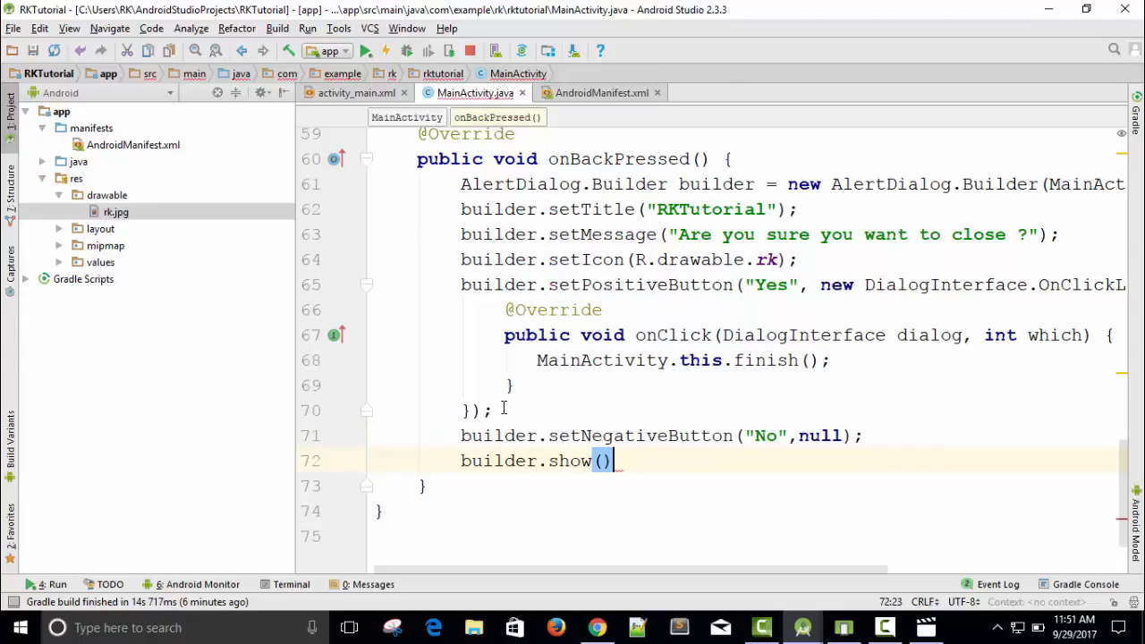
pyautogui.write(';')
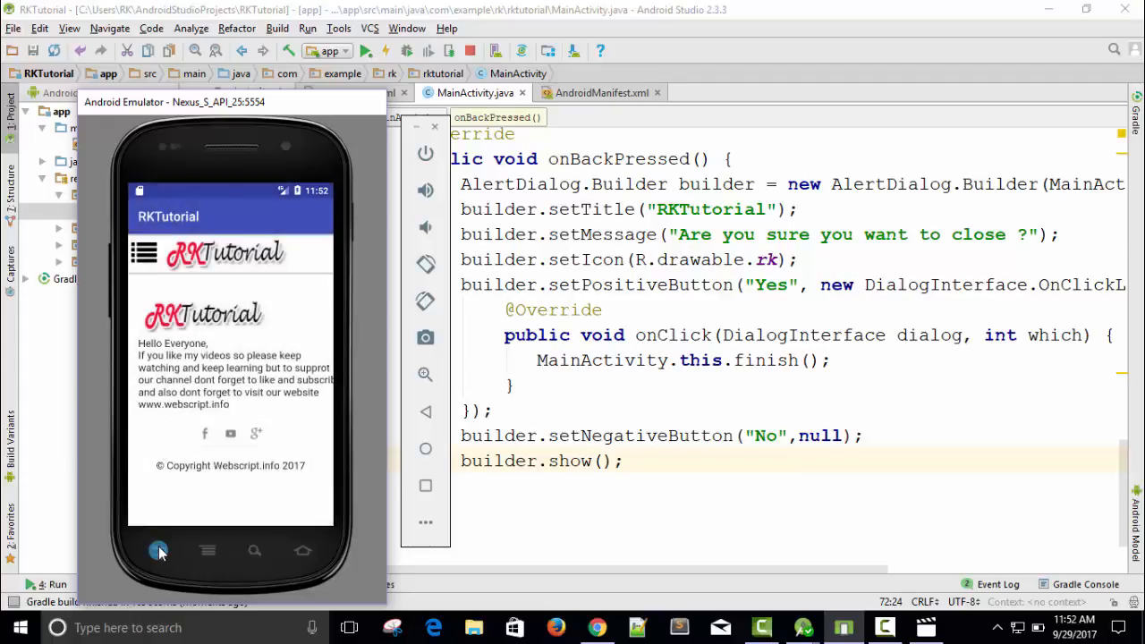
# Press Back and confirm Yes in the emulator, then relaunch RKTutorial and repeat
pyautogui.click(157, 550)
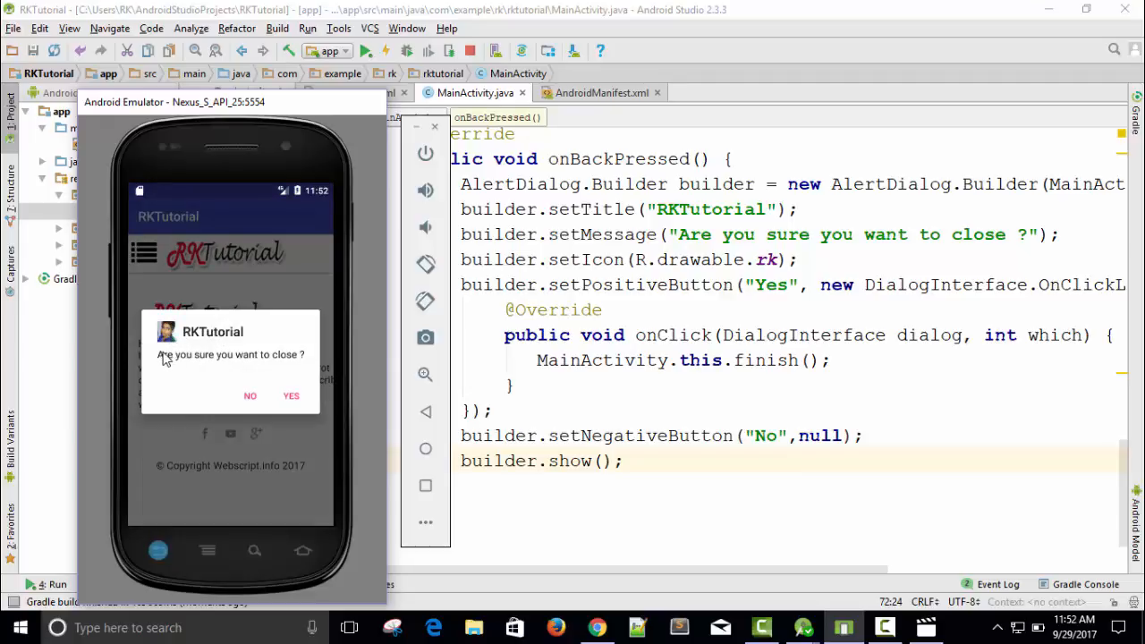
pyautogui.moveTo(291, 398)
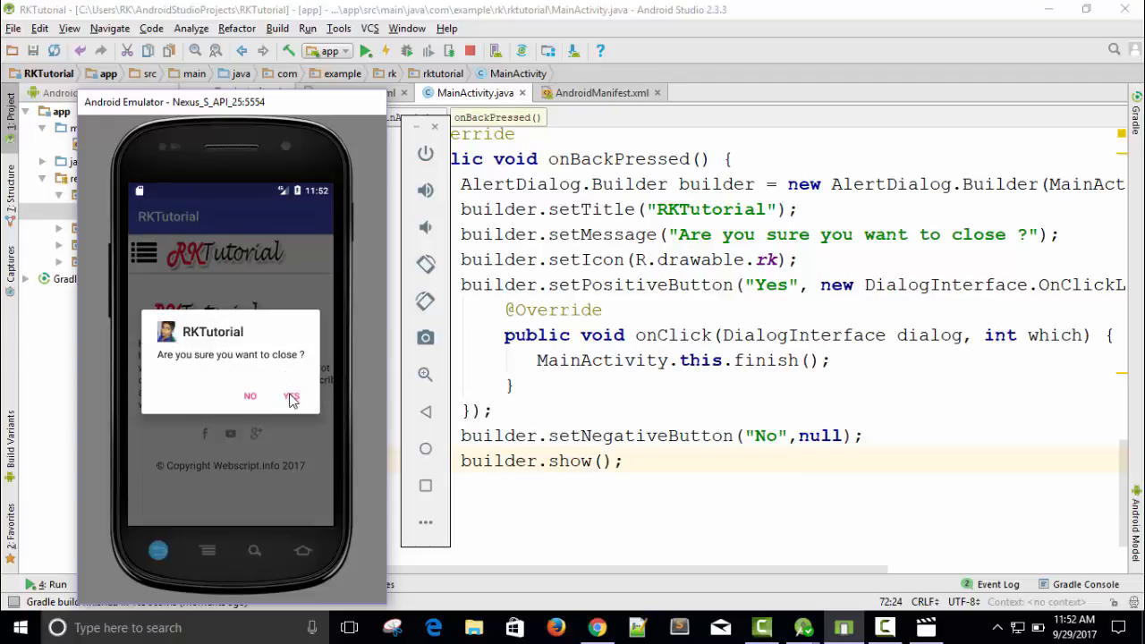
pyautogui.click(290, 395)
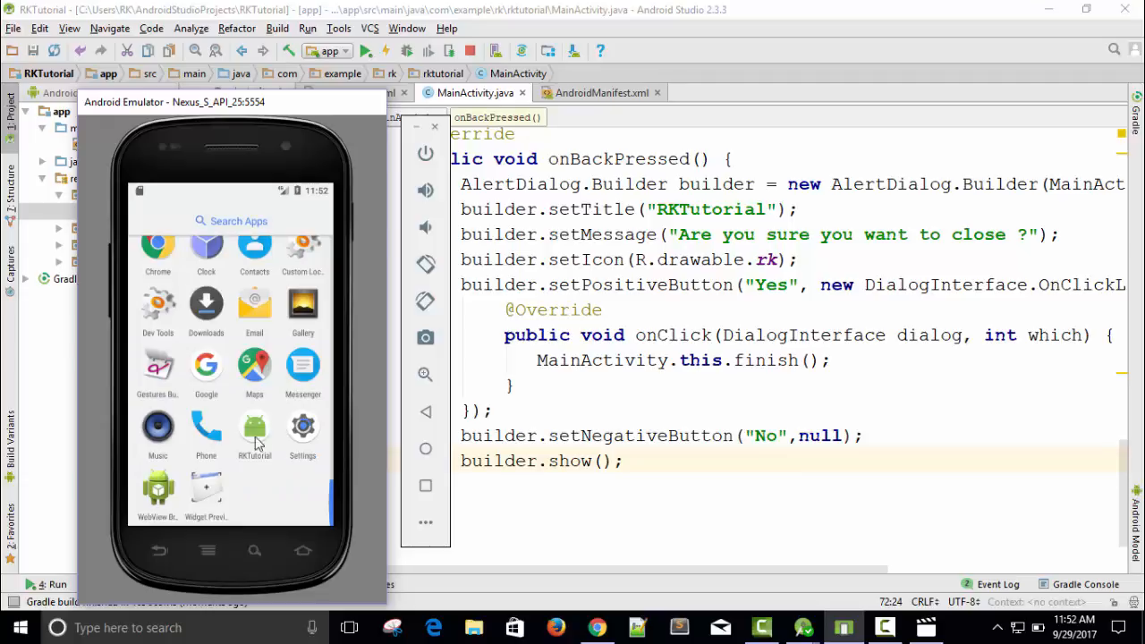
pyautogui.click(255, 430)
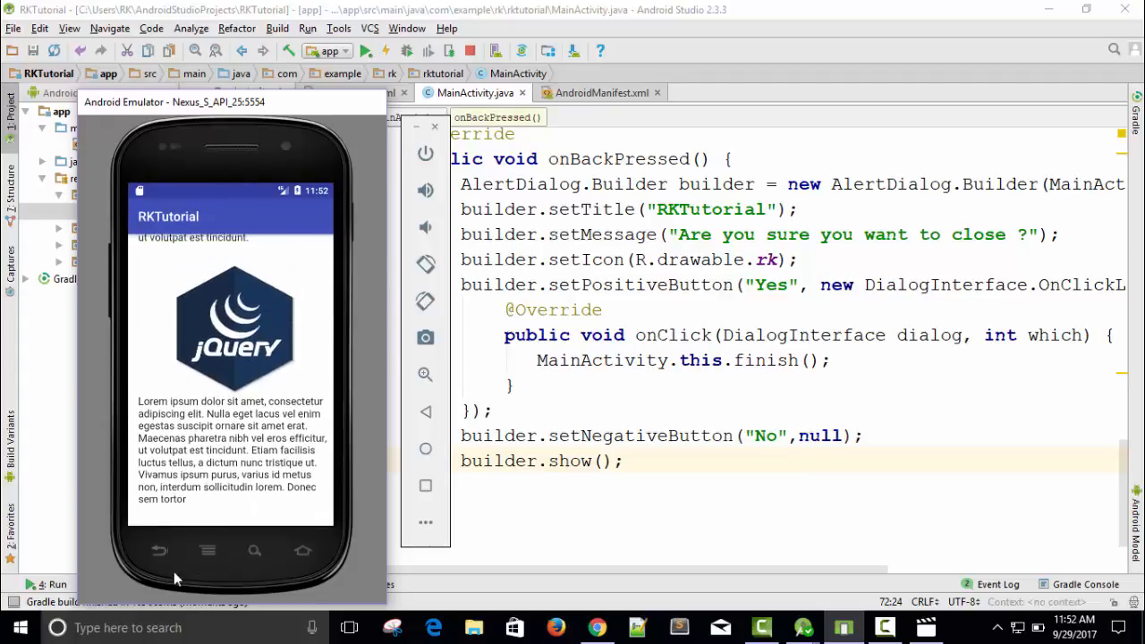
pyautogui.click(158, 550)
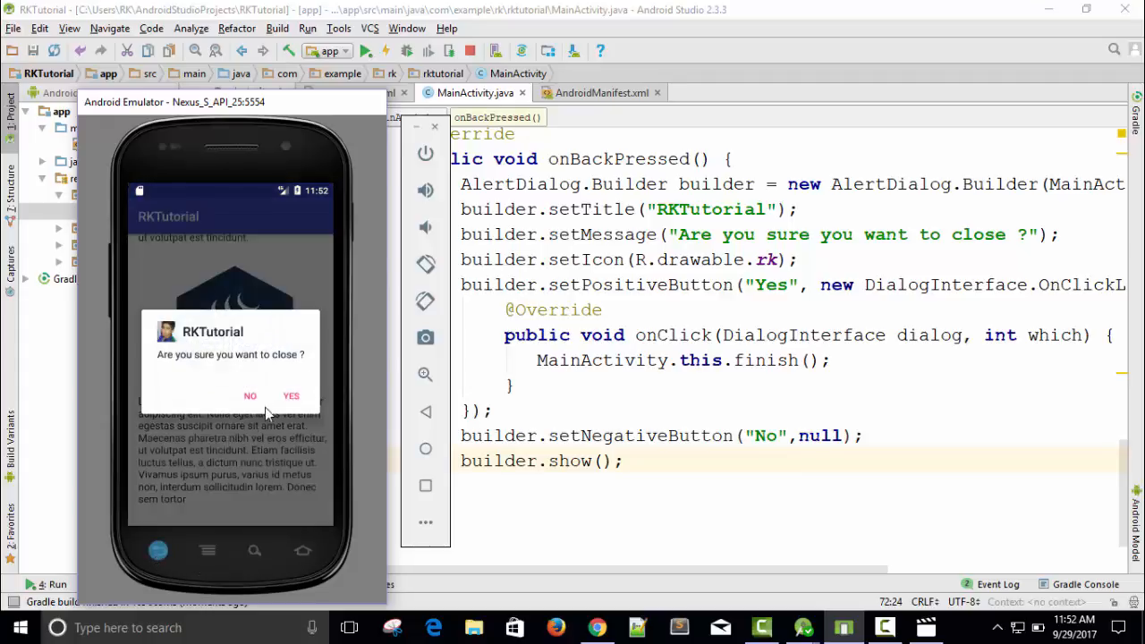
pyautogui.click(250, 396)
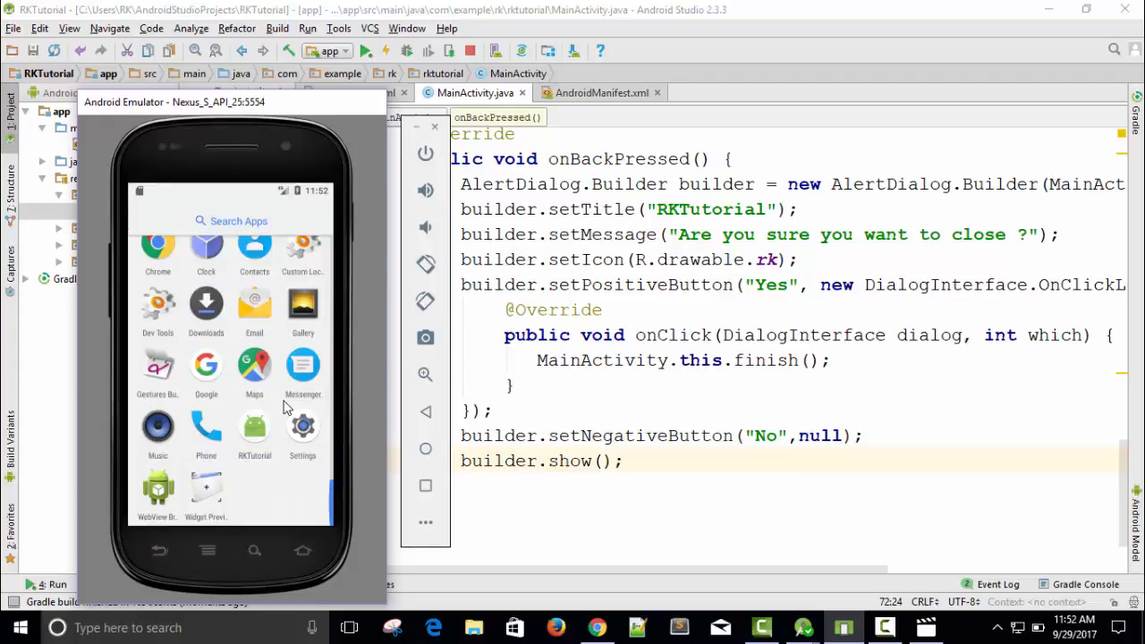